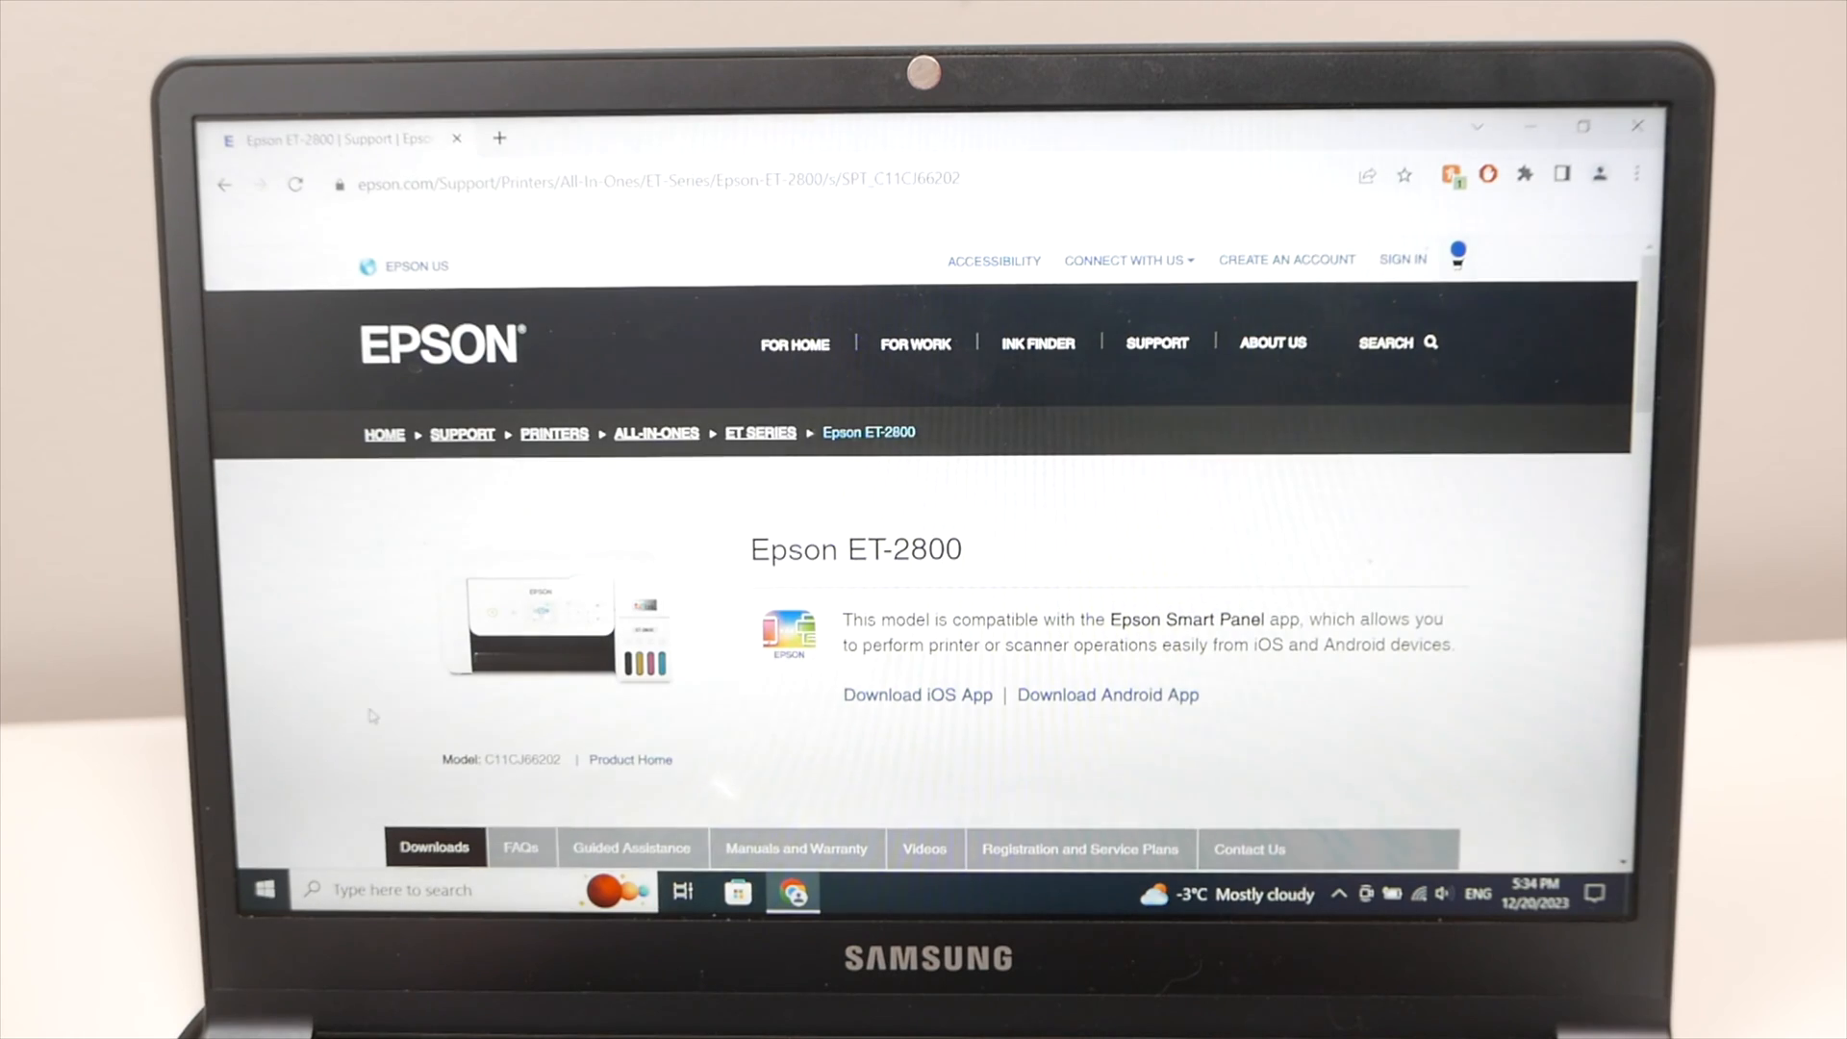
Choose Windows 10 32-bit as the ET-2800 download operating system and load its files.
scroll(down, 3)
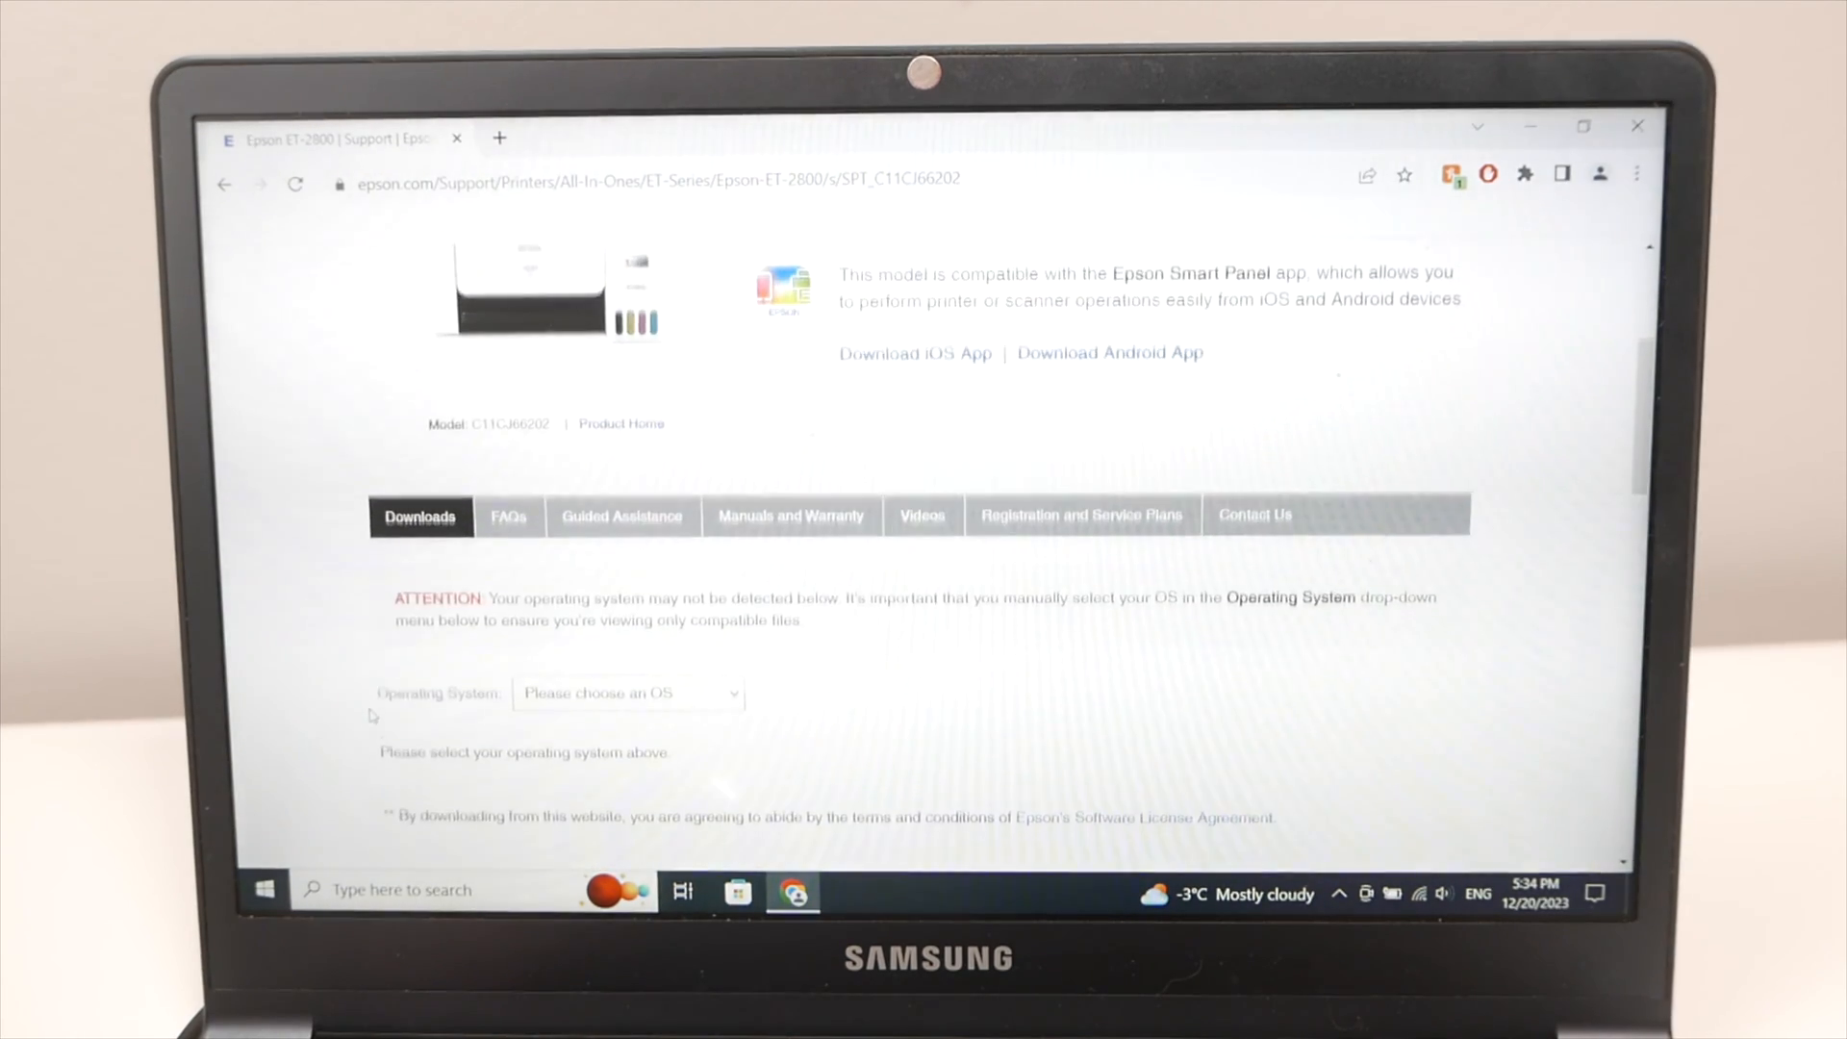
scroll(up, 3)
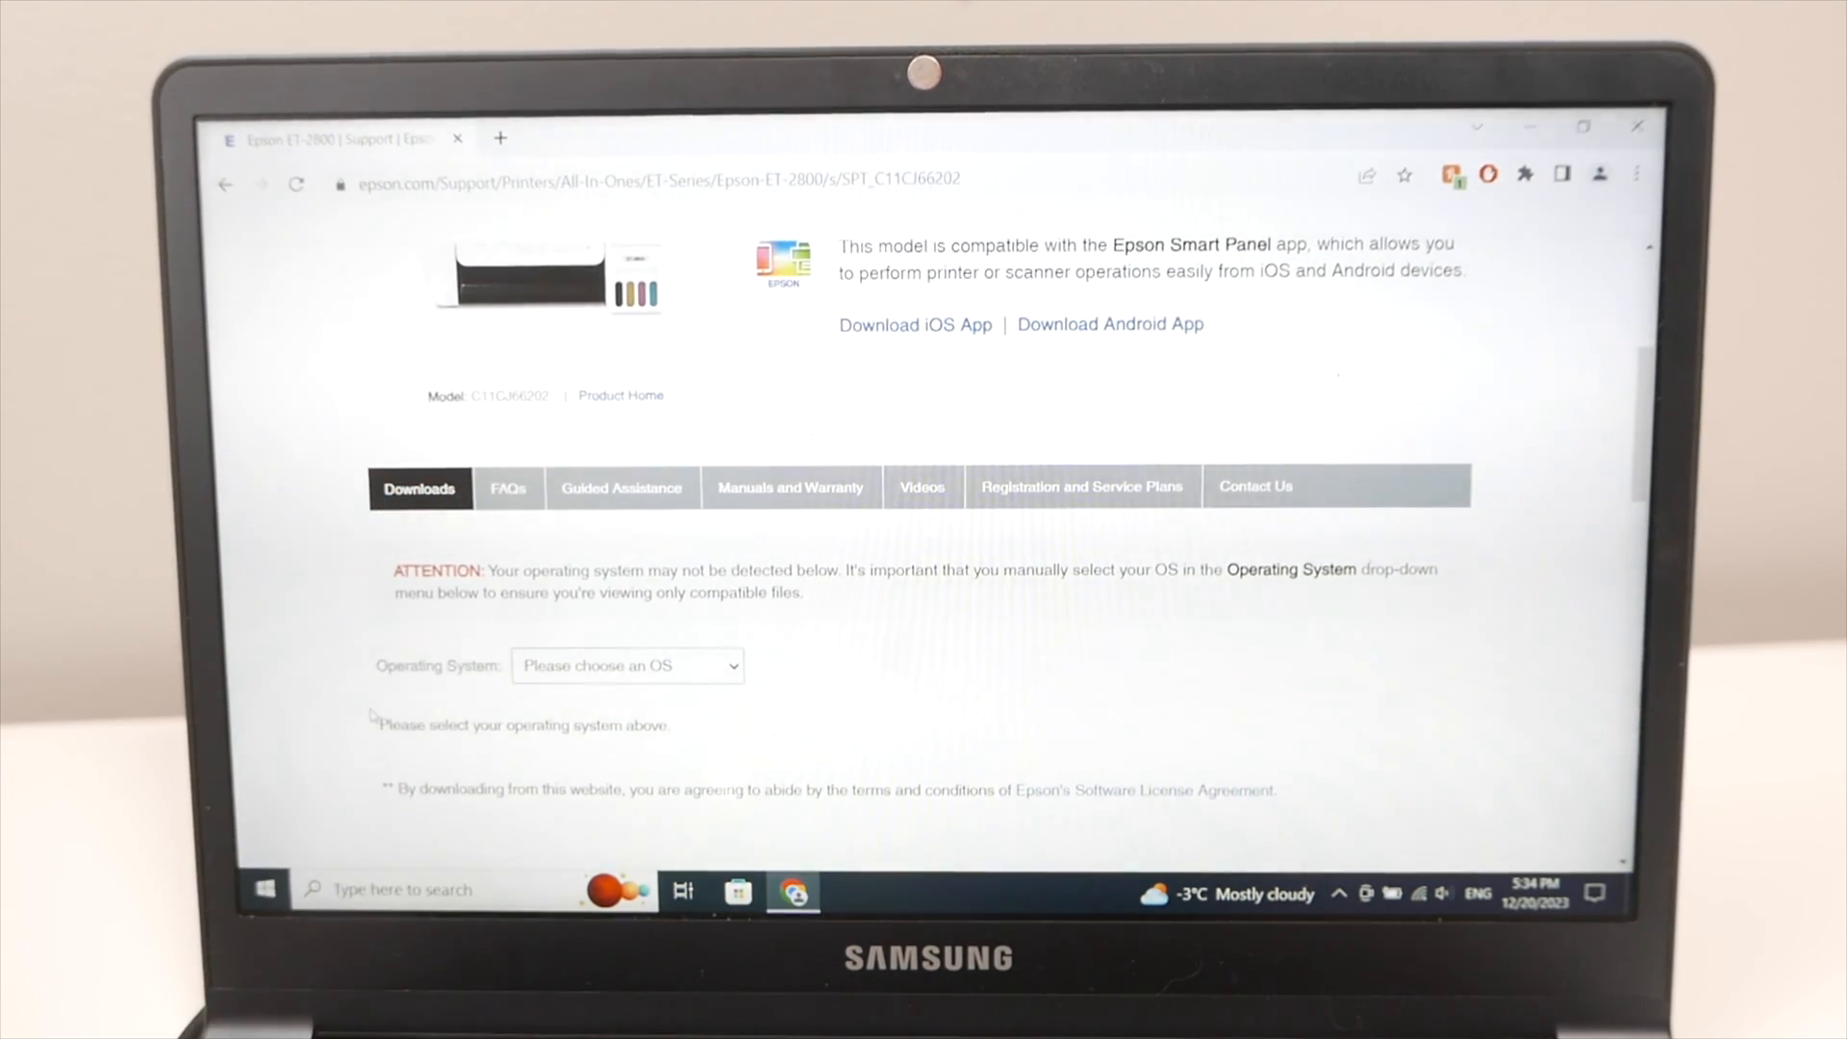
scroll(down, 3)
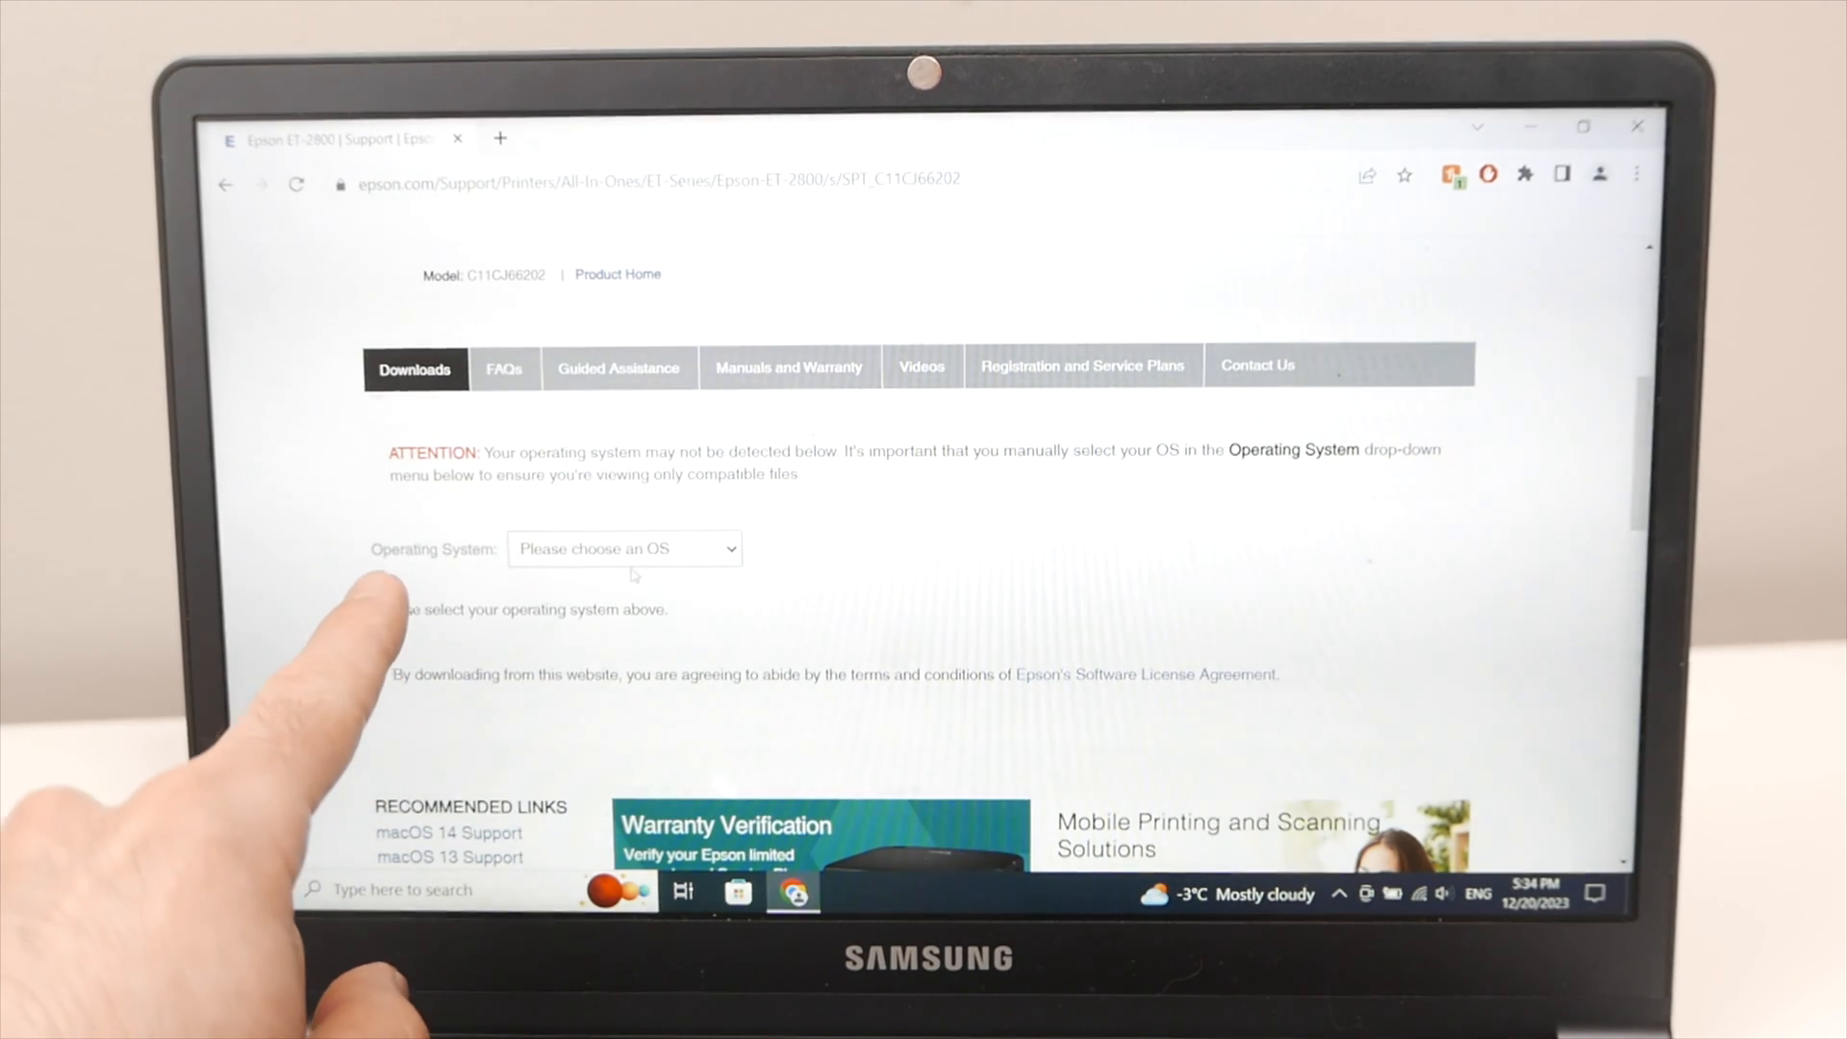
click(624, 547)
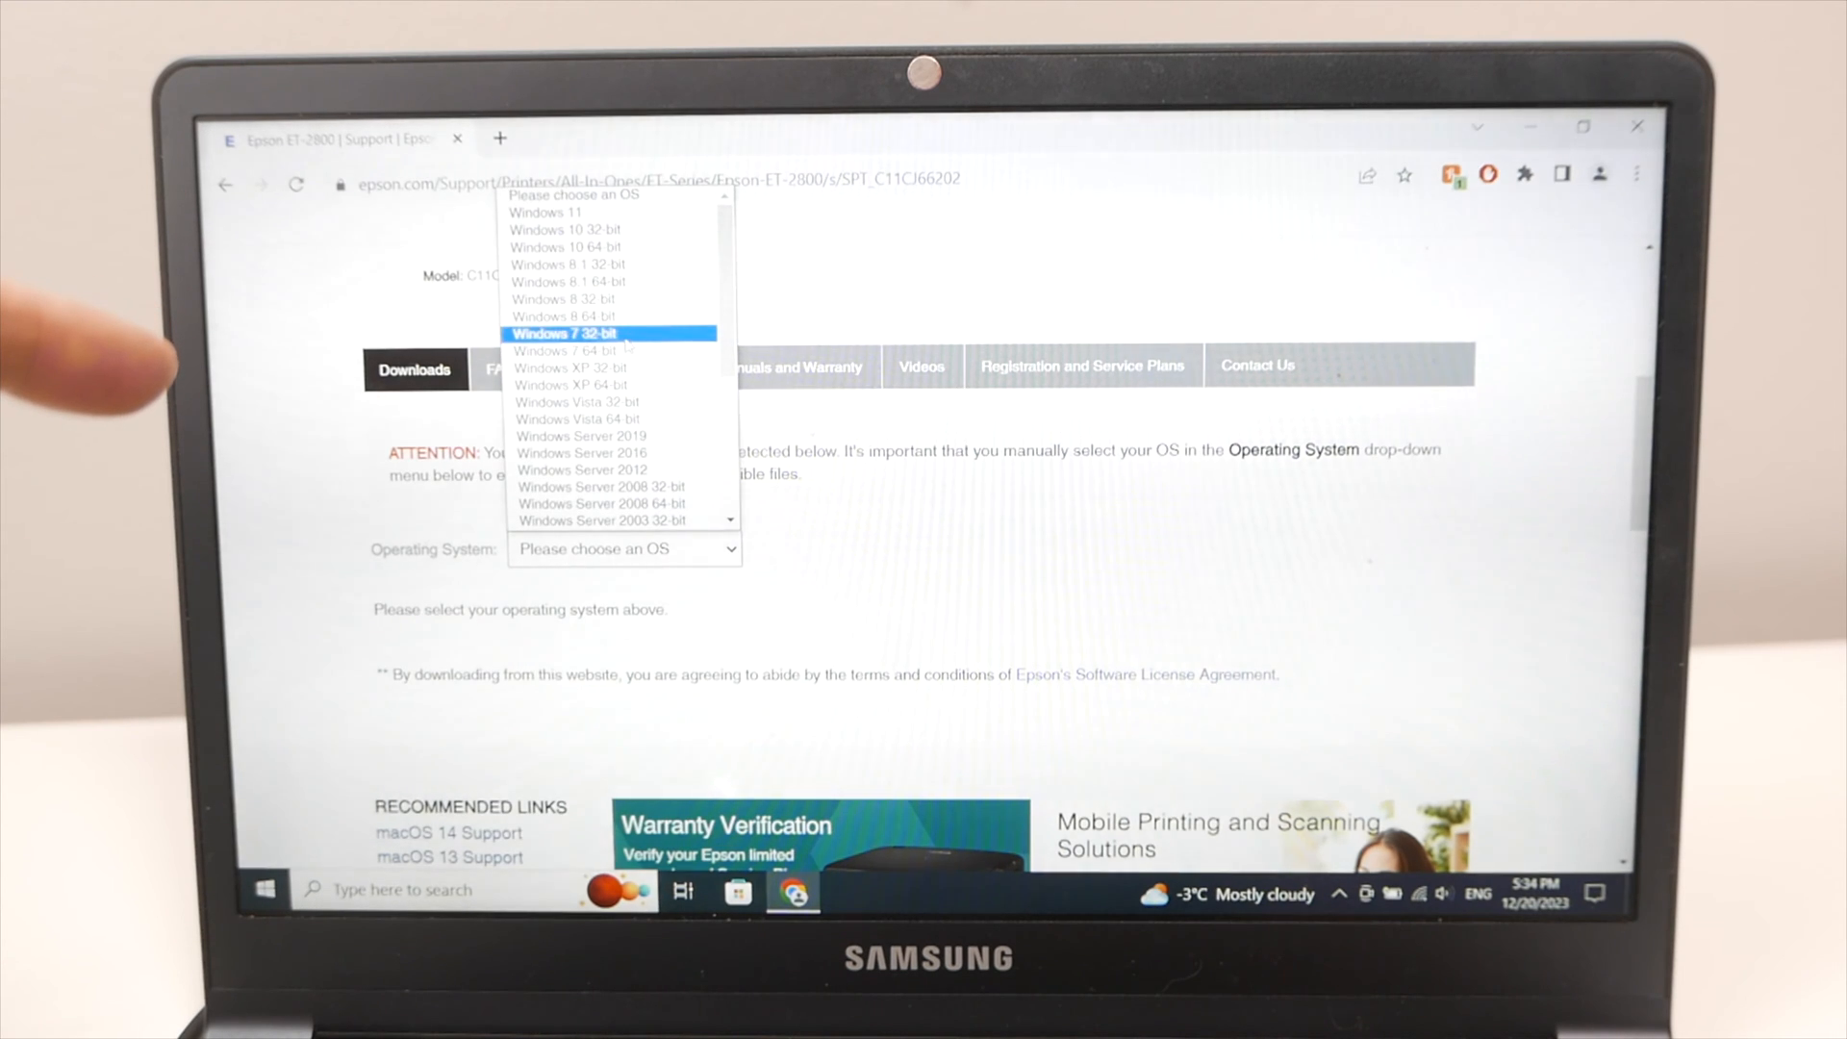
mouse_move(566, 230)
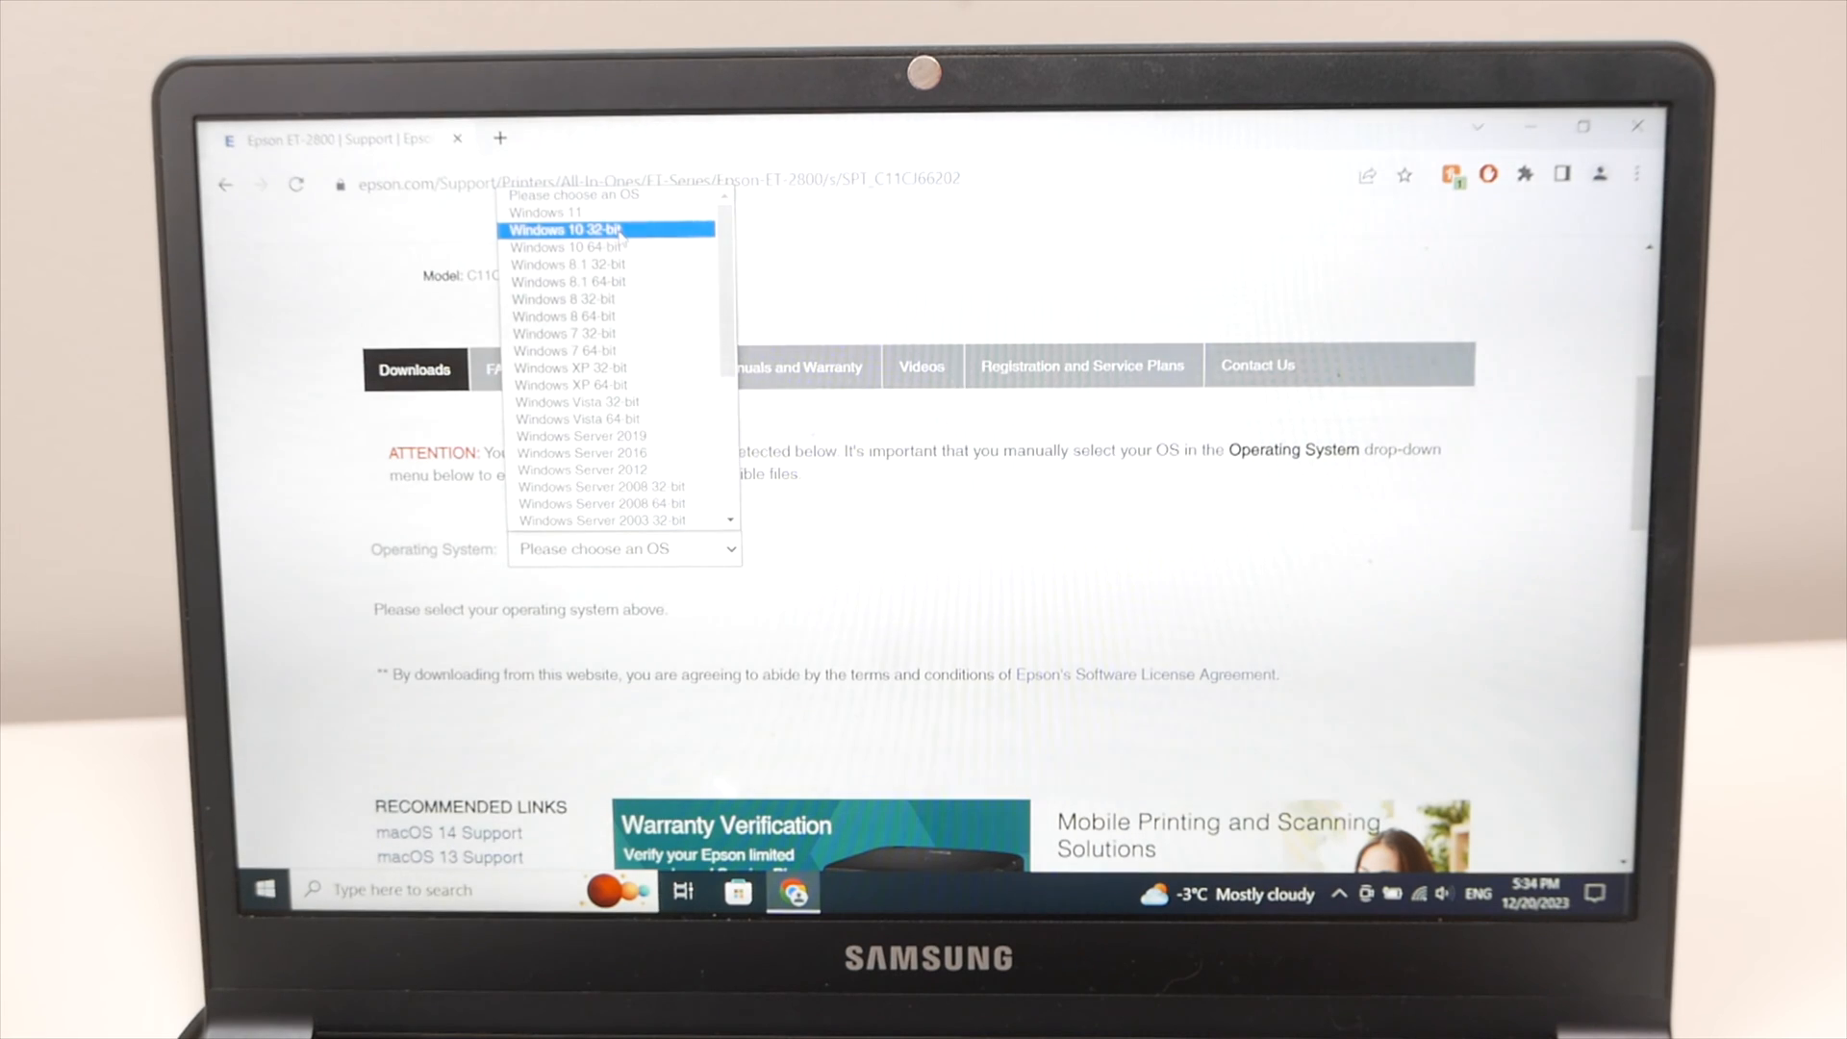
click(563, 229)
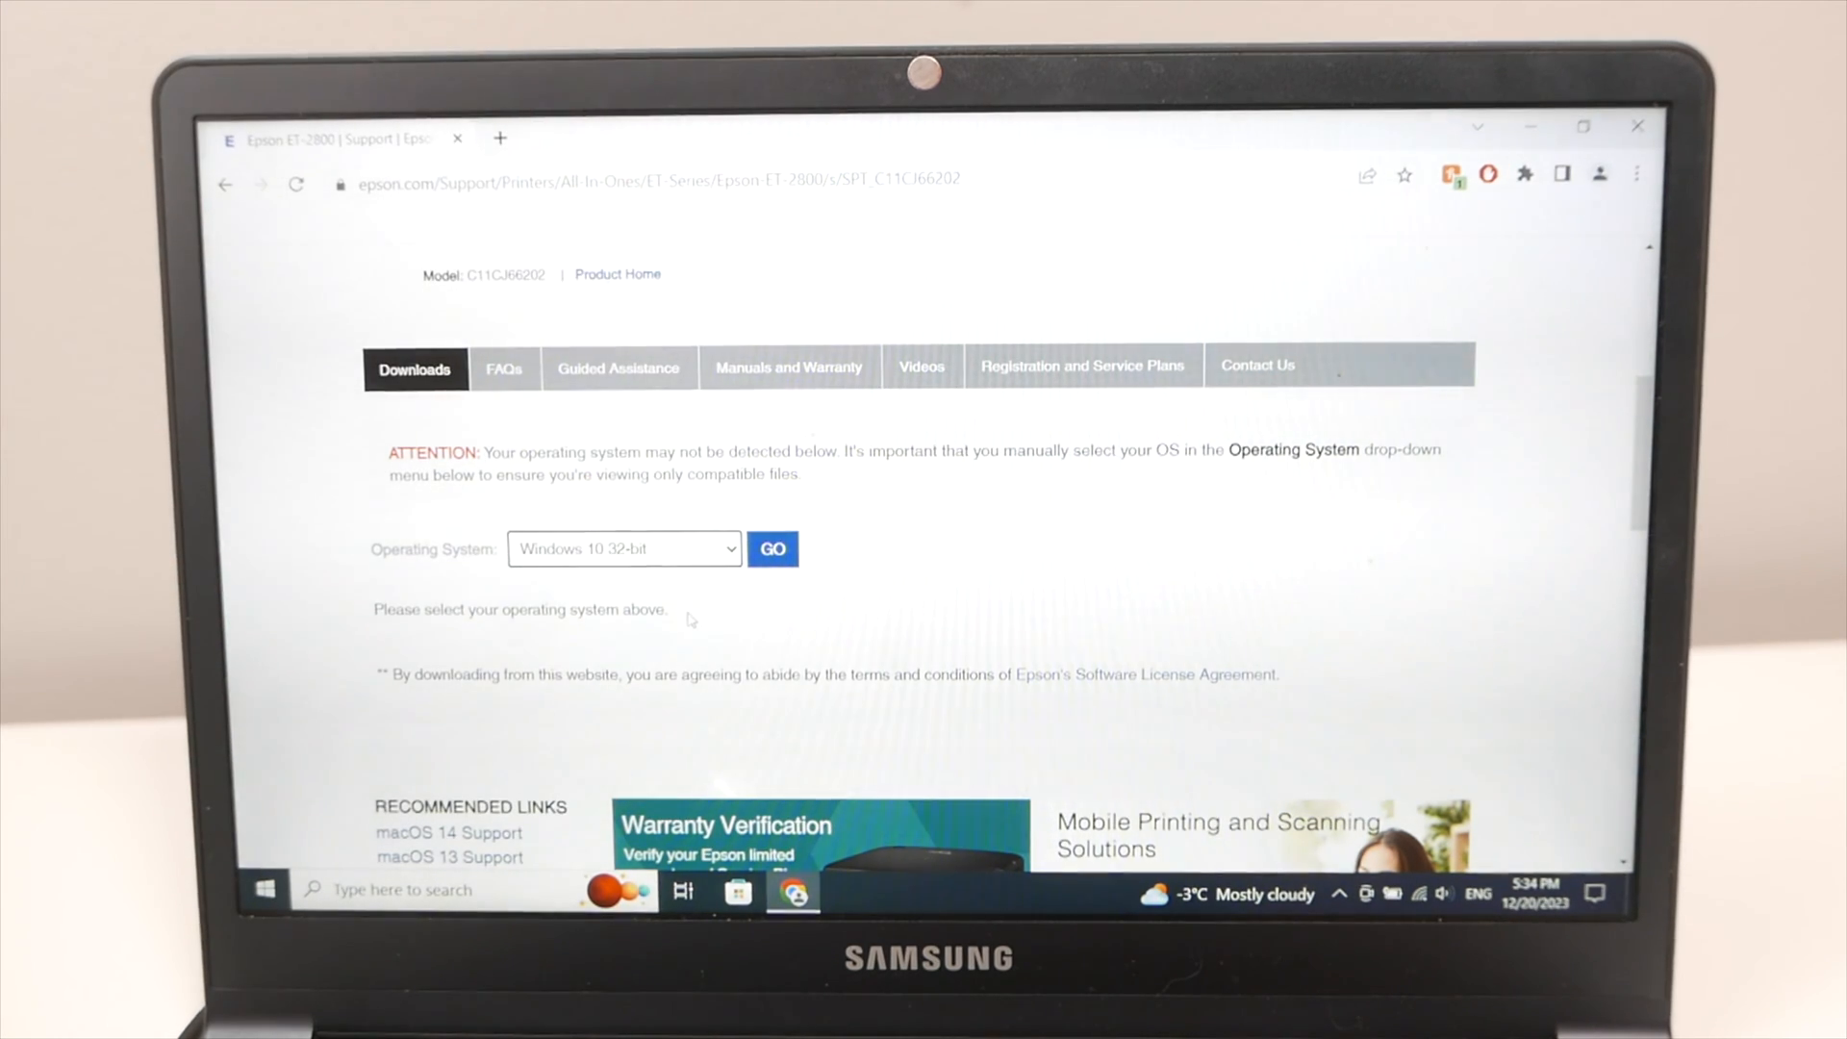
click(773, 549)
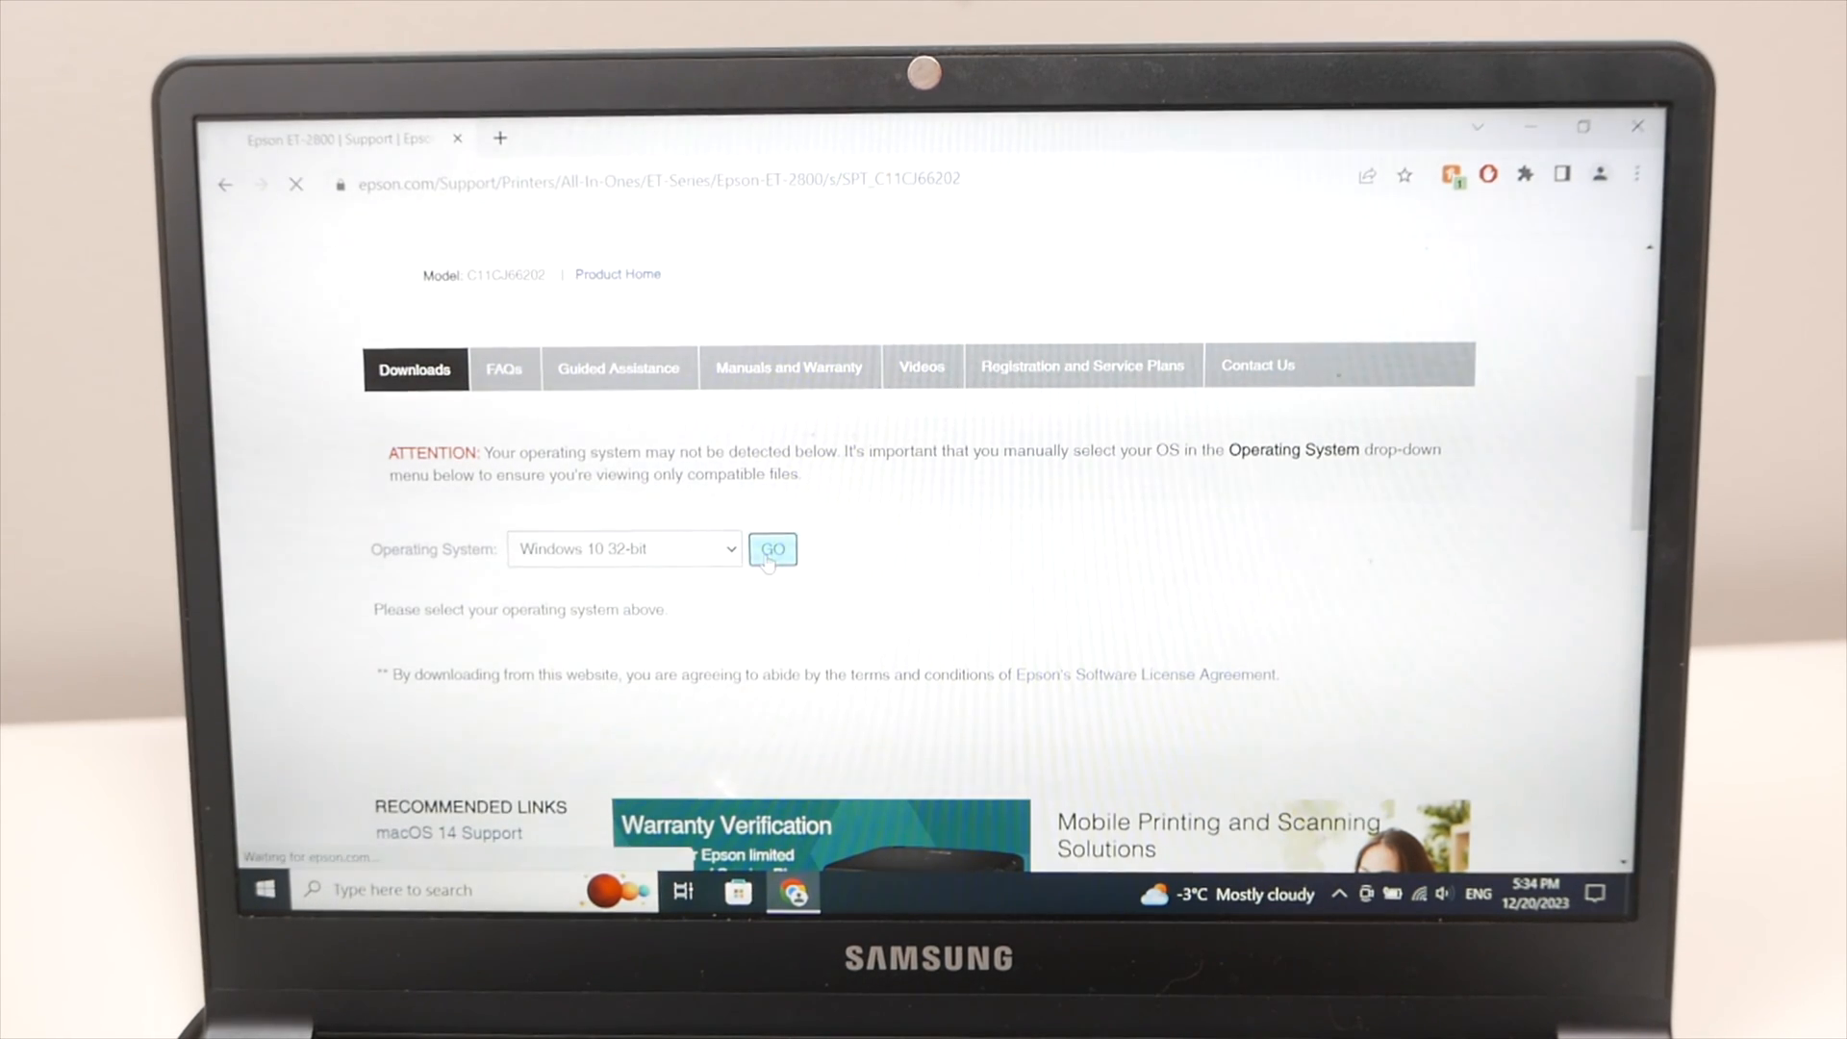
Dismiss the cookie notice and scroll to the Recommended For You downloads.
click(771, 549)
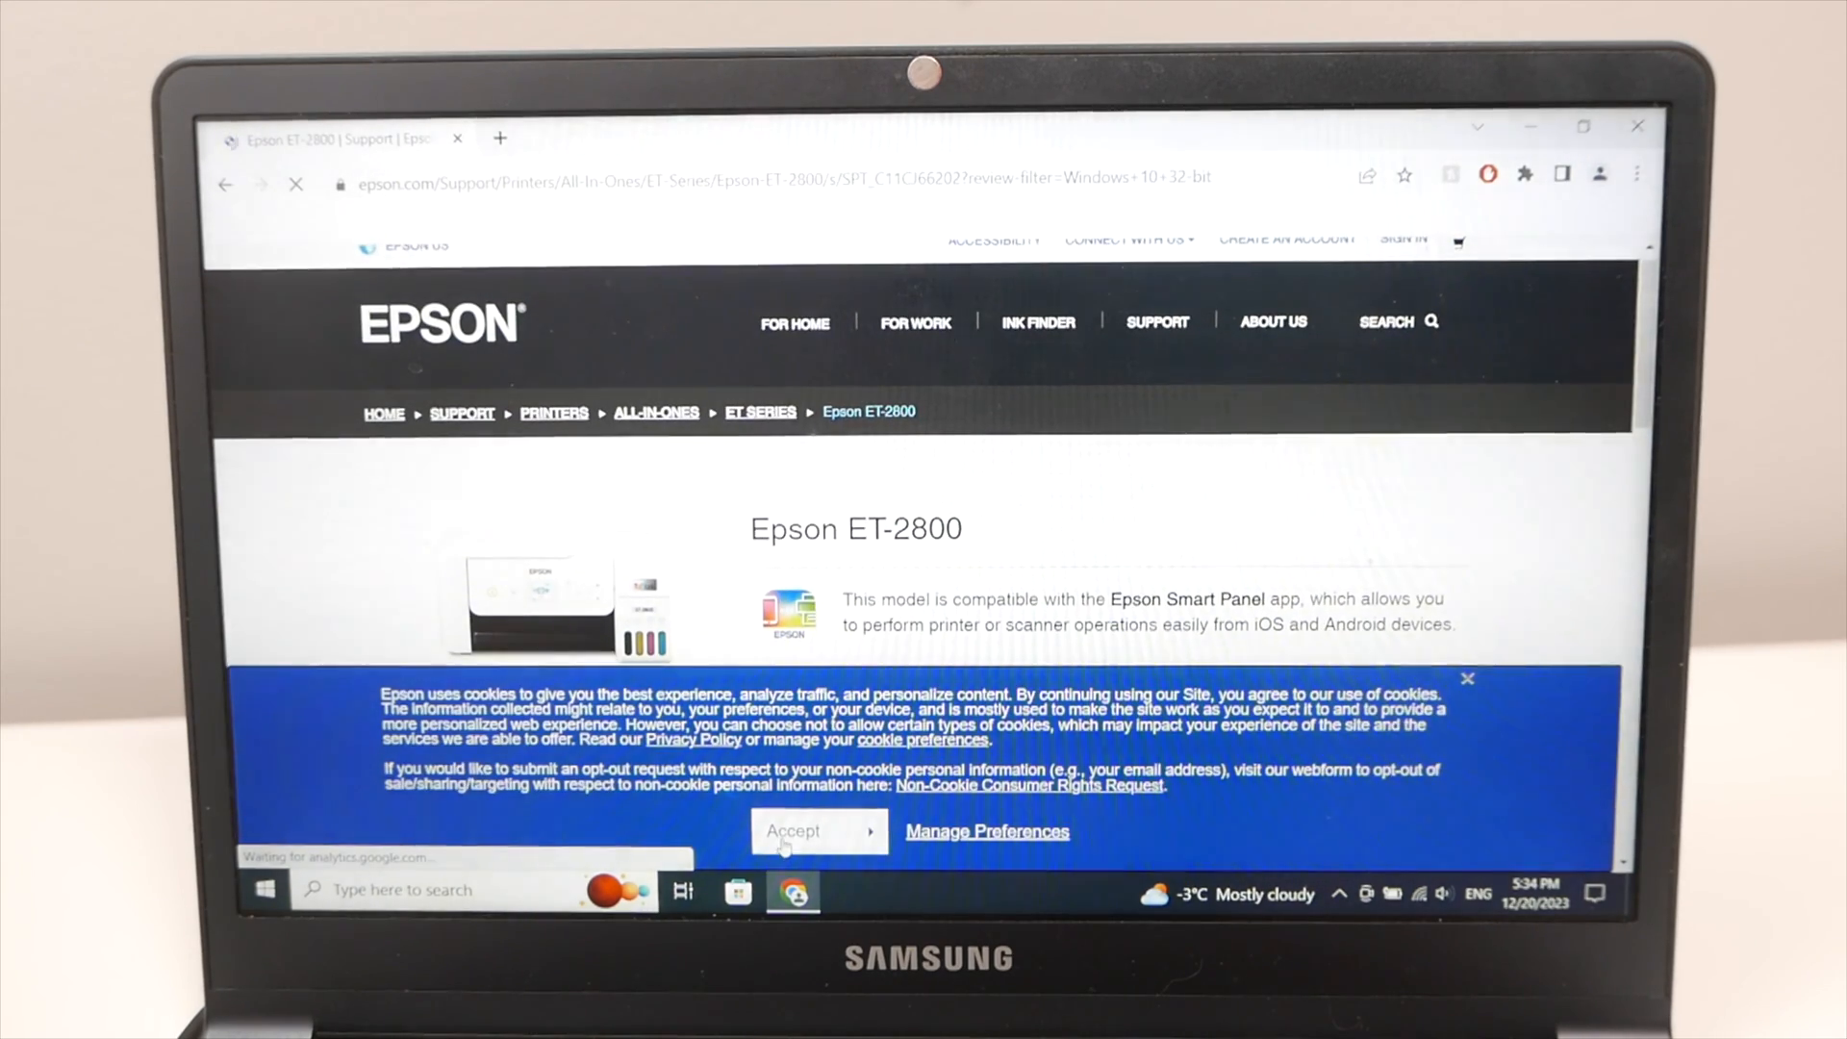
click(791, 830)
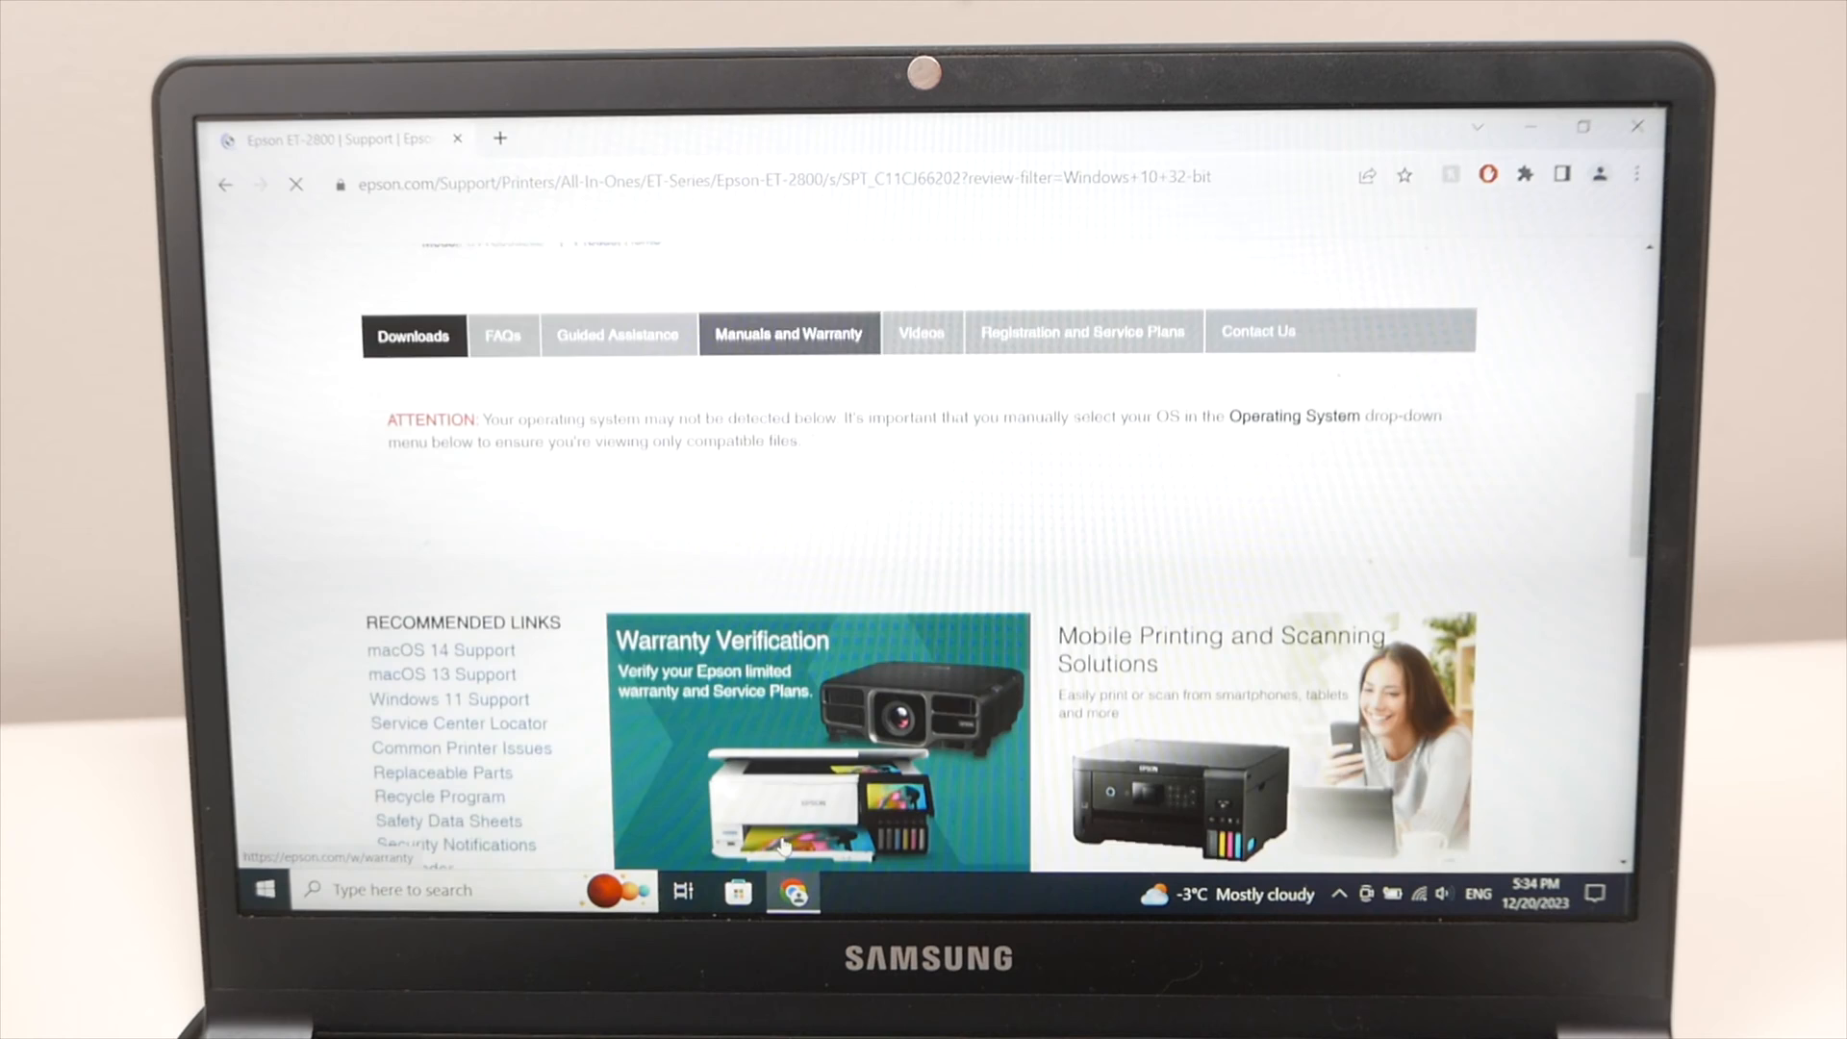
scroll(up, 3)
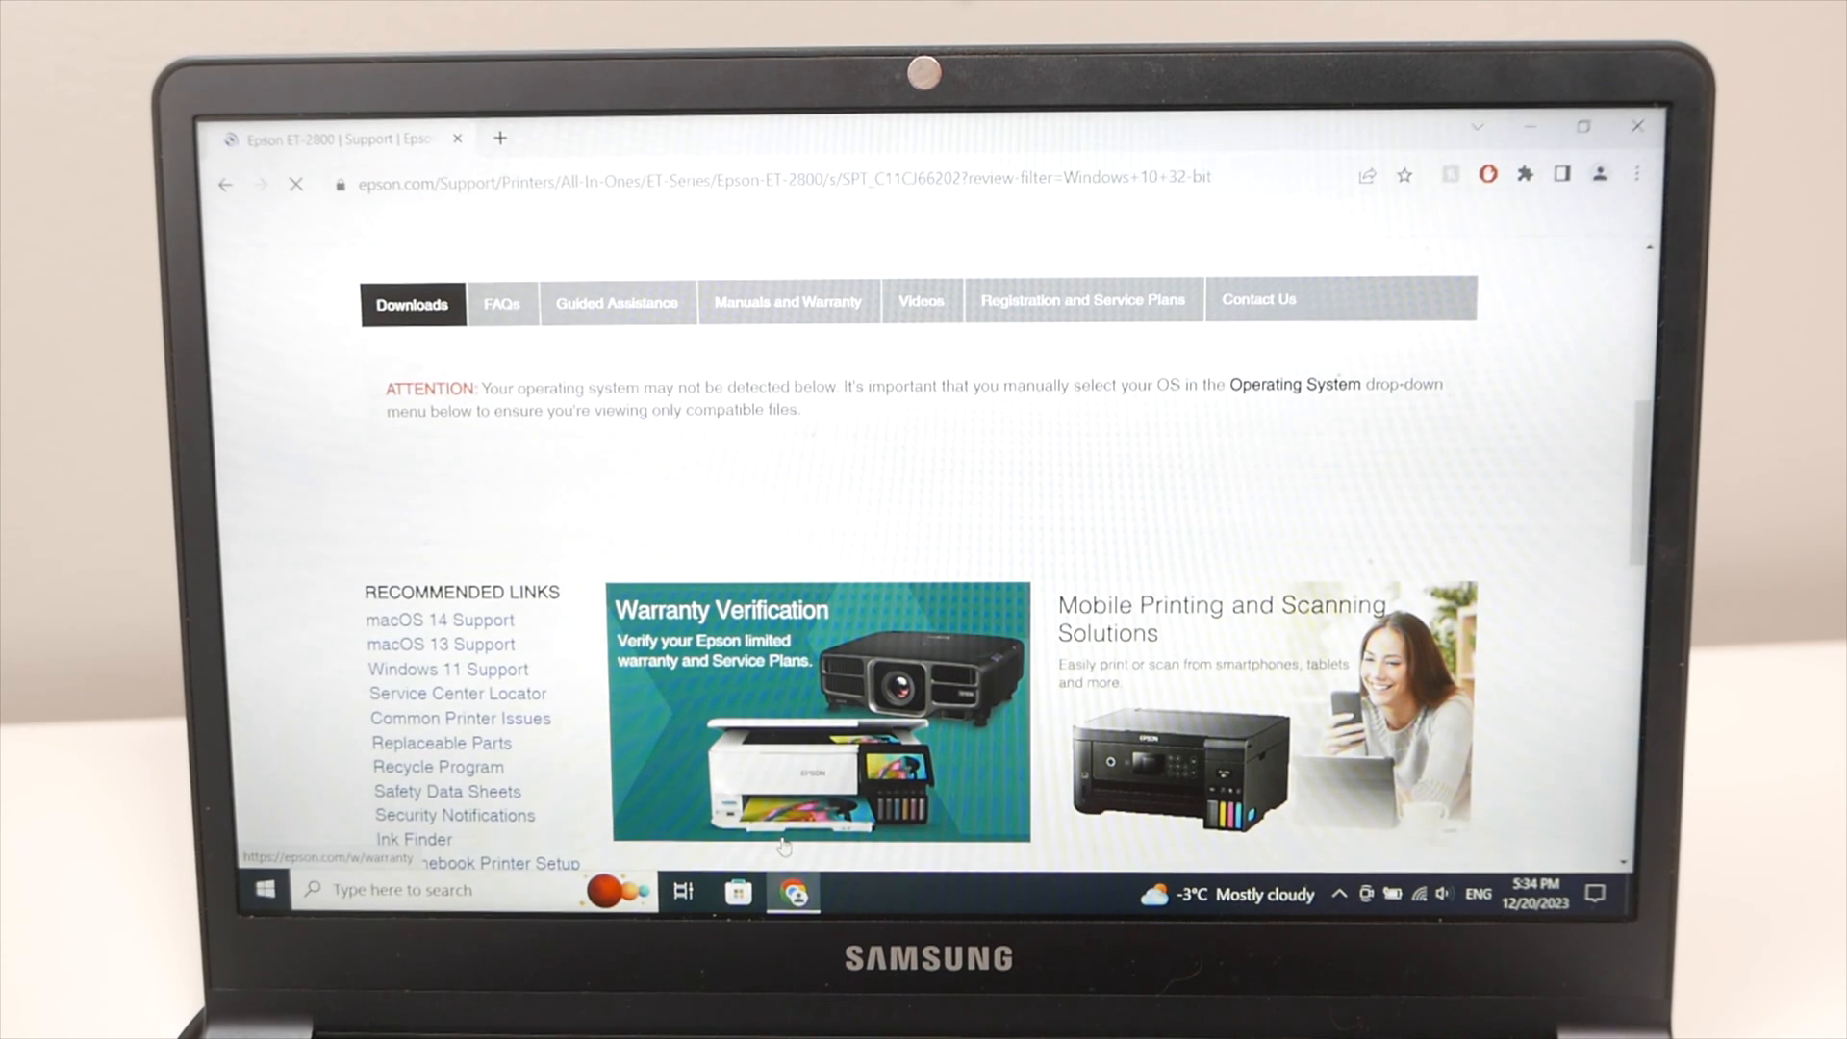
scroll(down, 3)
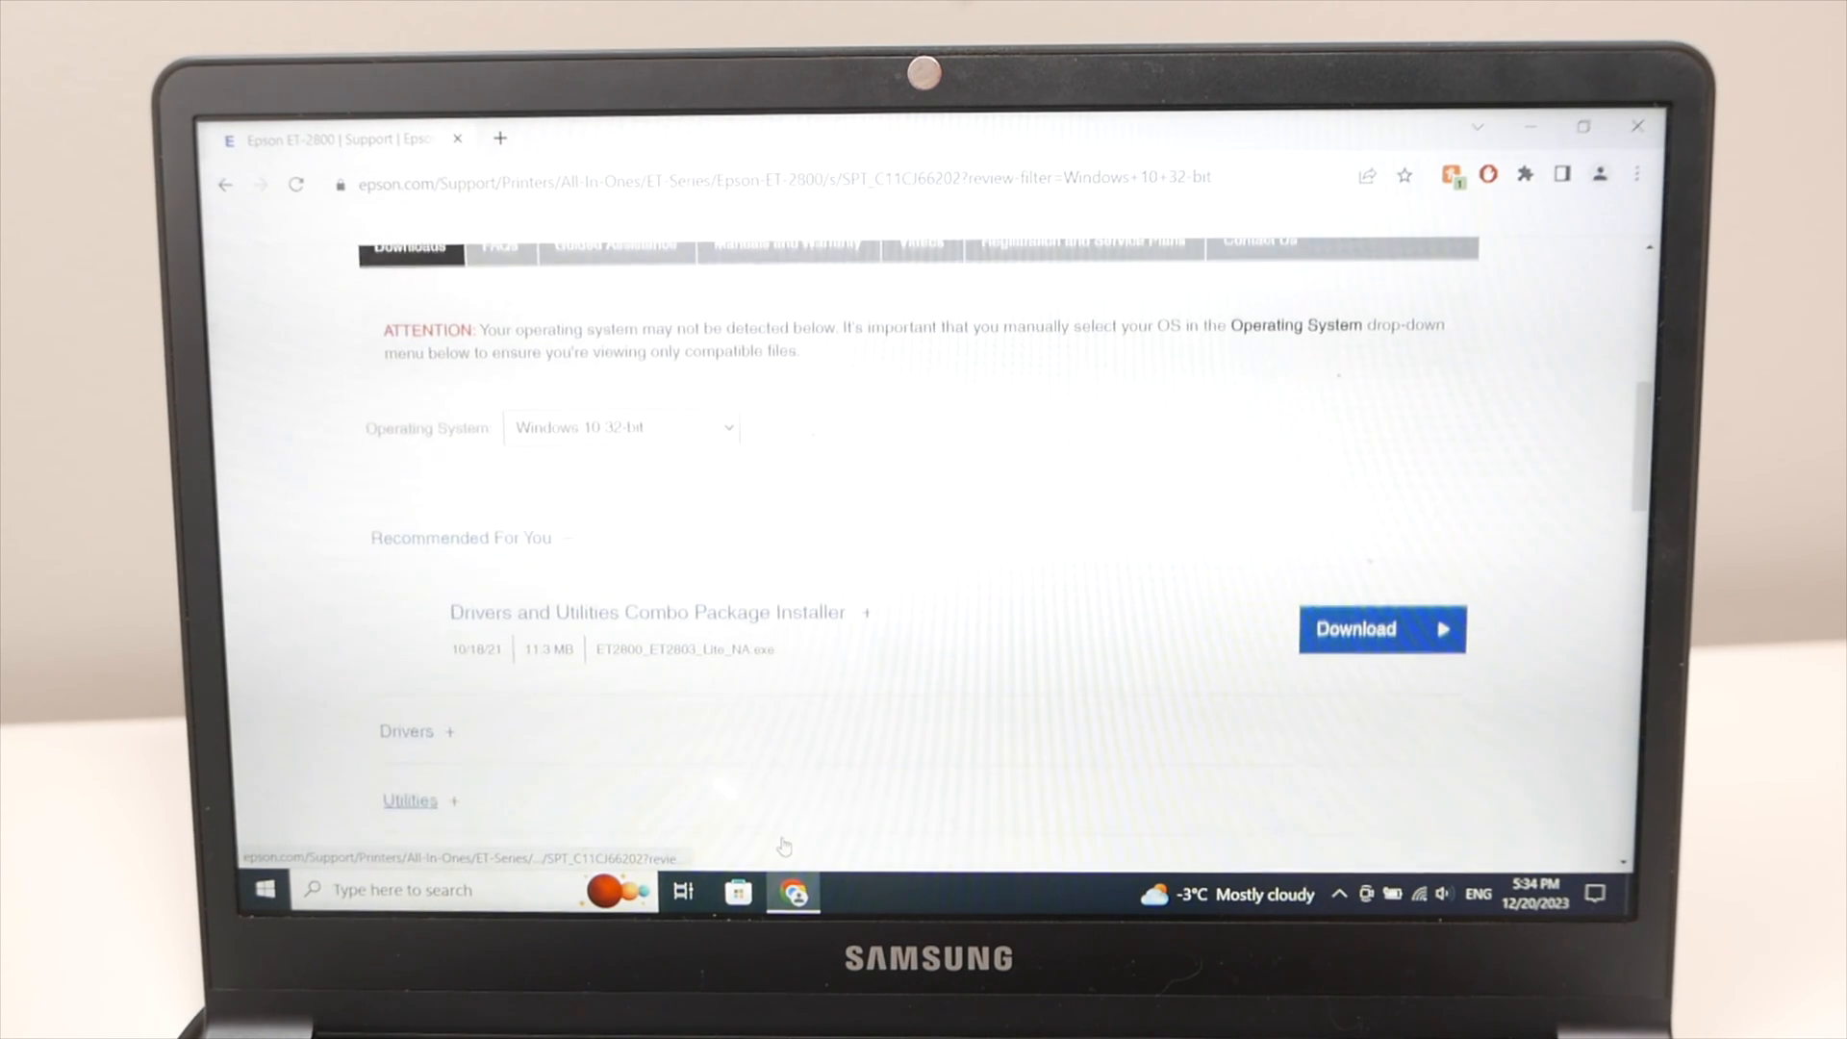
scroll(down, 3)
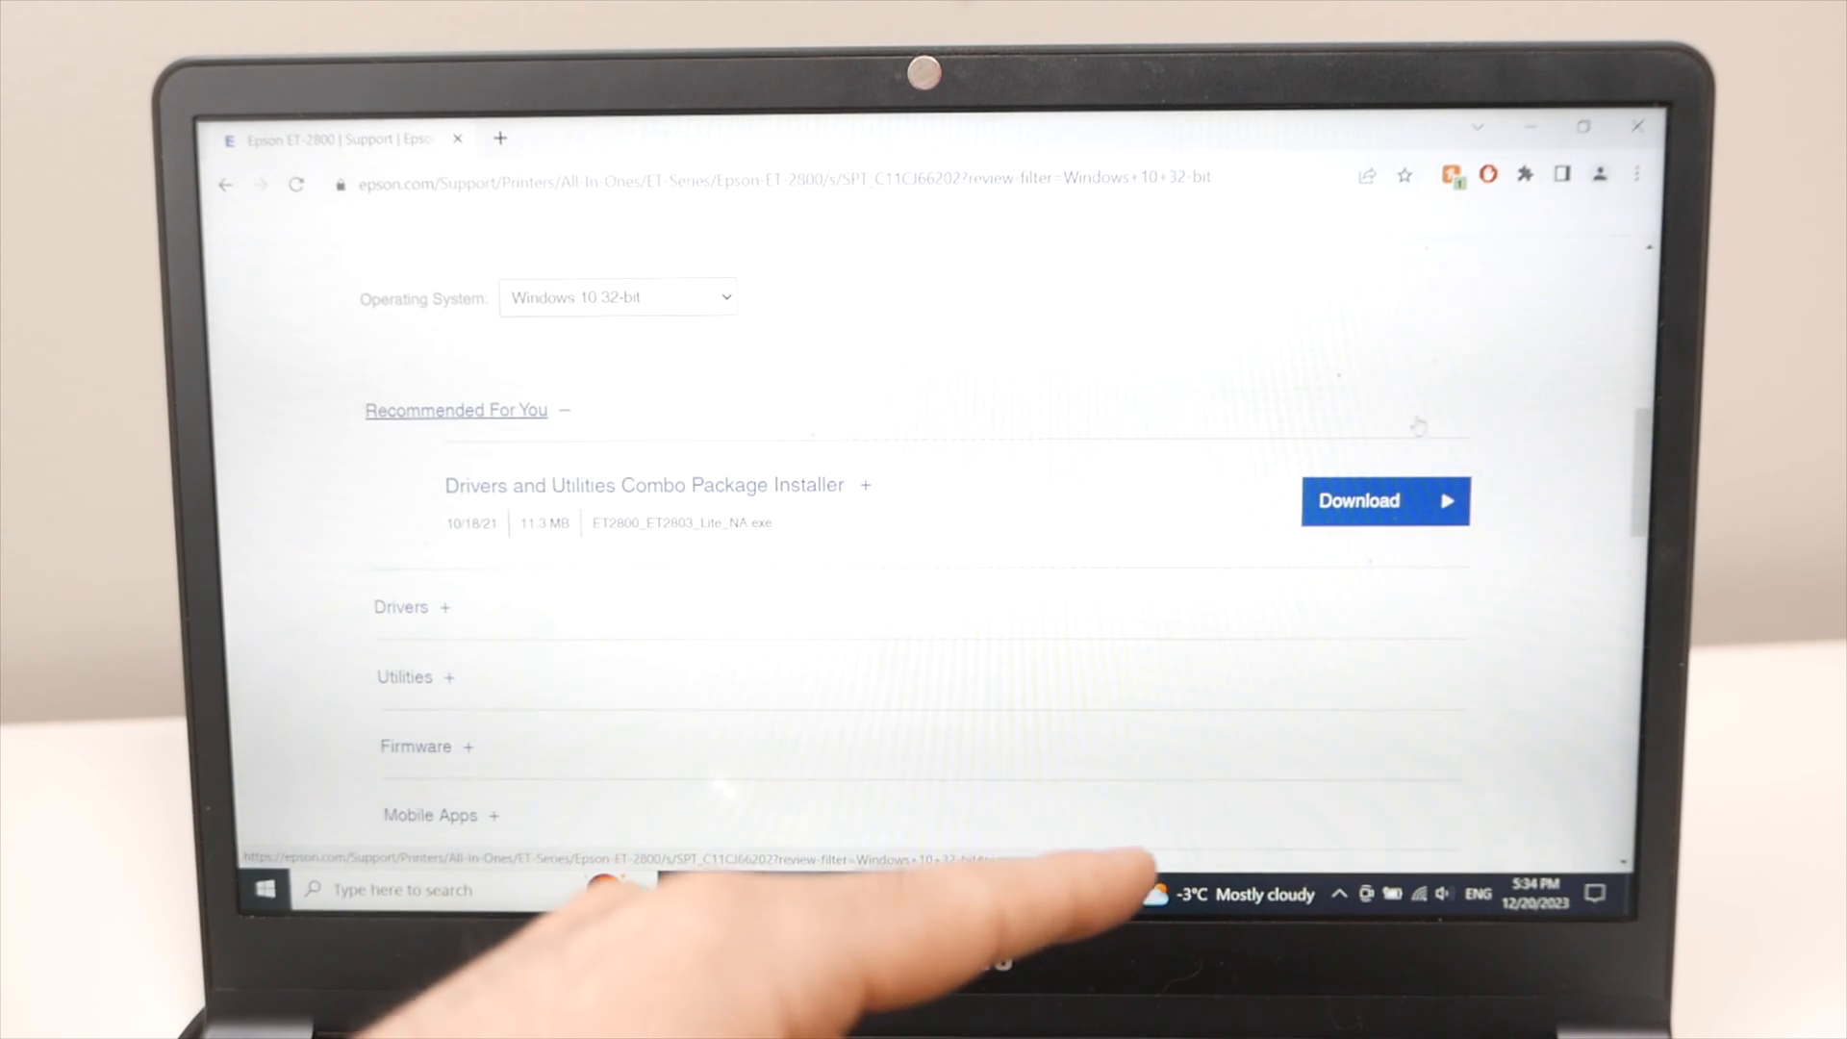
Download ET2800_ET2803_Lite_NA.exe and show it in the recent downloads.
click(1384, 501)
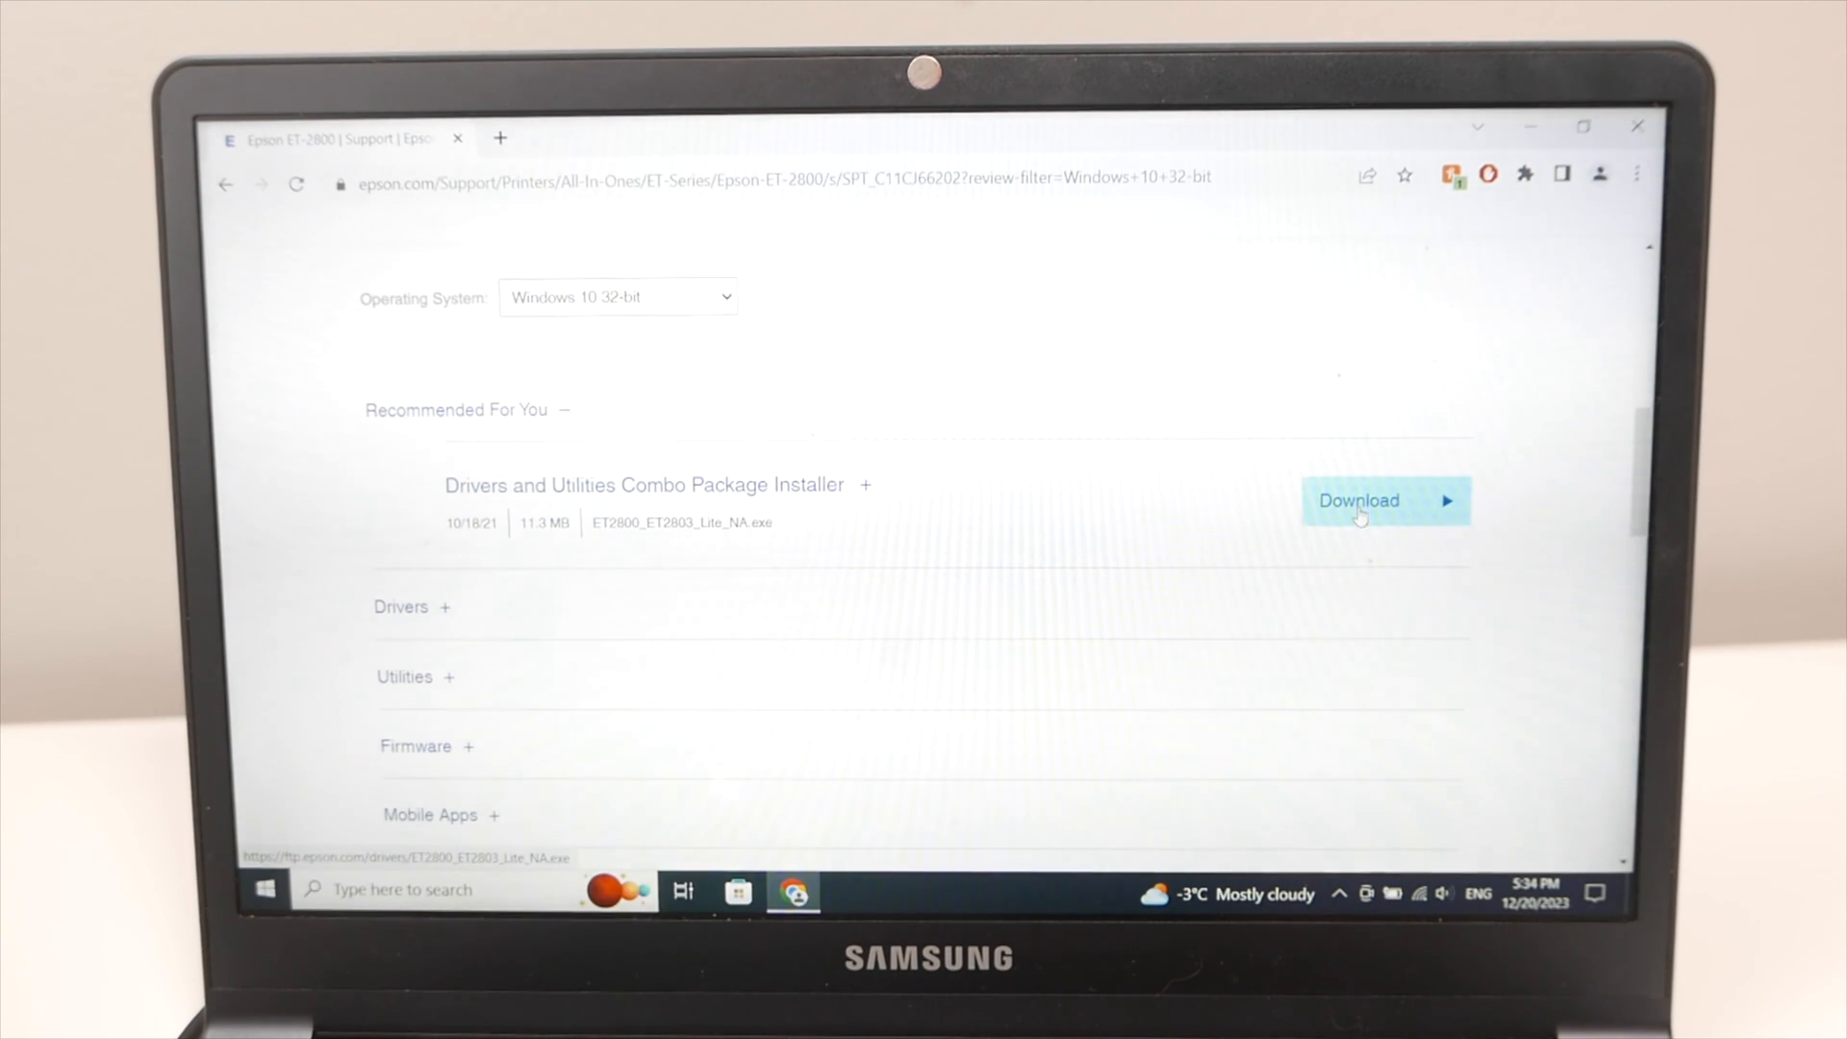
click(1358, 500)
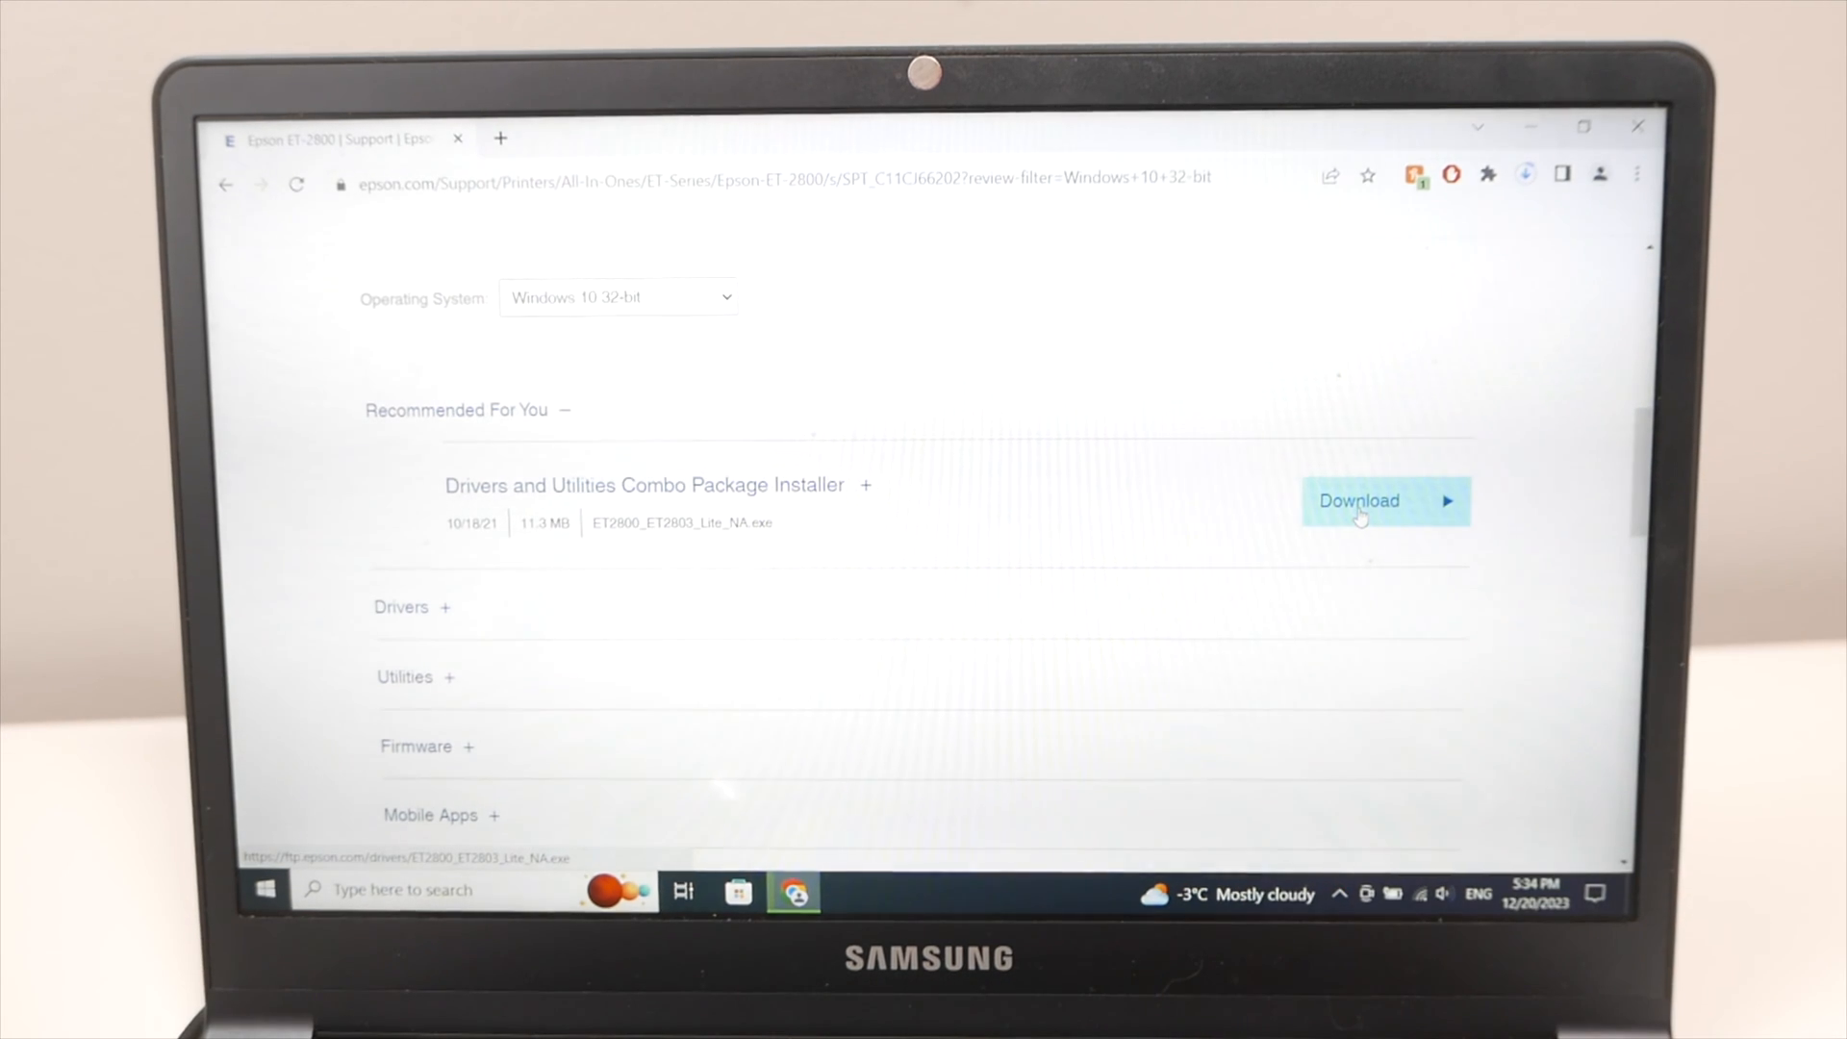
click(1524, 175)
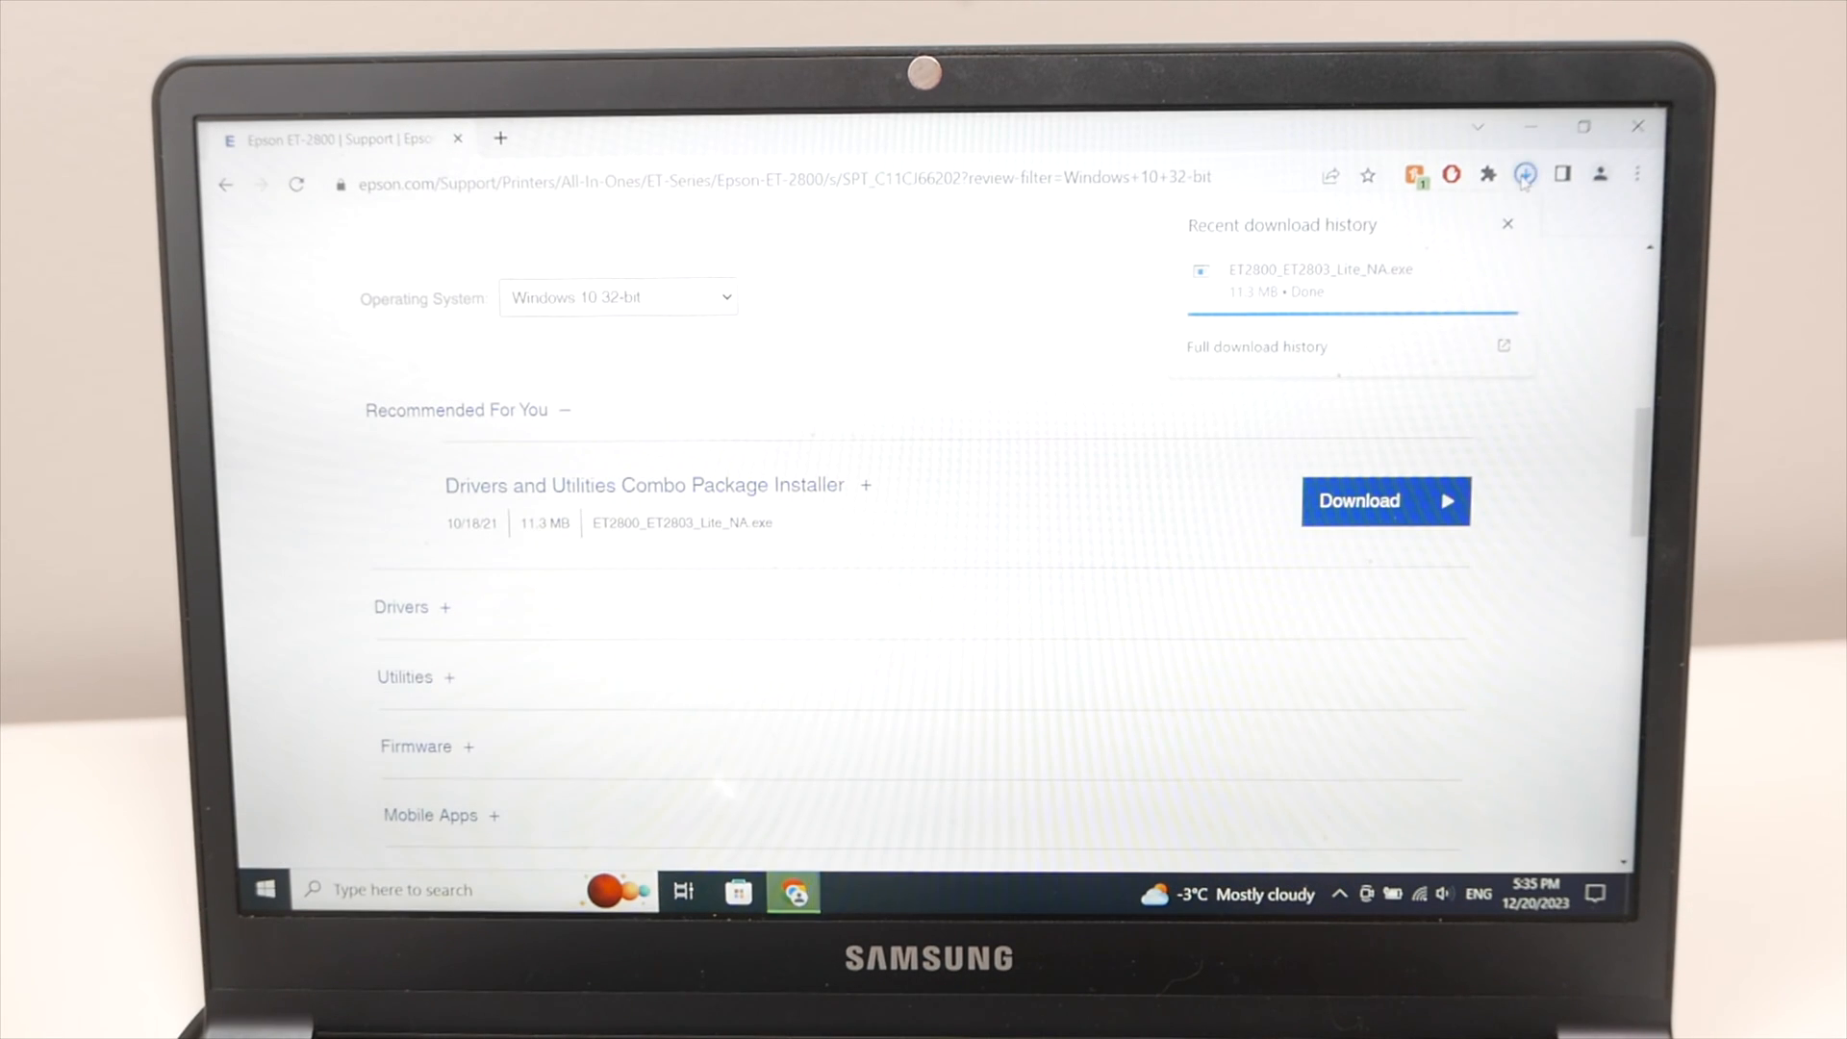
mouse_move(1319, 277)
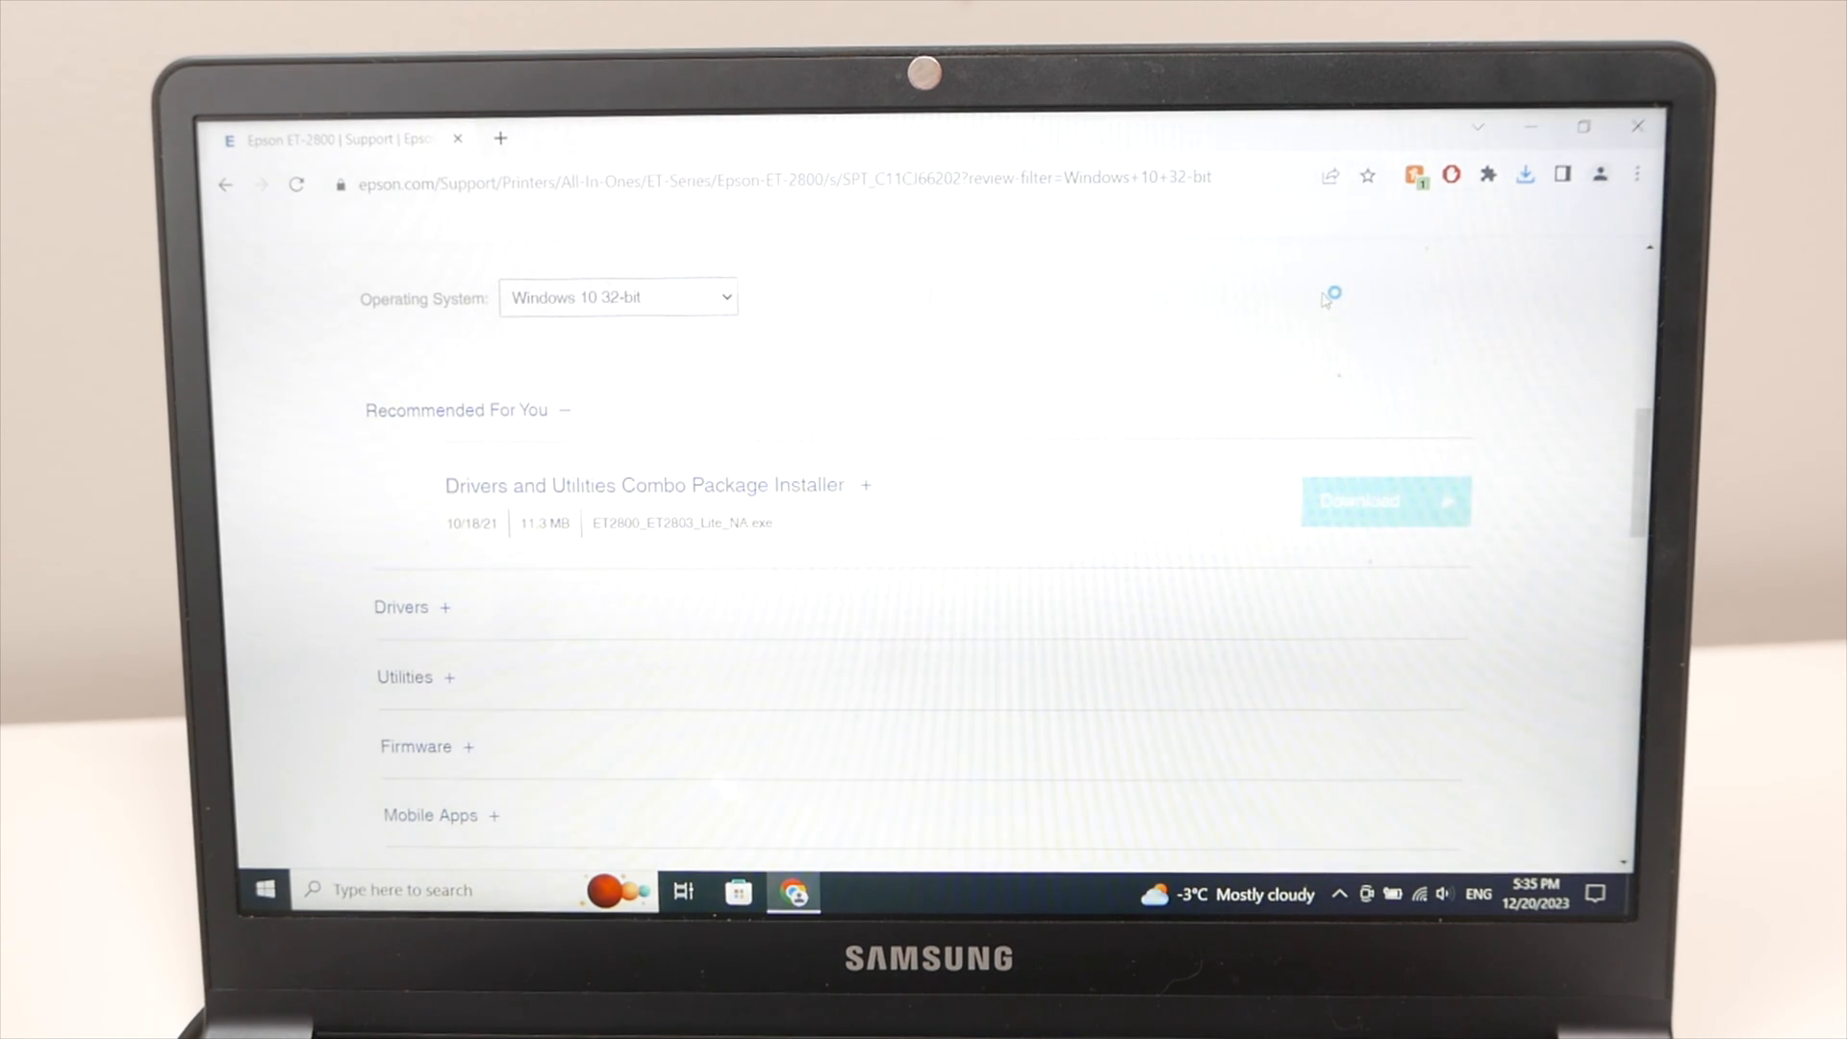
Run the Epson installer, approve User Account Control, and dismiss the information message.
click(1385, 499)
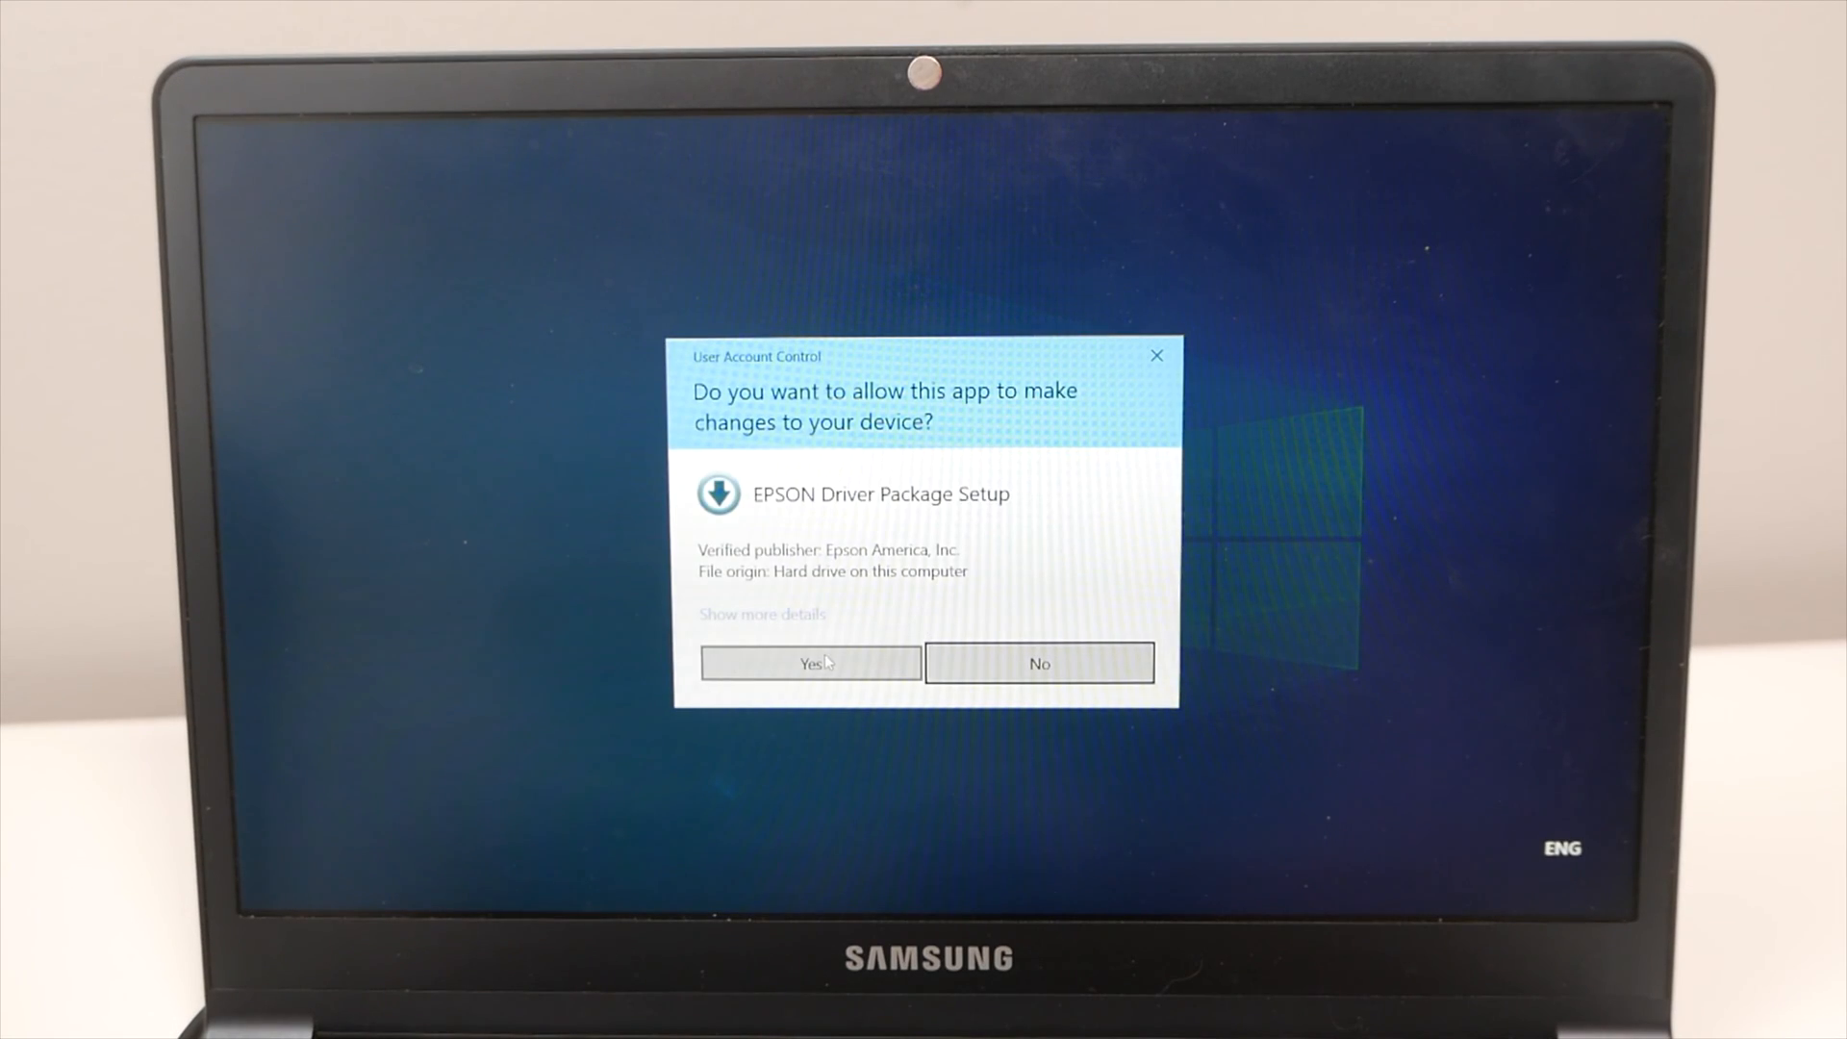
click(810, 662)
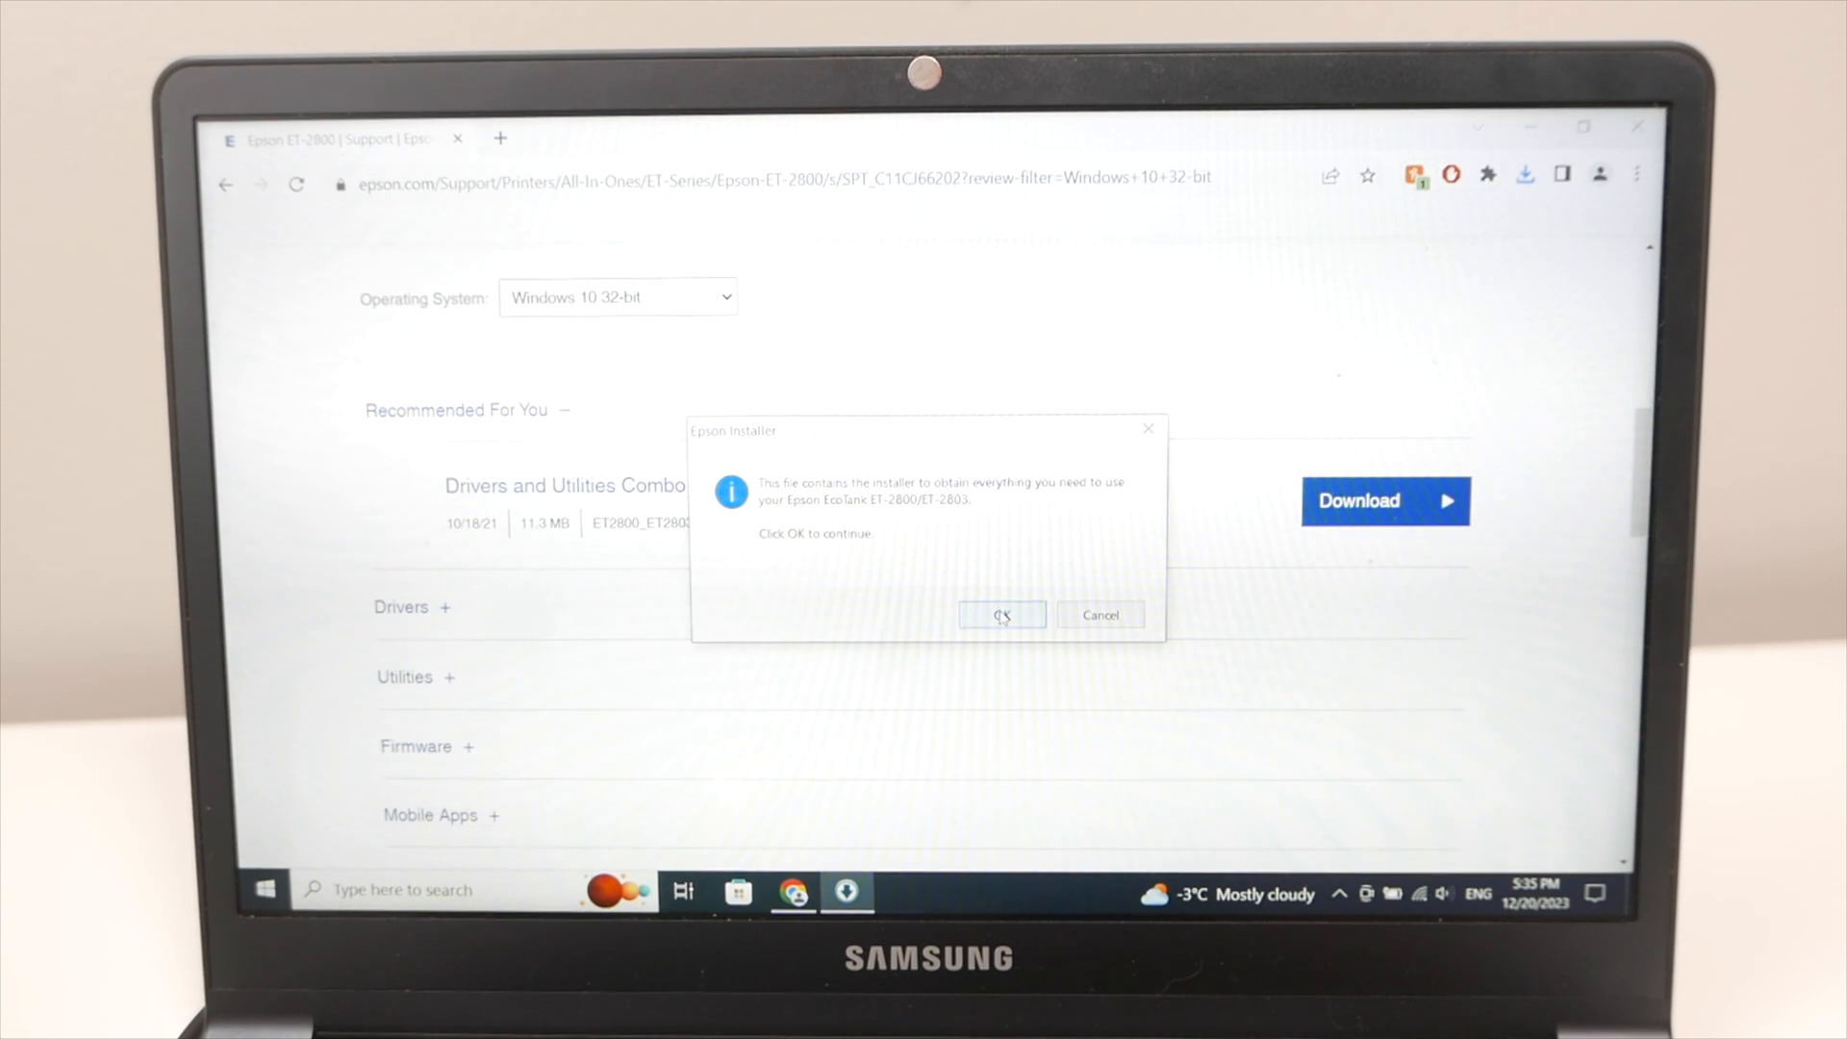
click(999, 614)
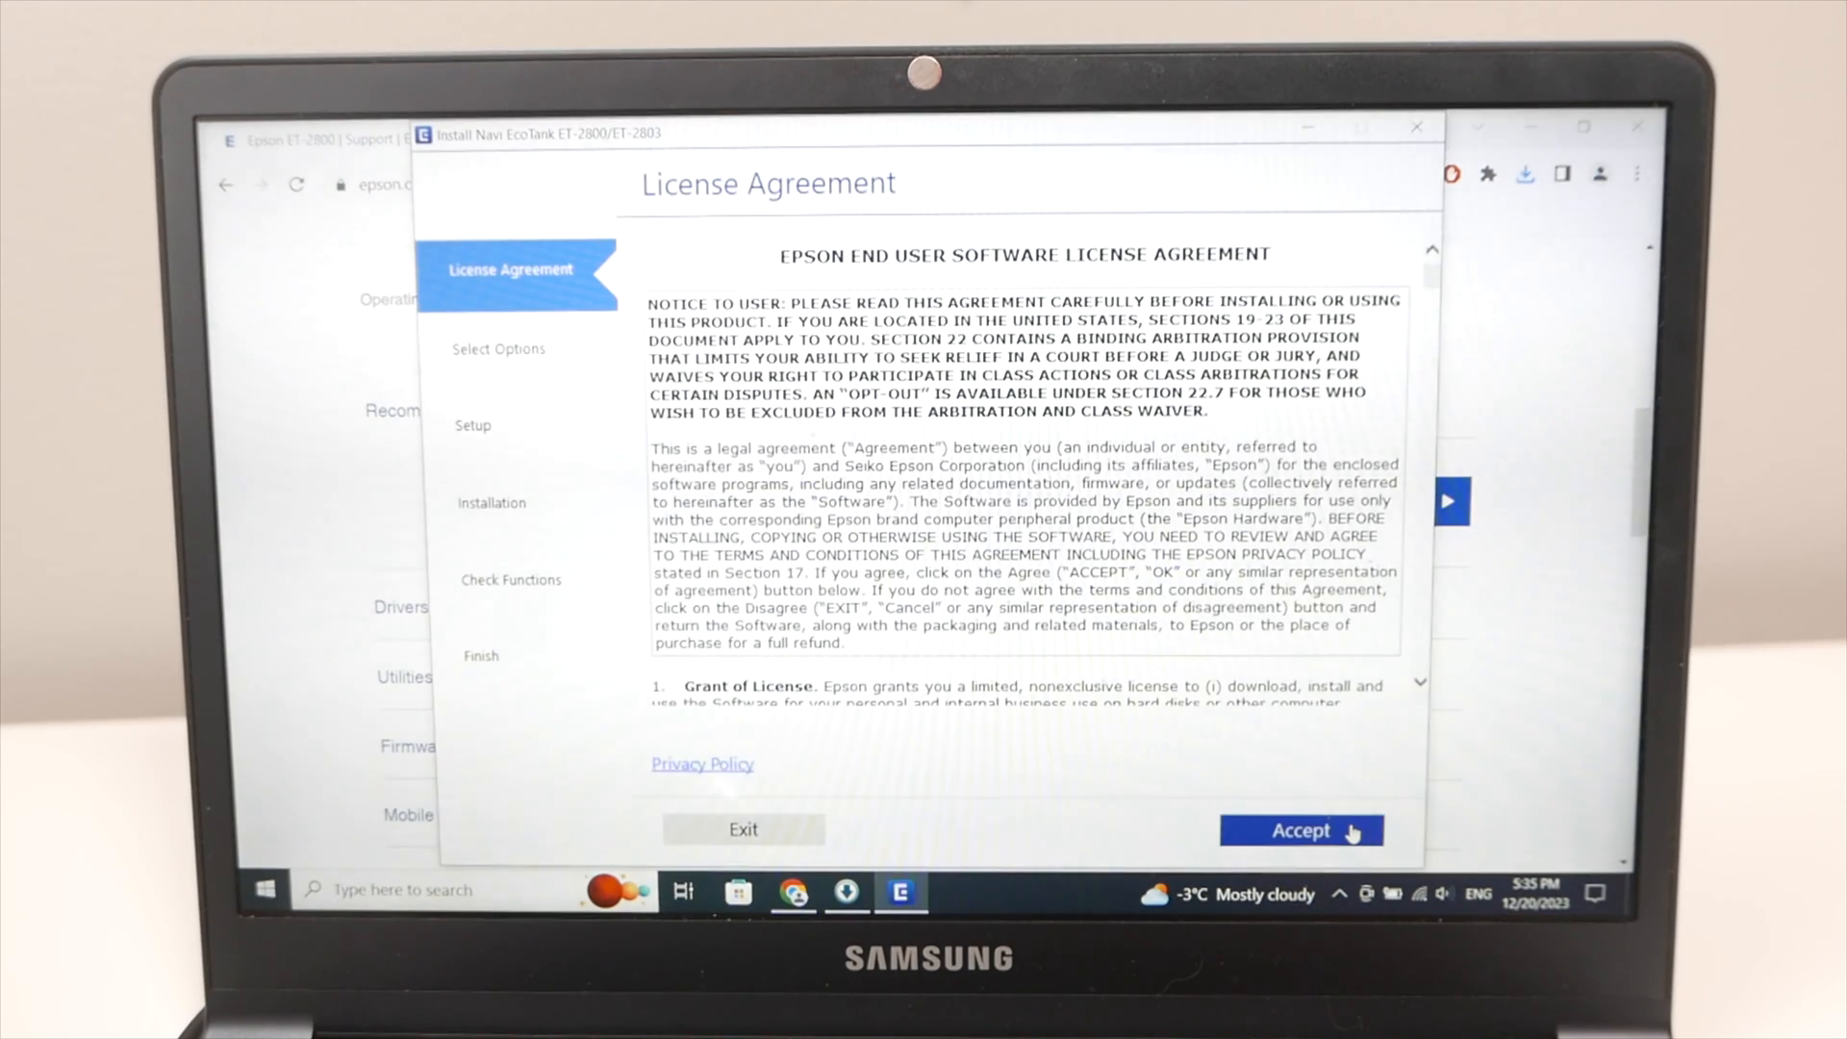
Accept the license and opt out of software usage, product usage, and express registration.
click(1301, 829)
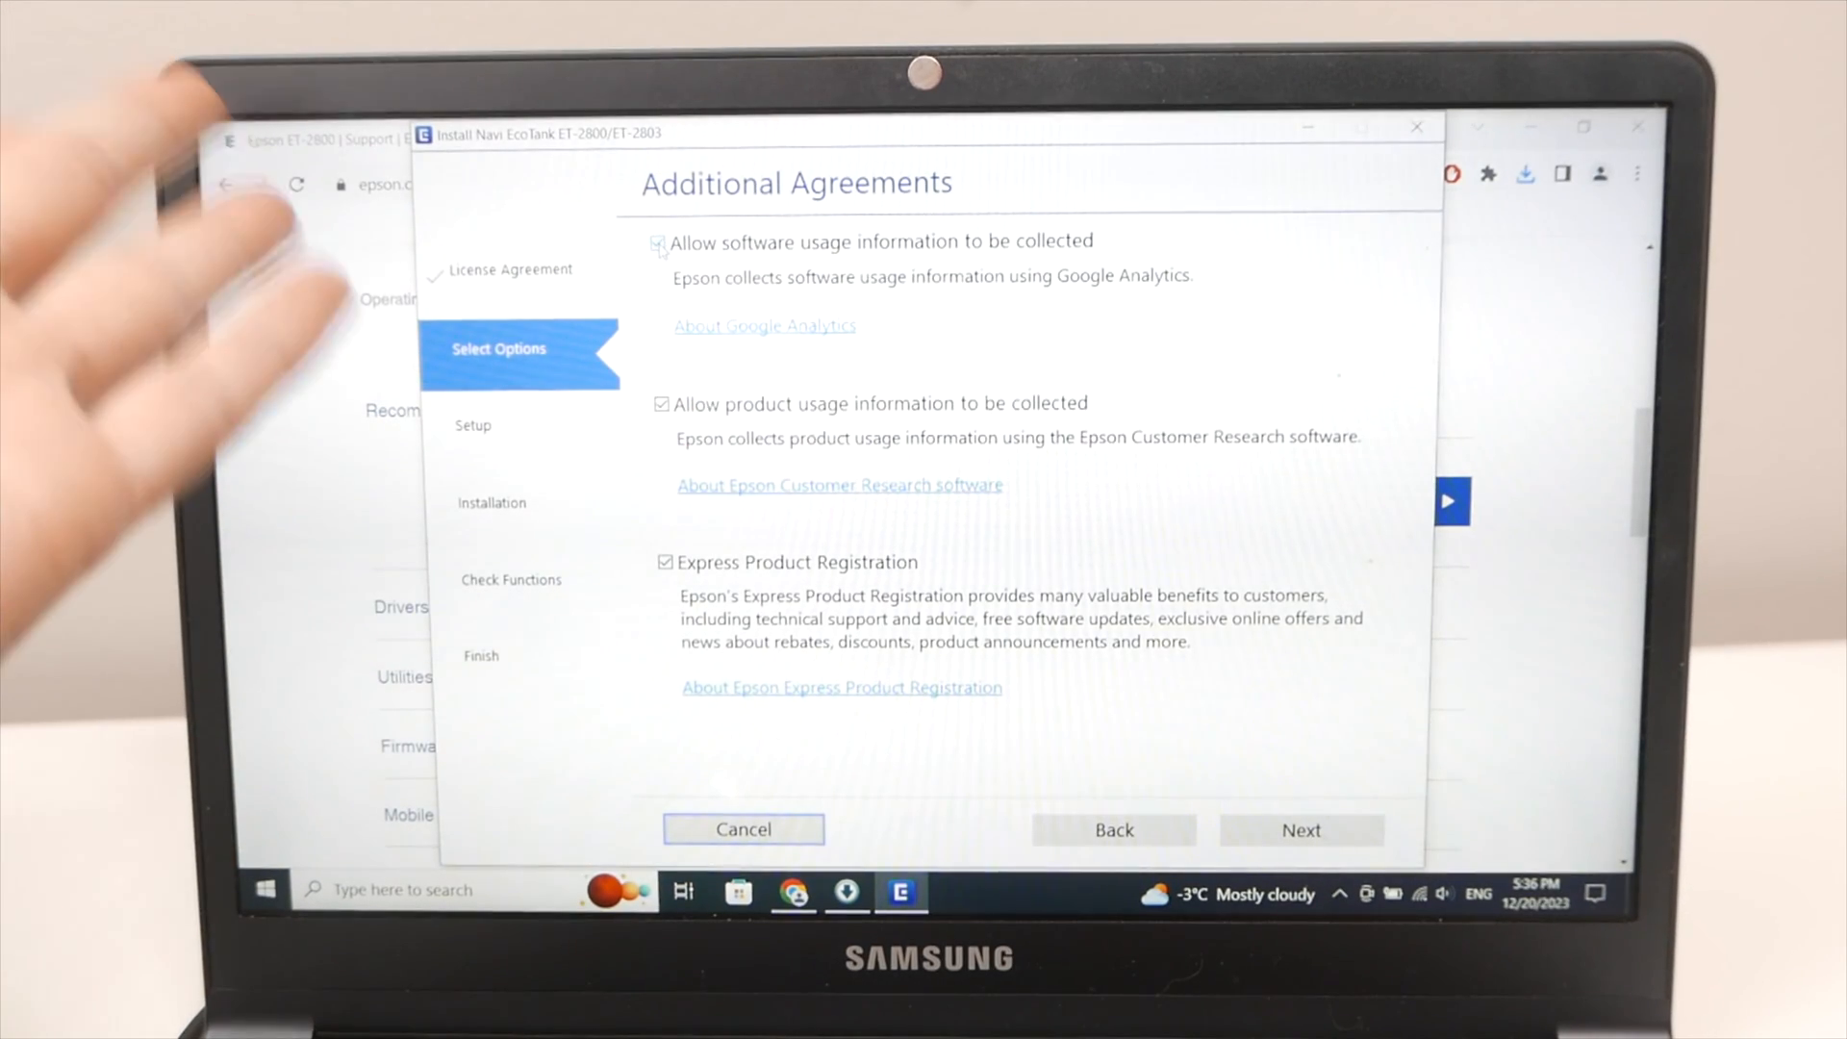
click(658, 241)
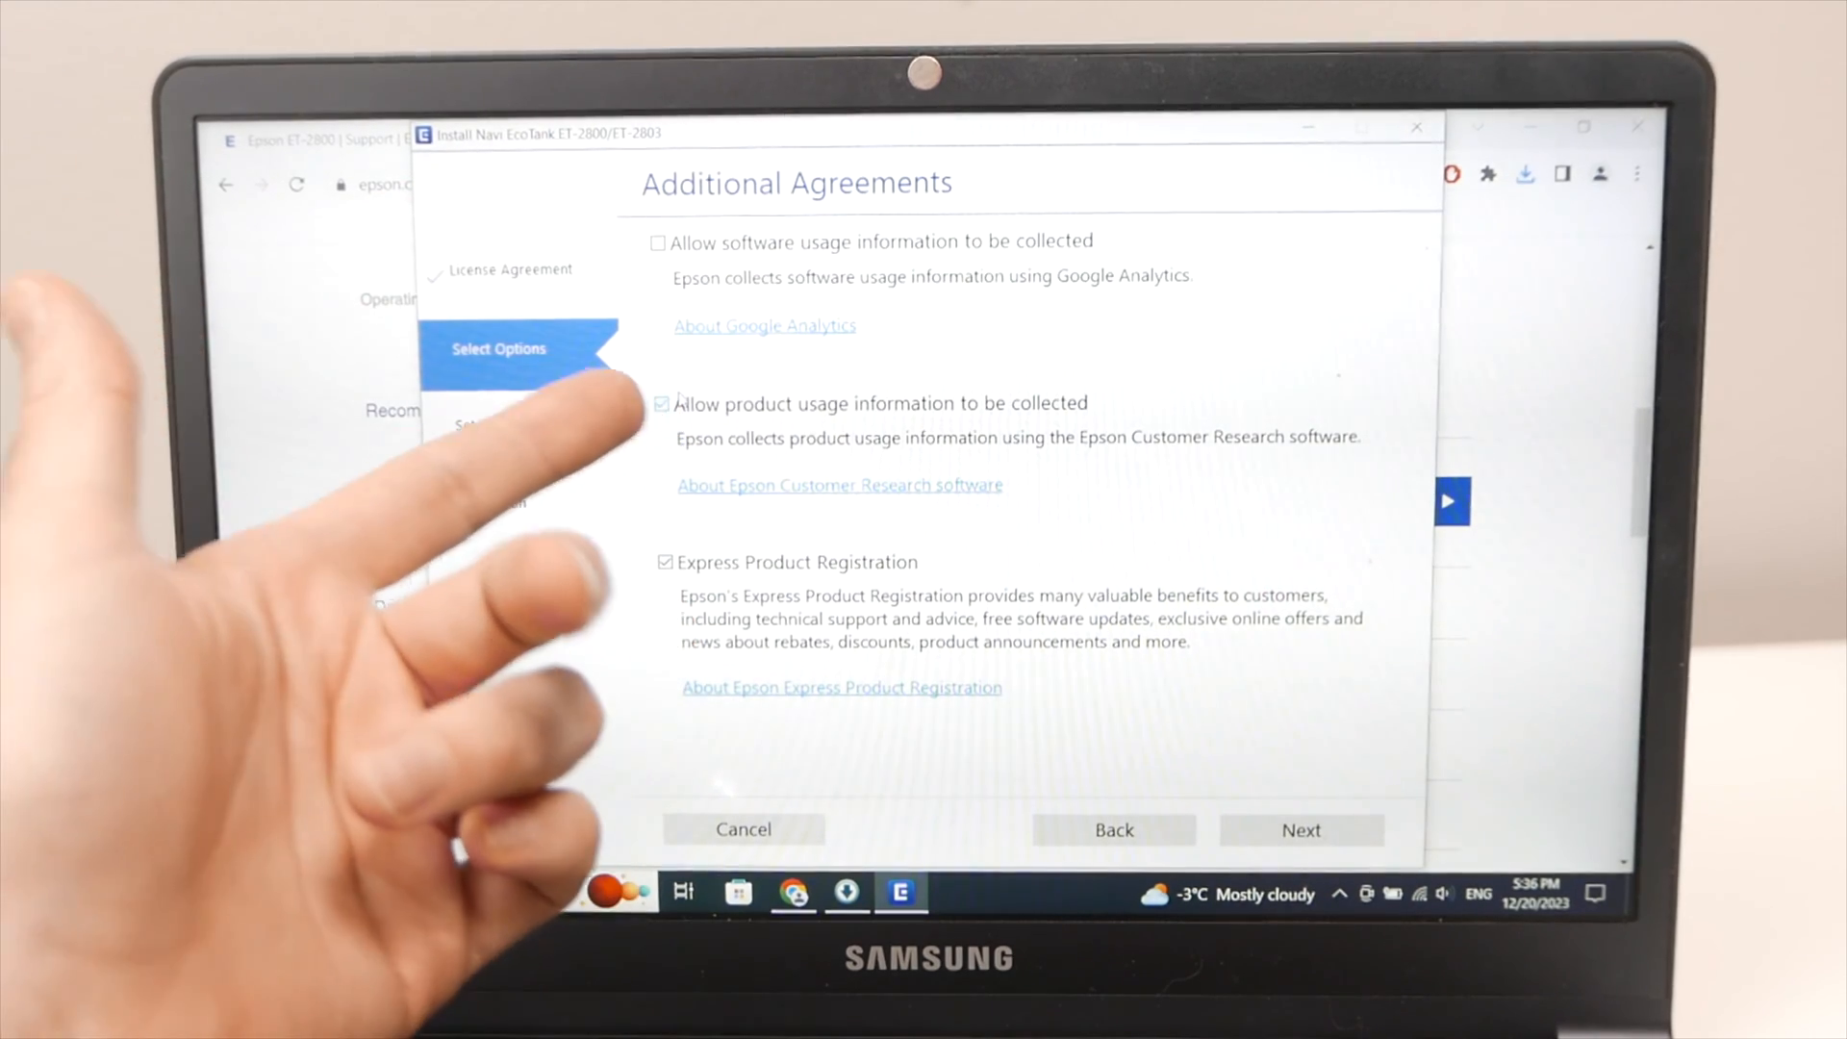
click(662, 403)
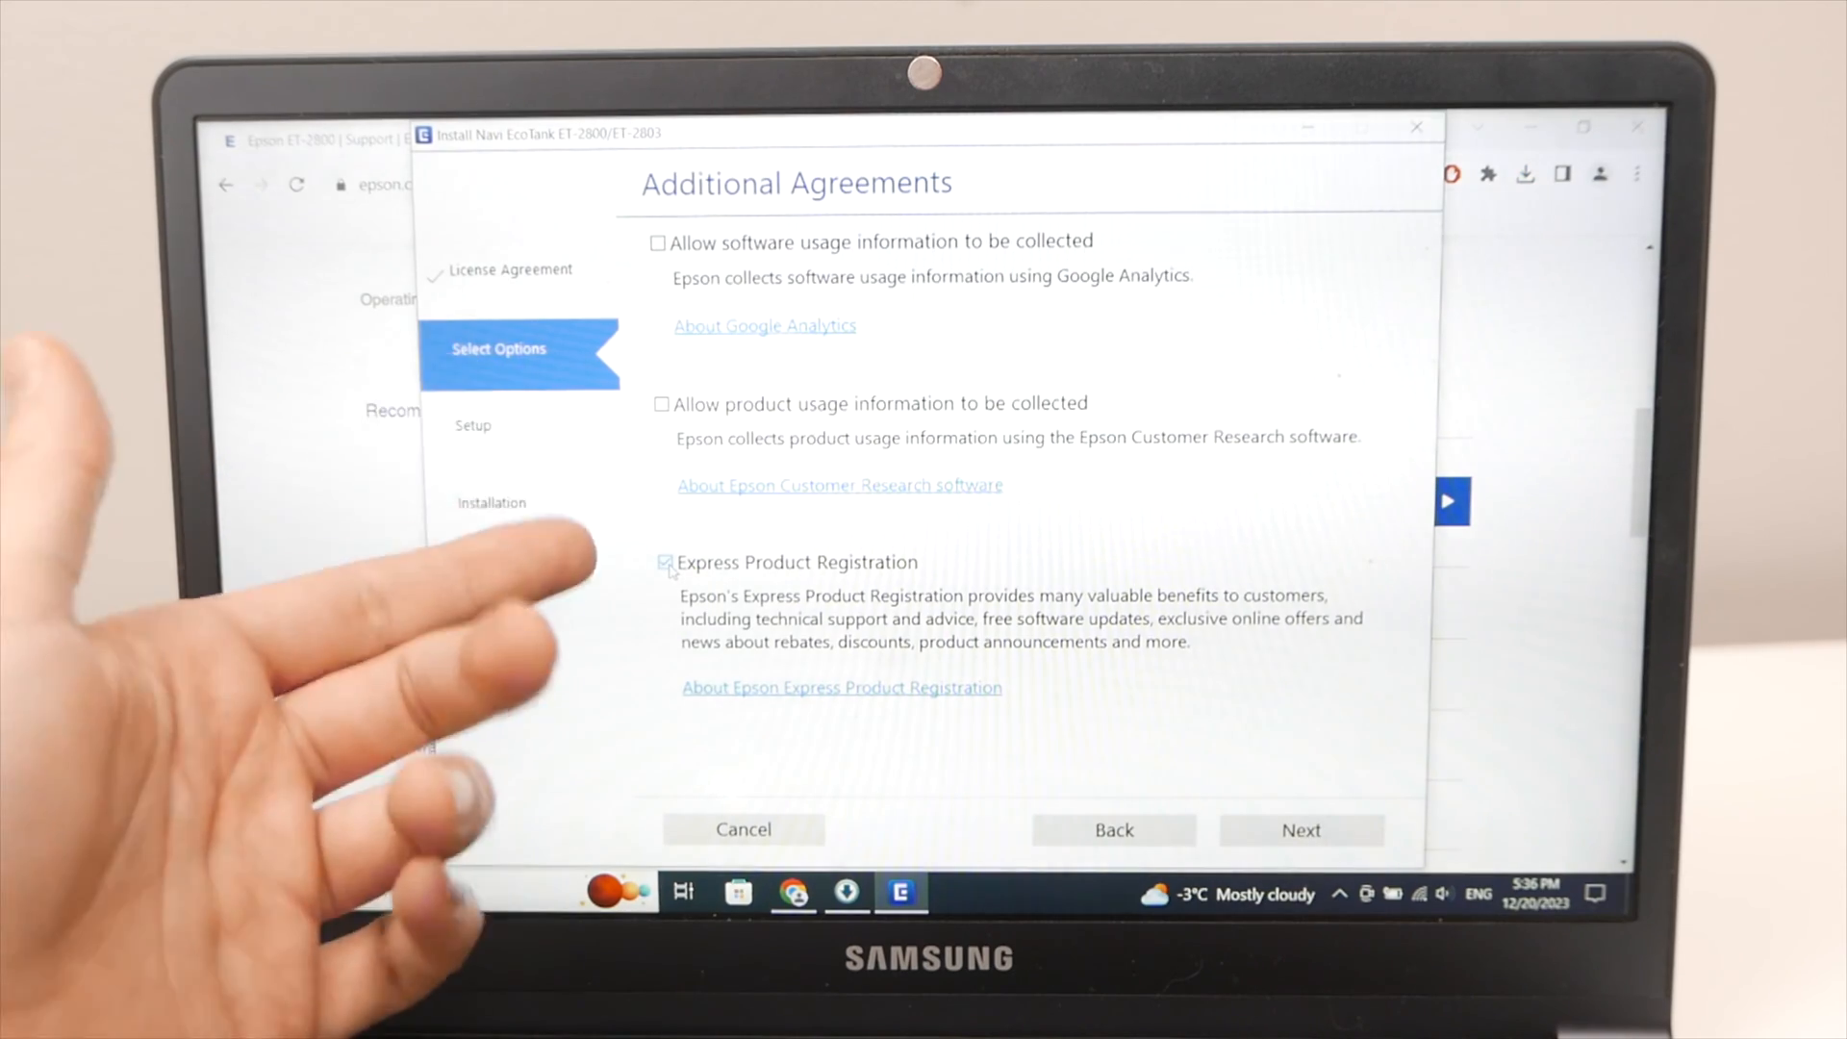
click(665, 562)
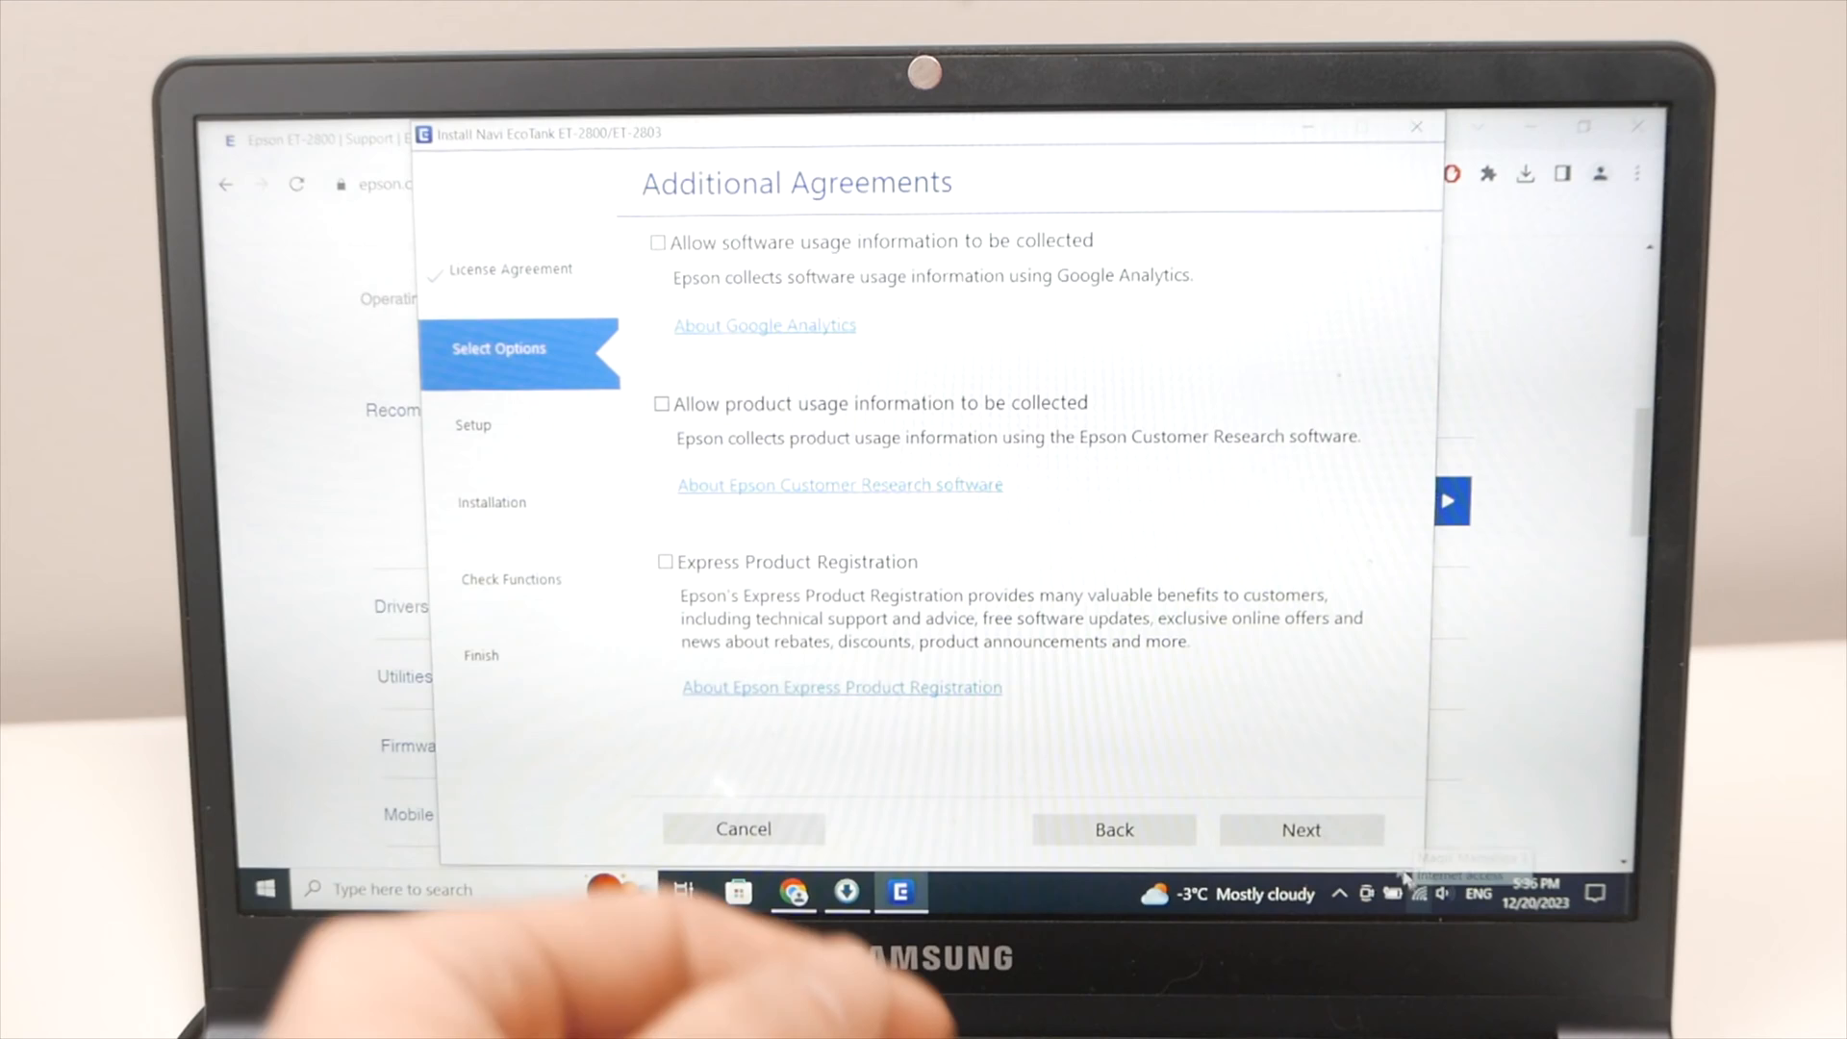
click(1301, 828)
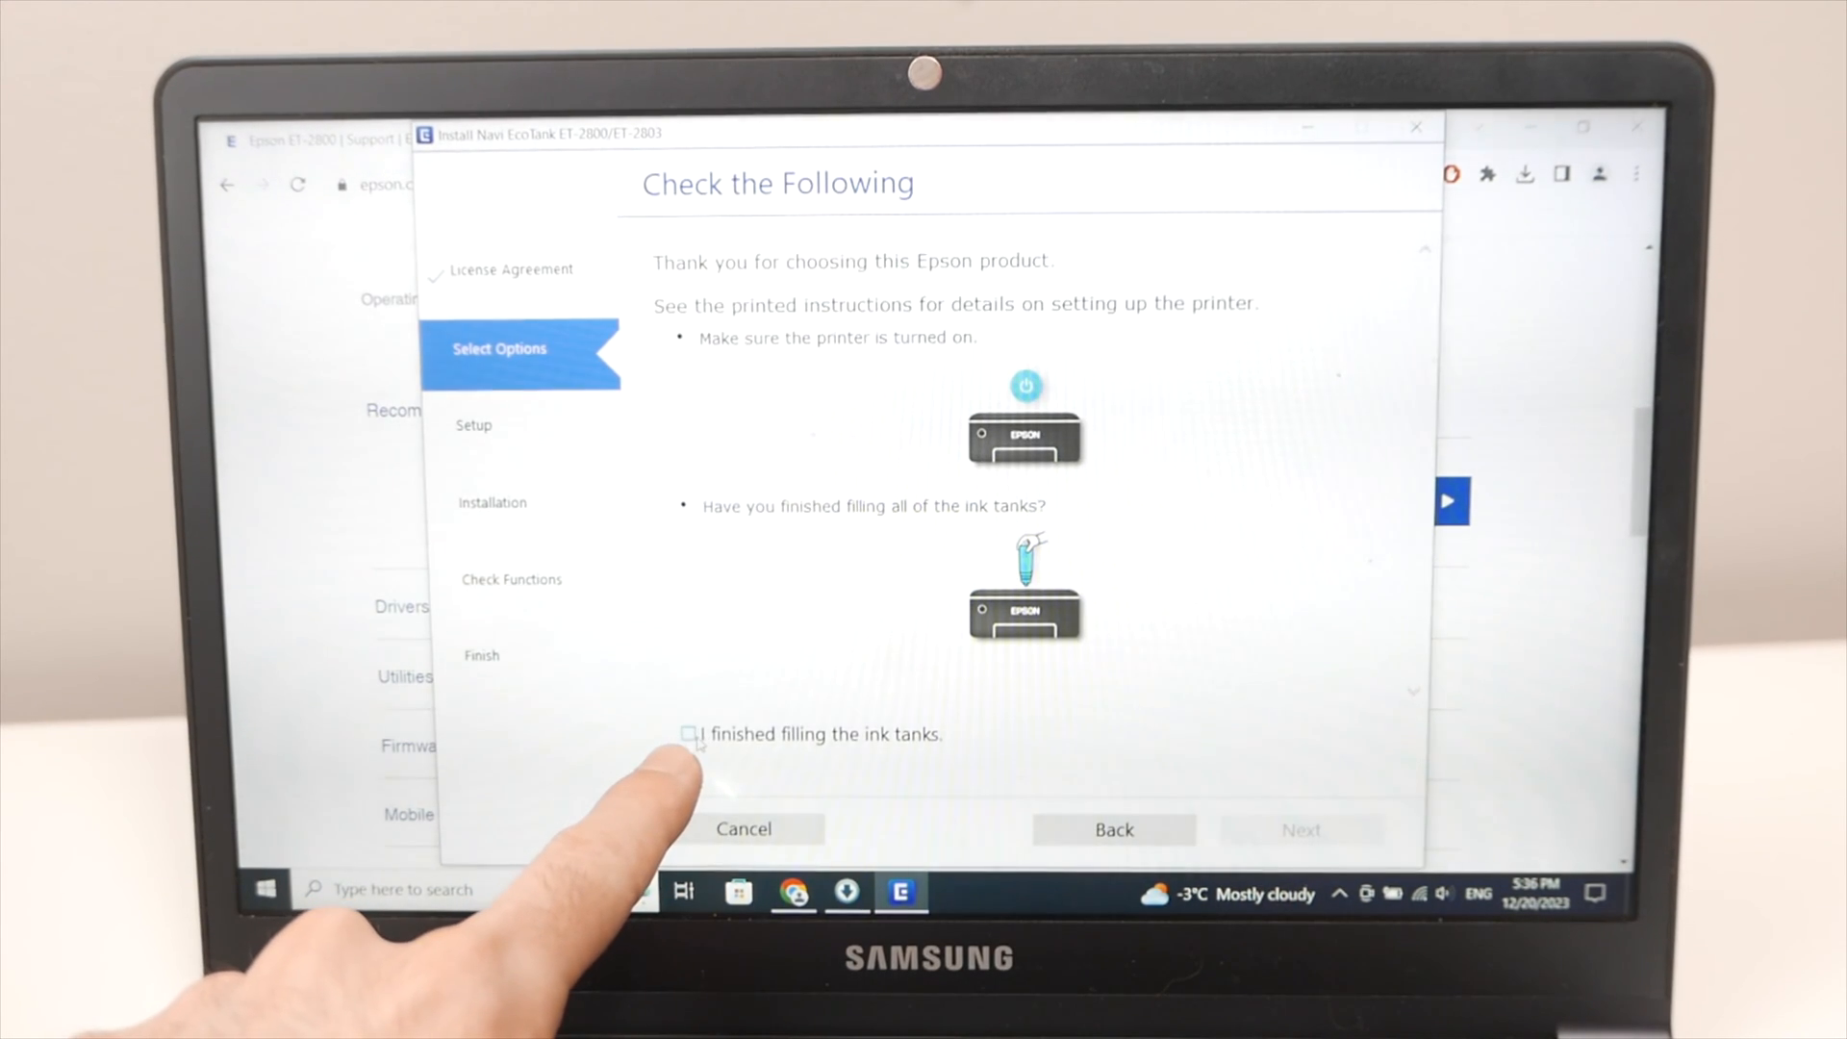
Confirm 'I finished filling the ink tanks' and proceed to connection setup.
click(688, 733)
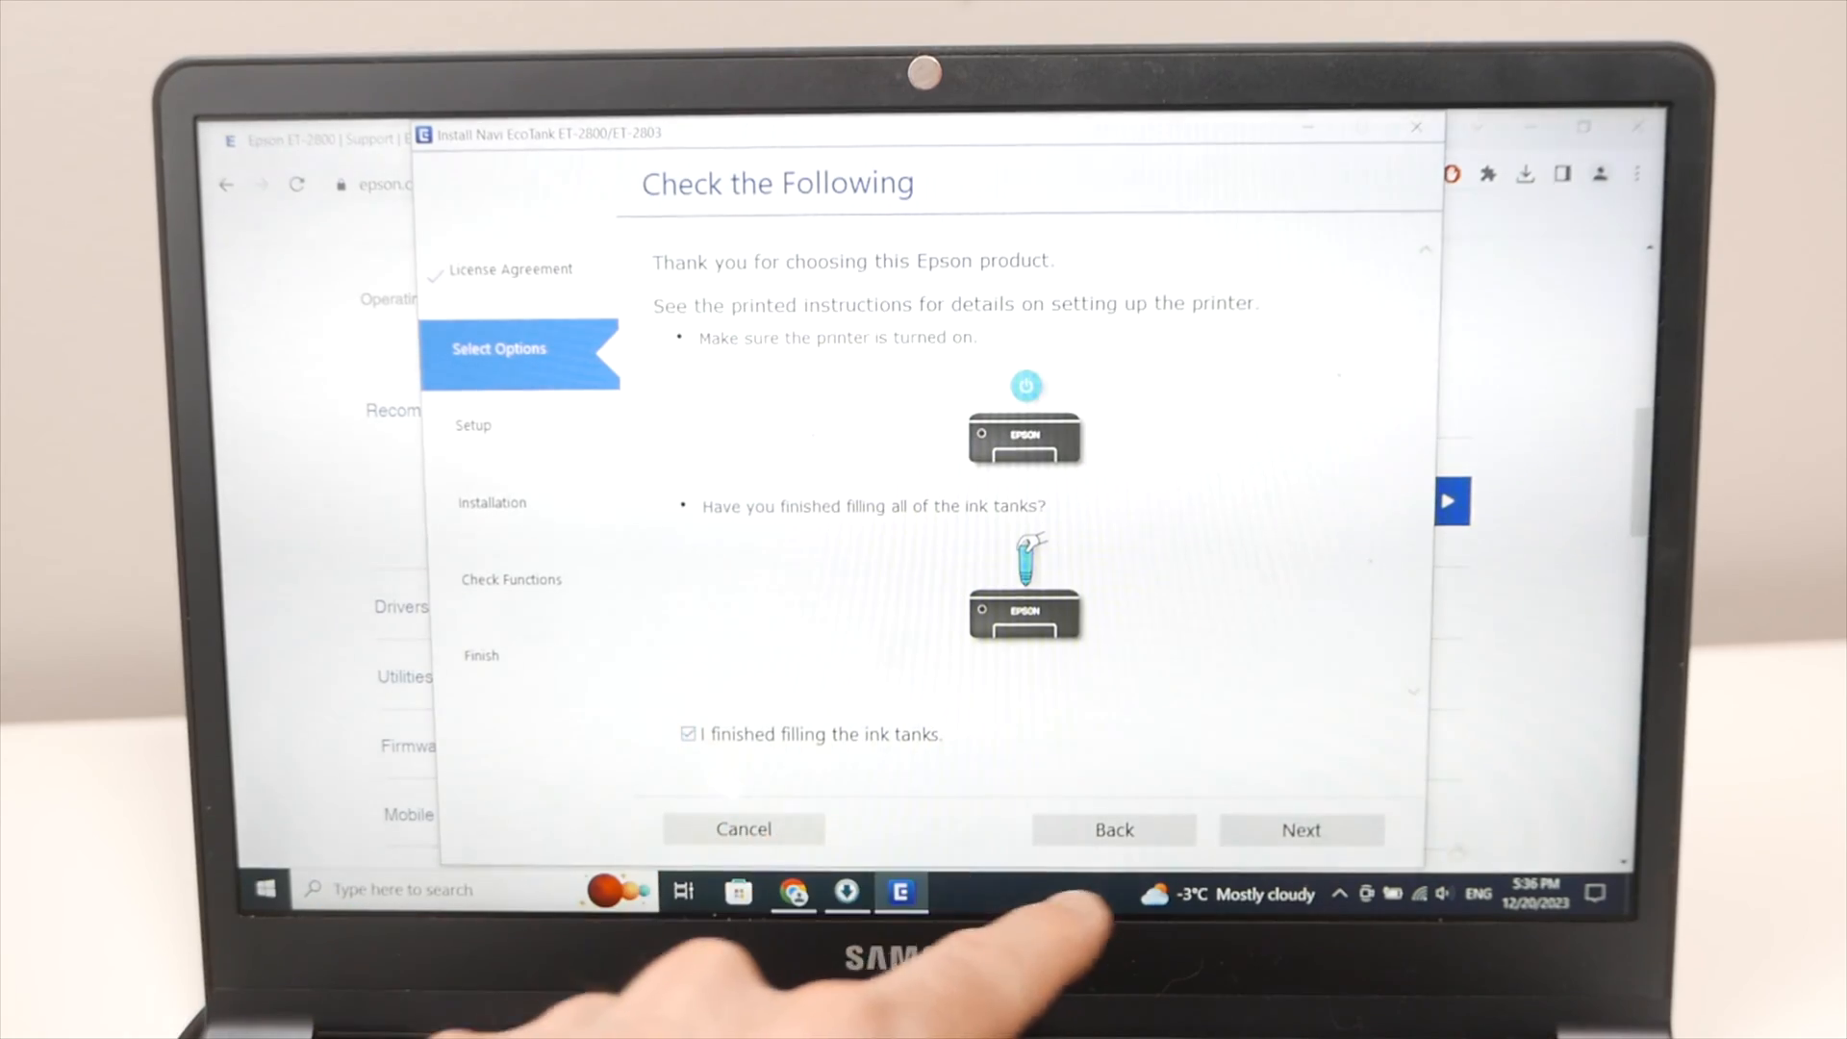
click(1301, 829)
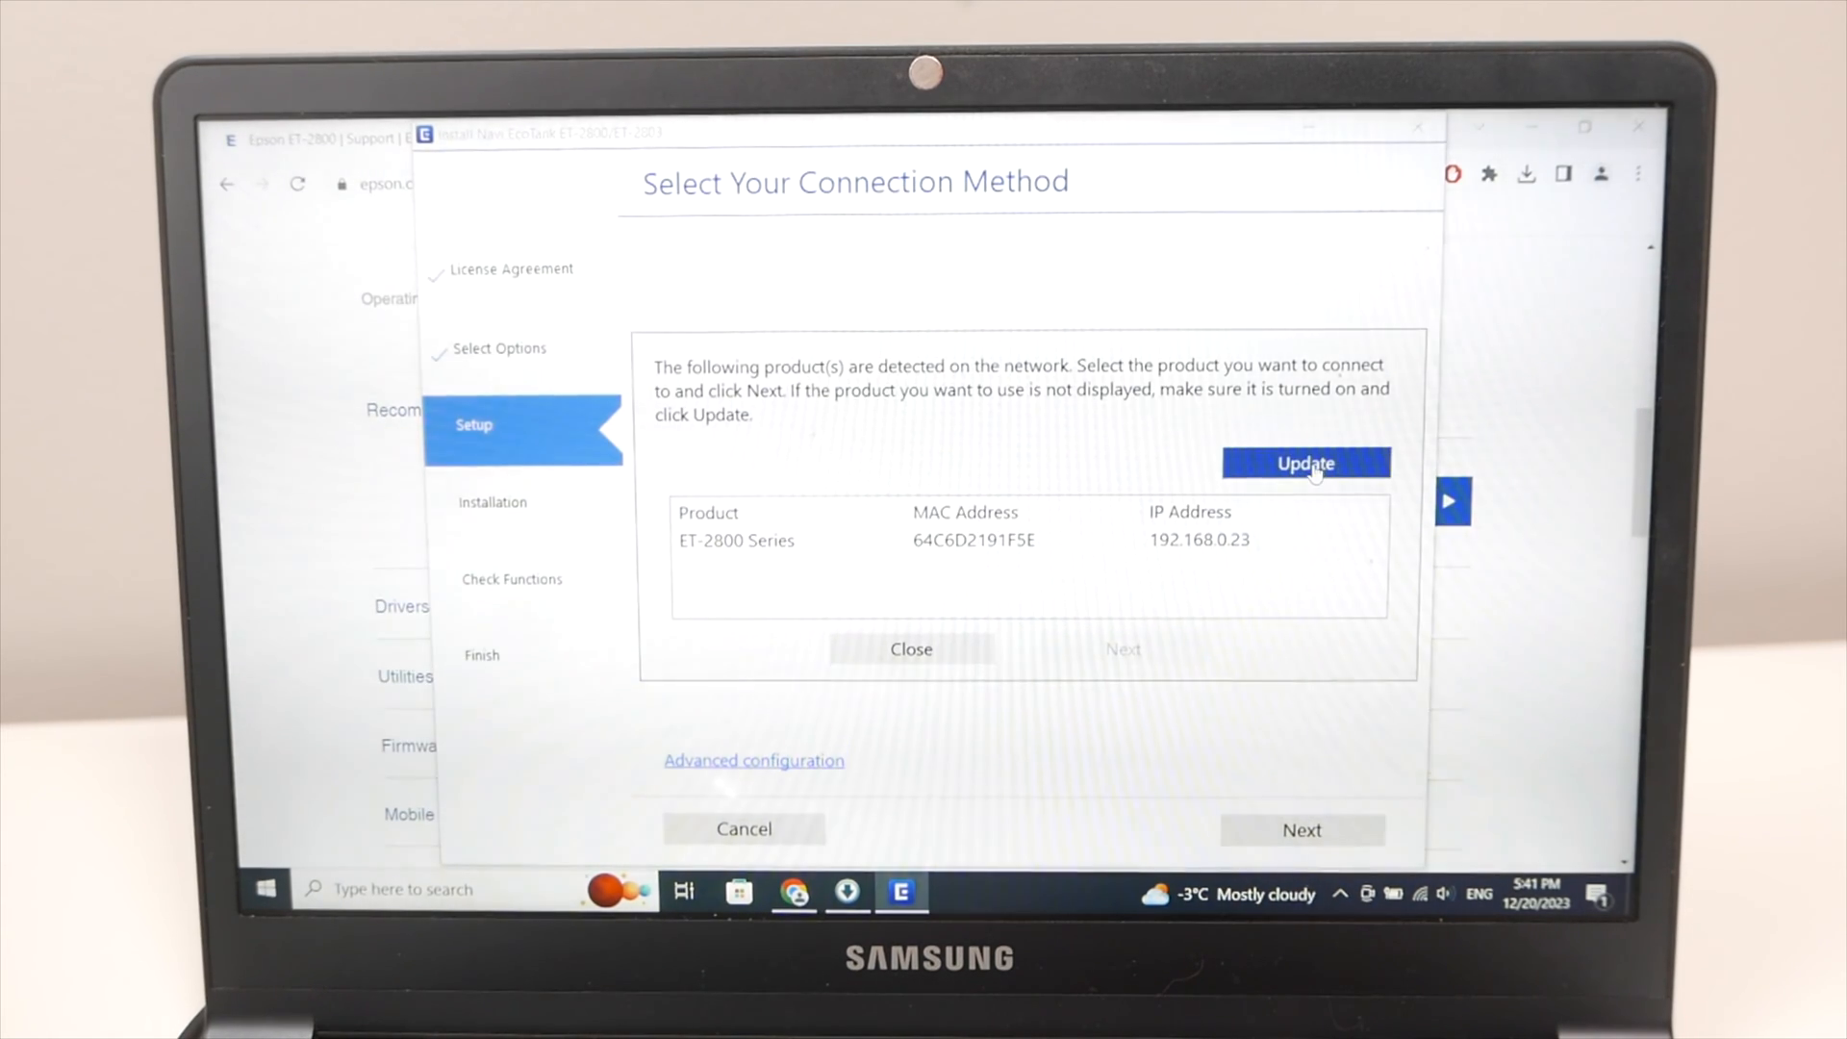
Refresh detected printers, select ET-2800 Series, and connect to it.
click(1305, 463)
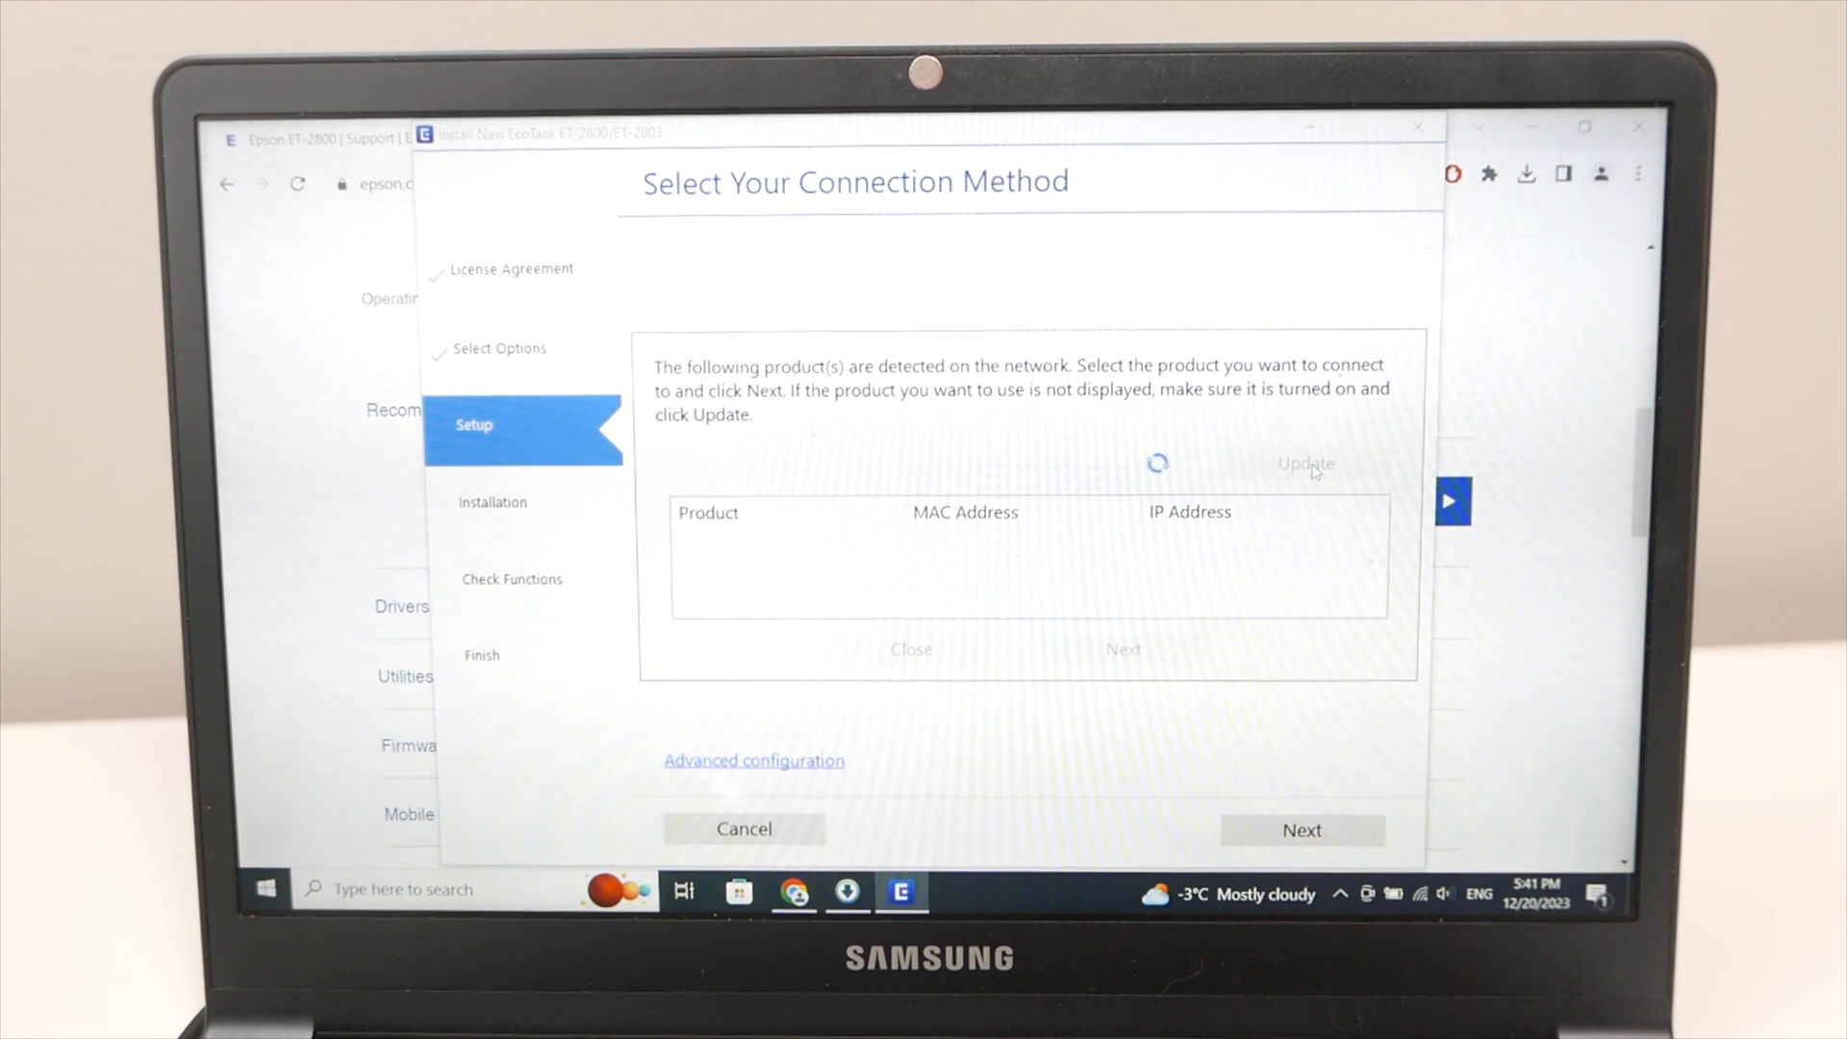
click(1305, 463)
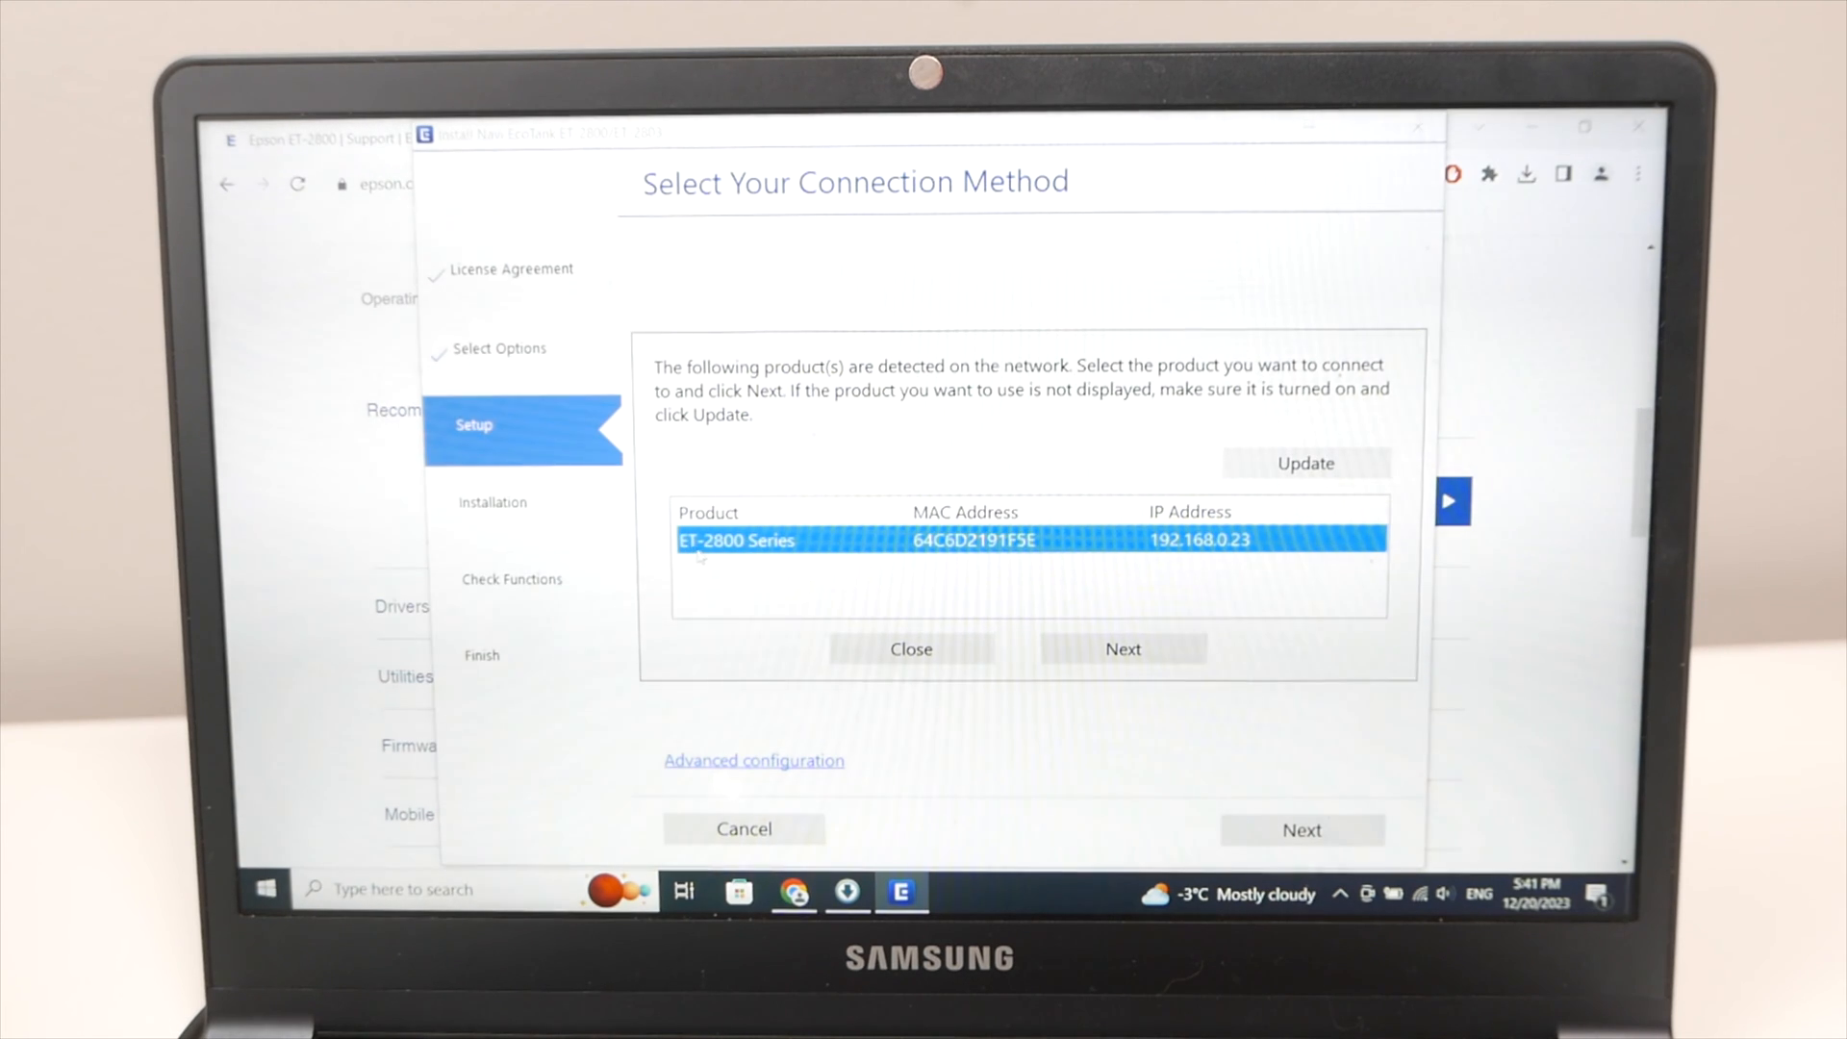
mouse_move(1123, 647)
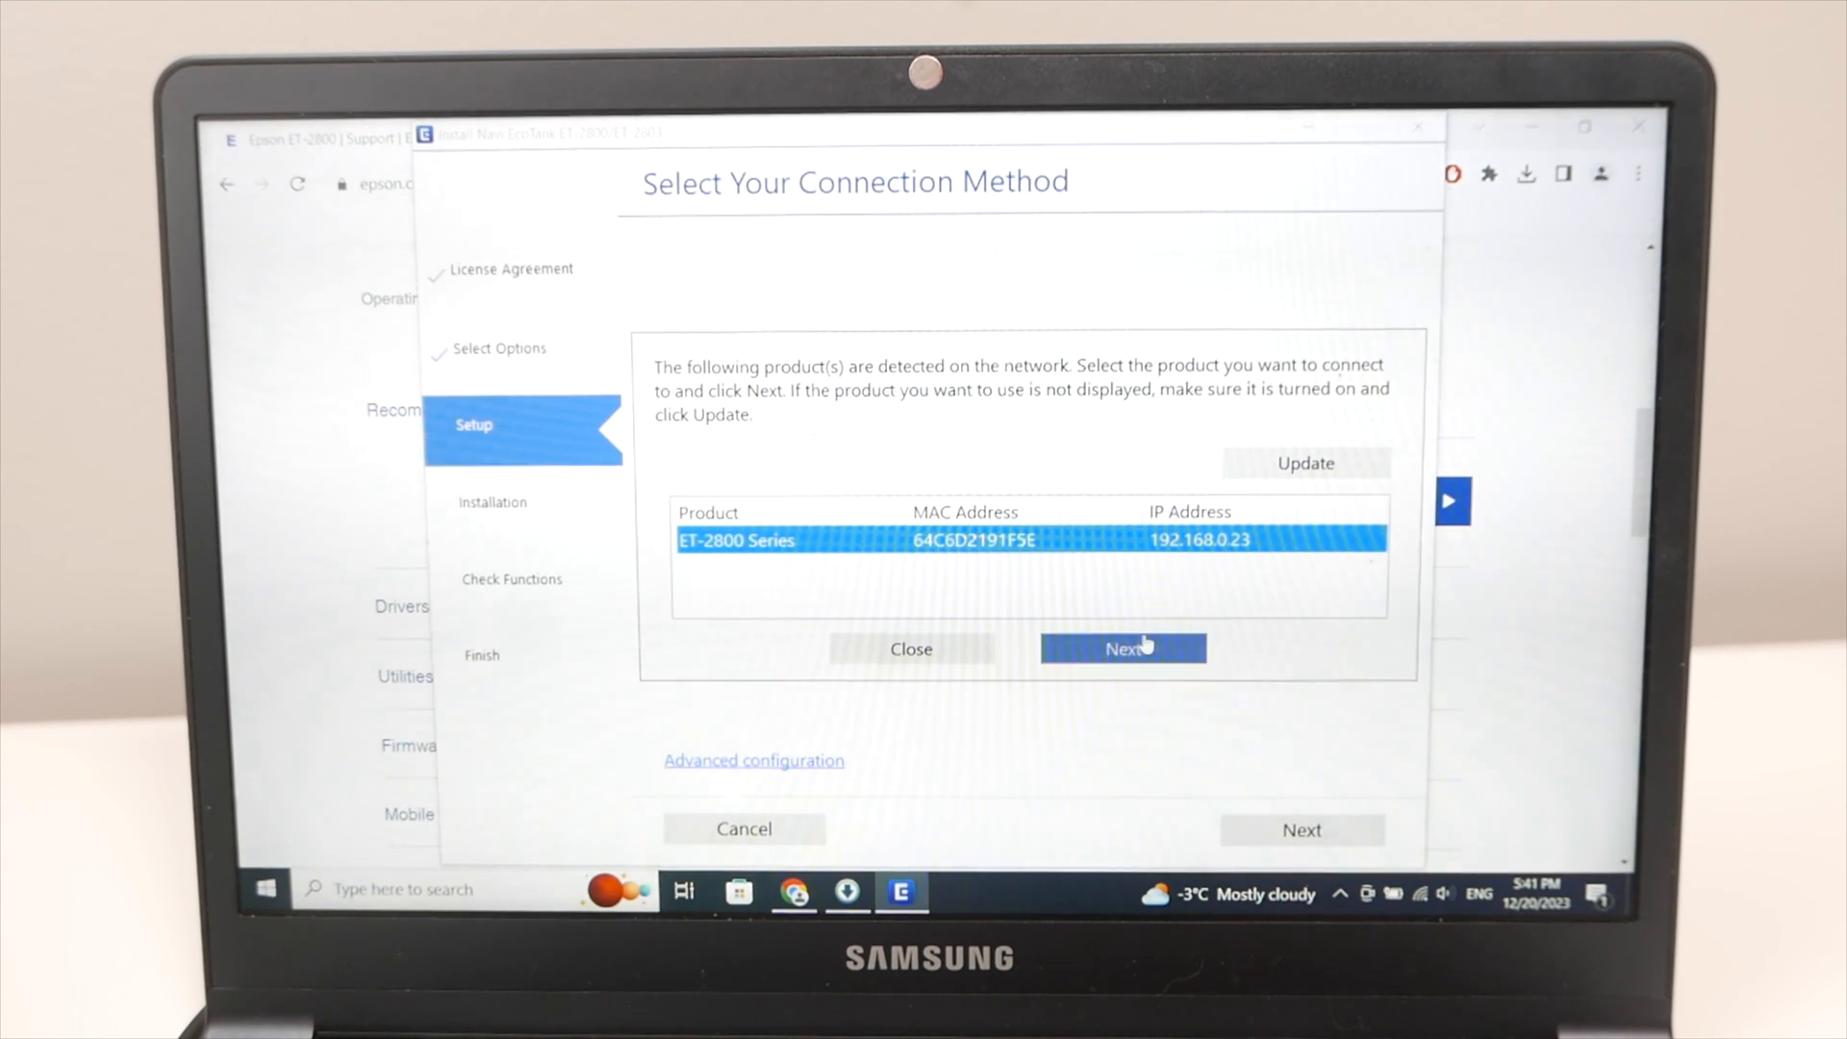
click(1121, 648)
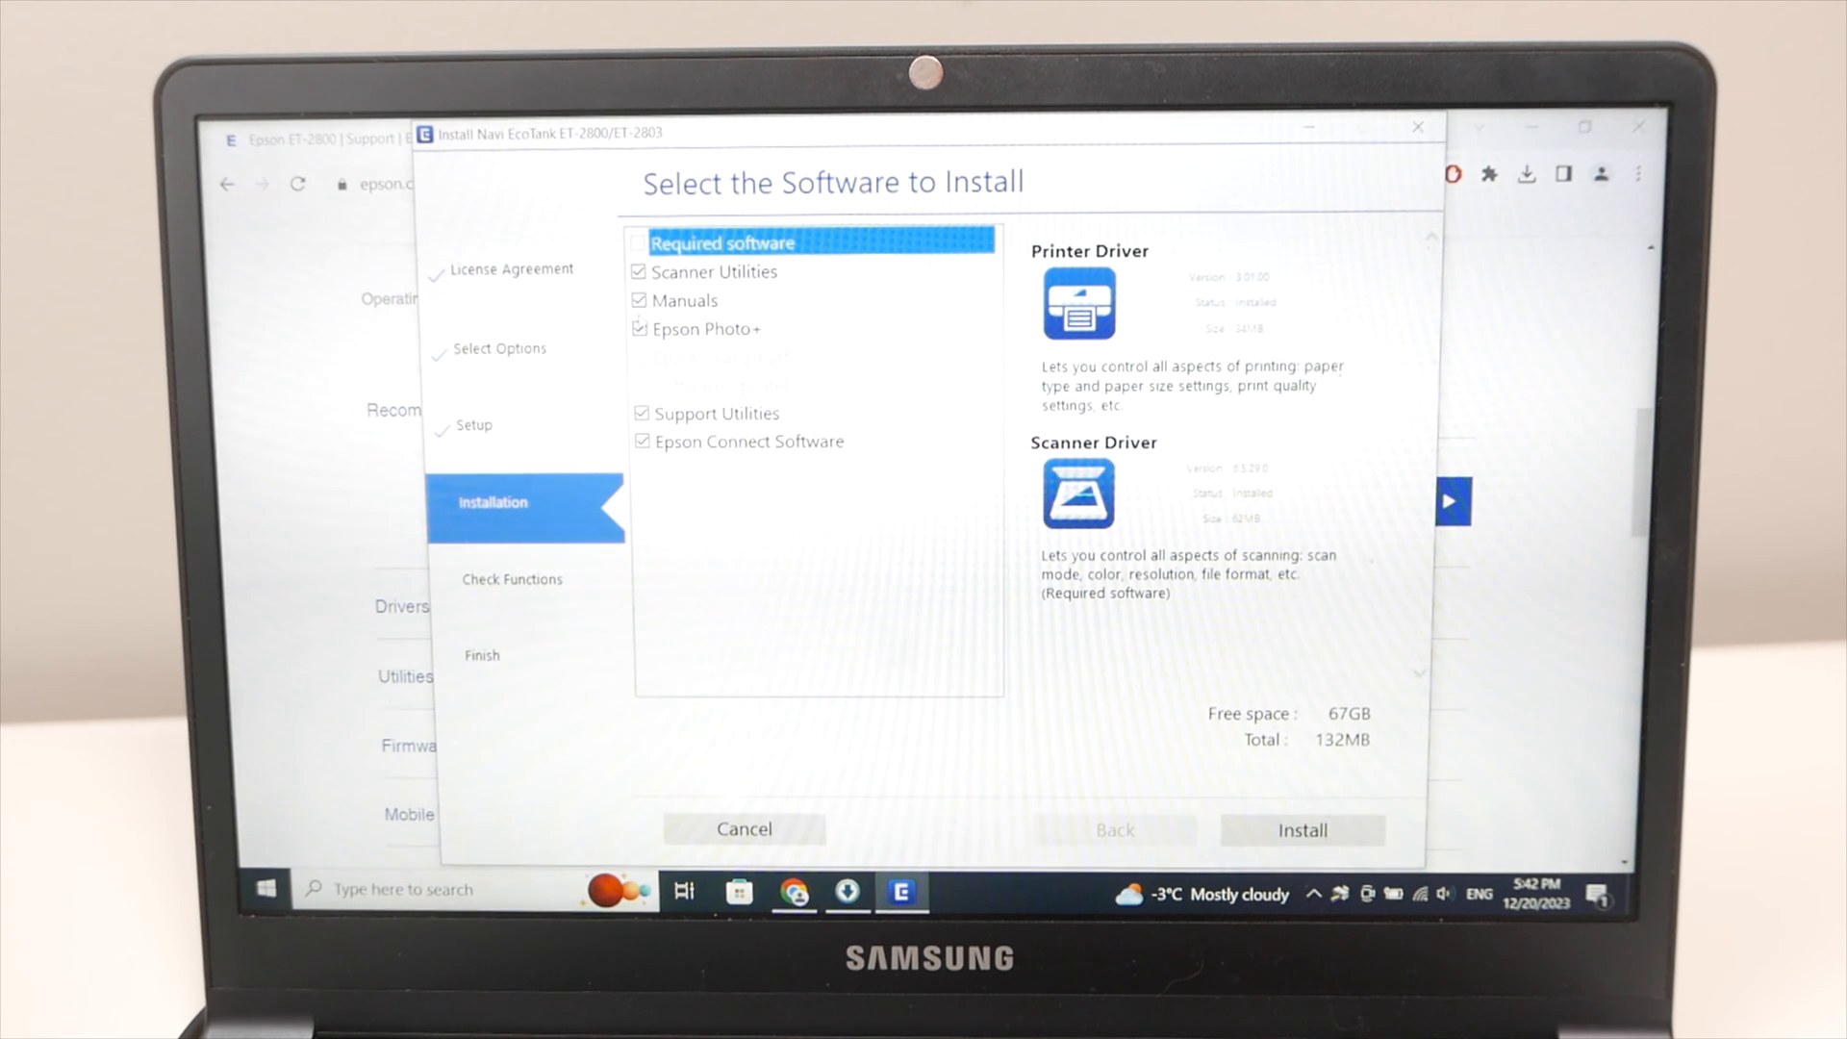
Install the software with Manuals and Support Utilities unchecked.
click(640, 301)
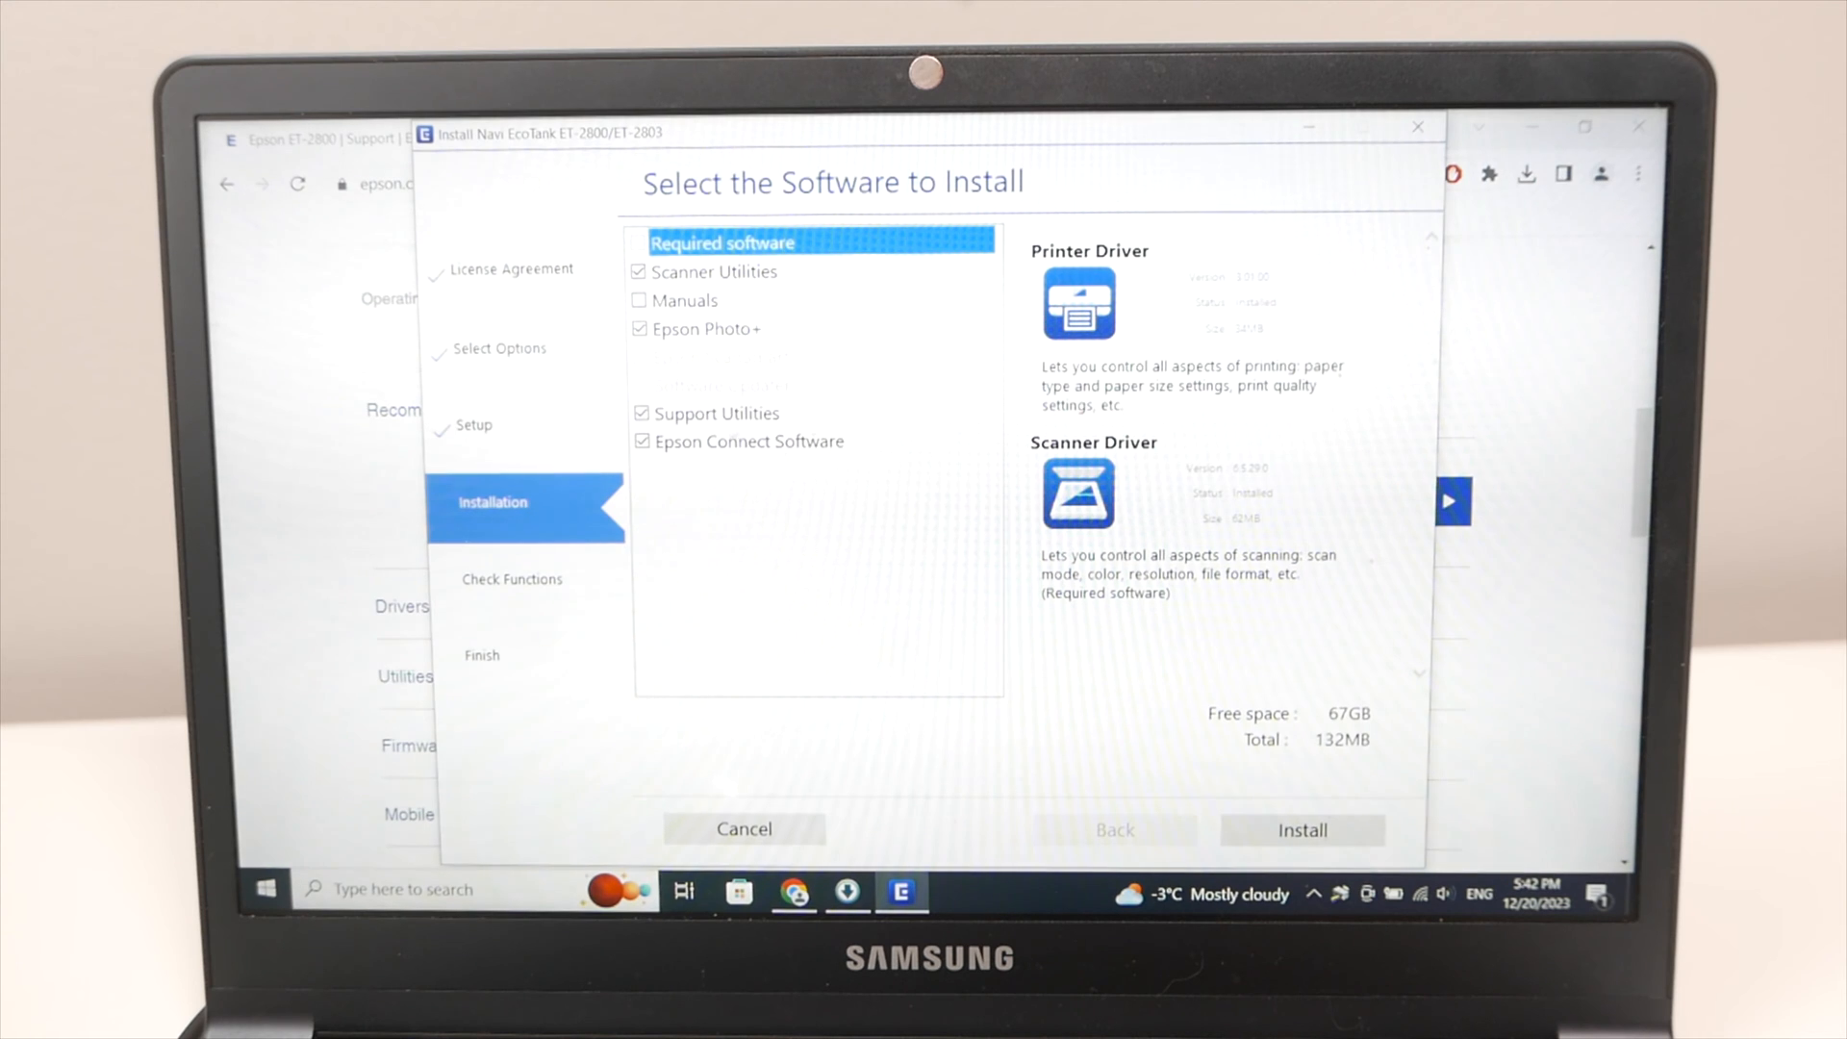
click(641, 412)
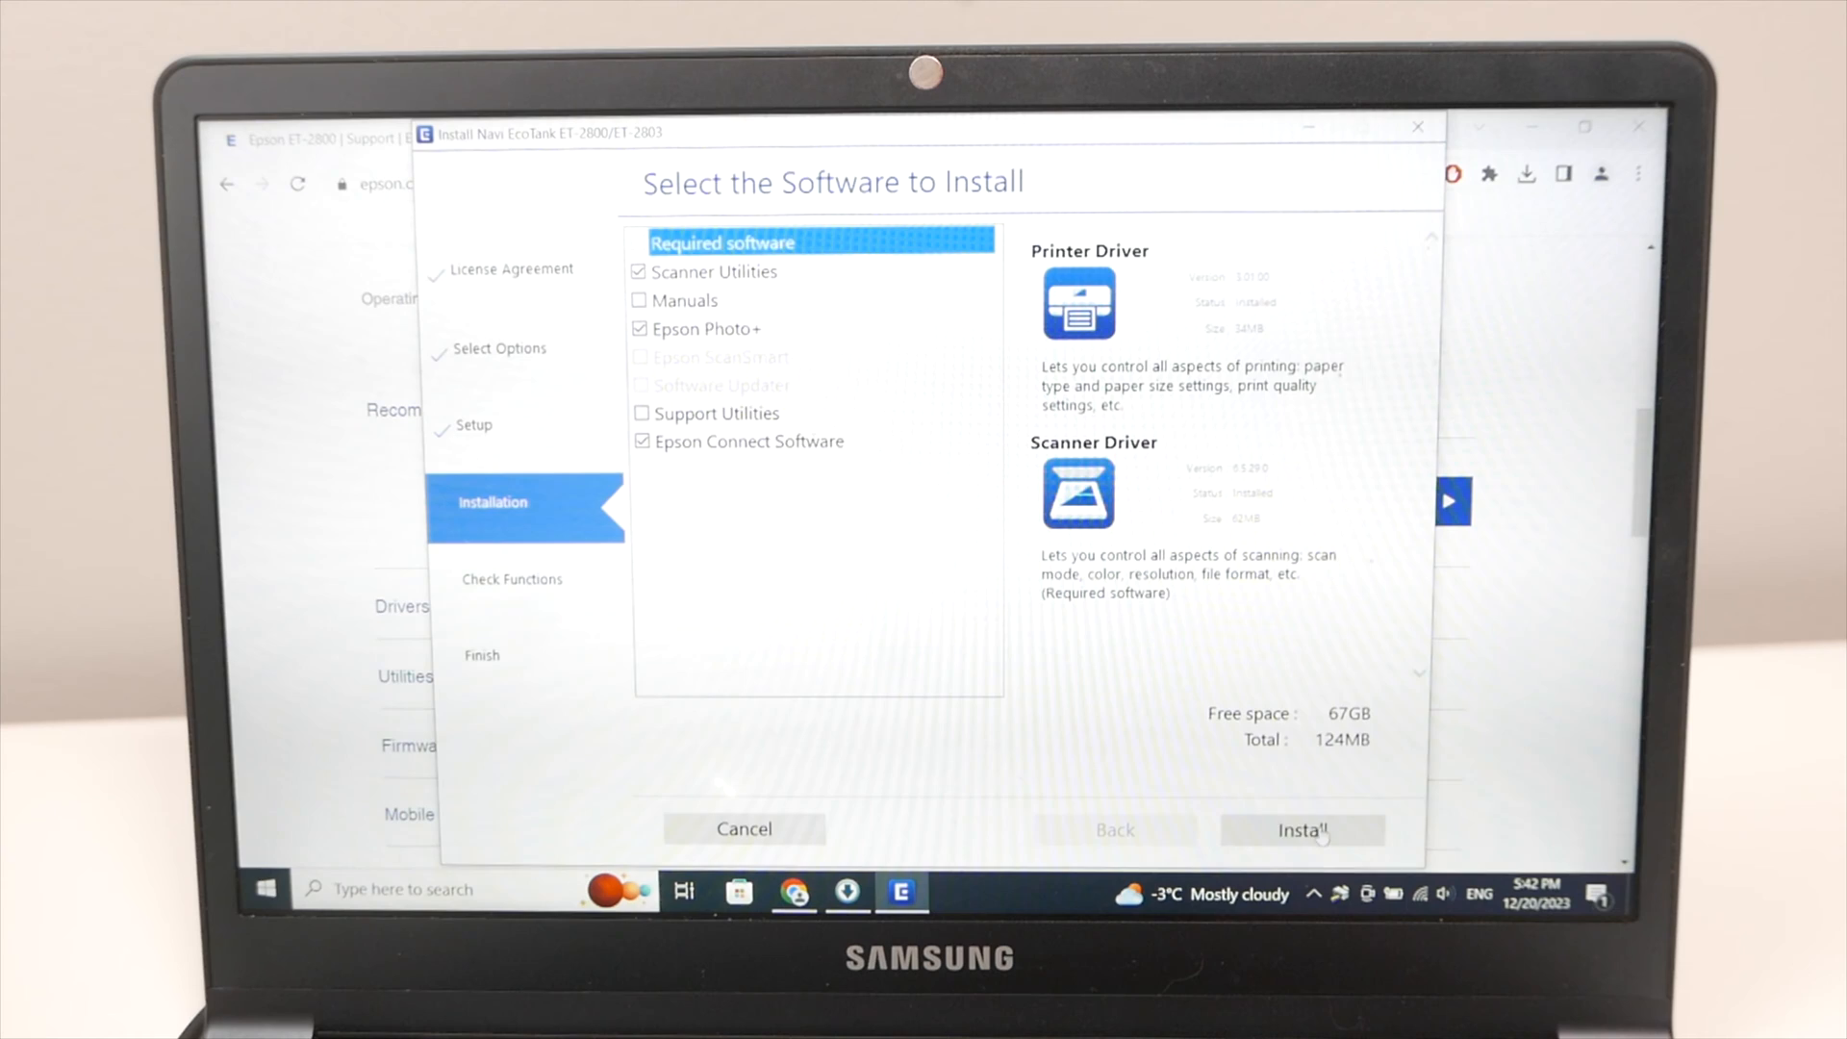
click(1301, 828)
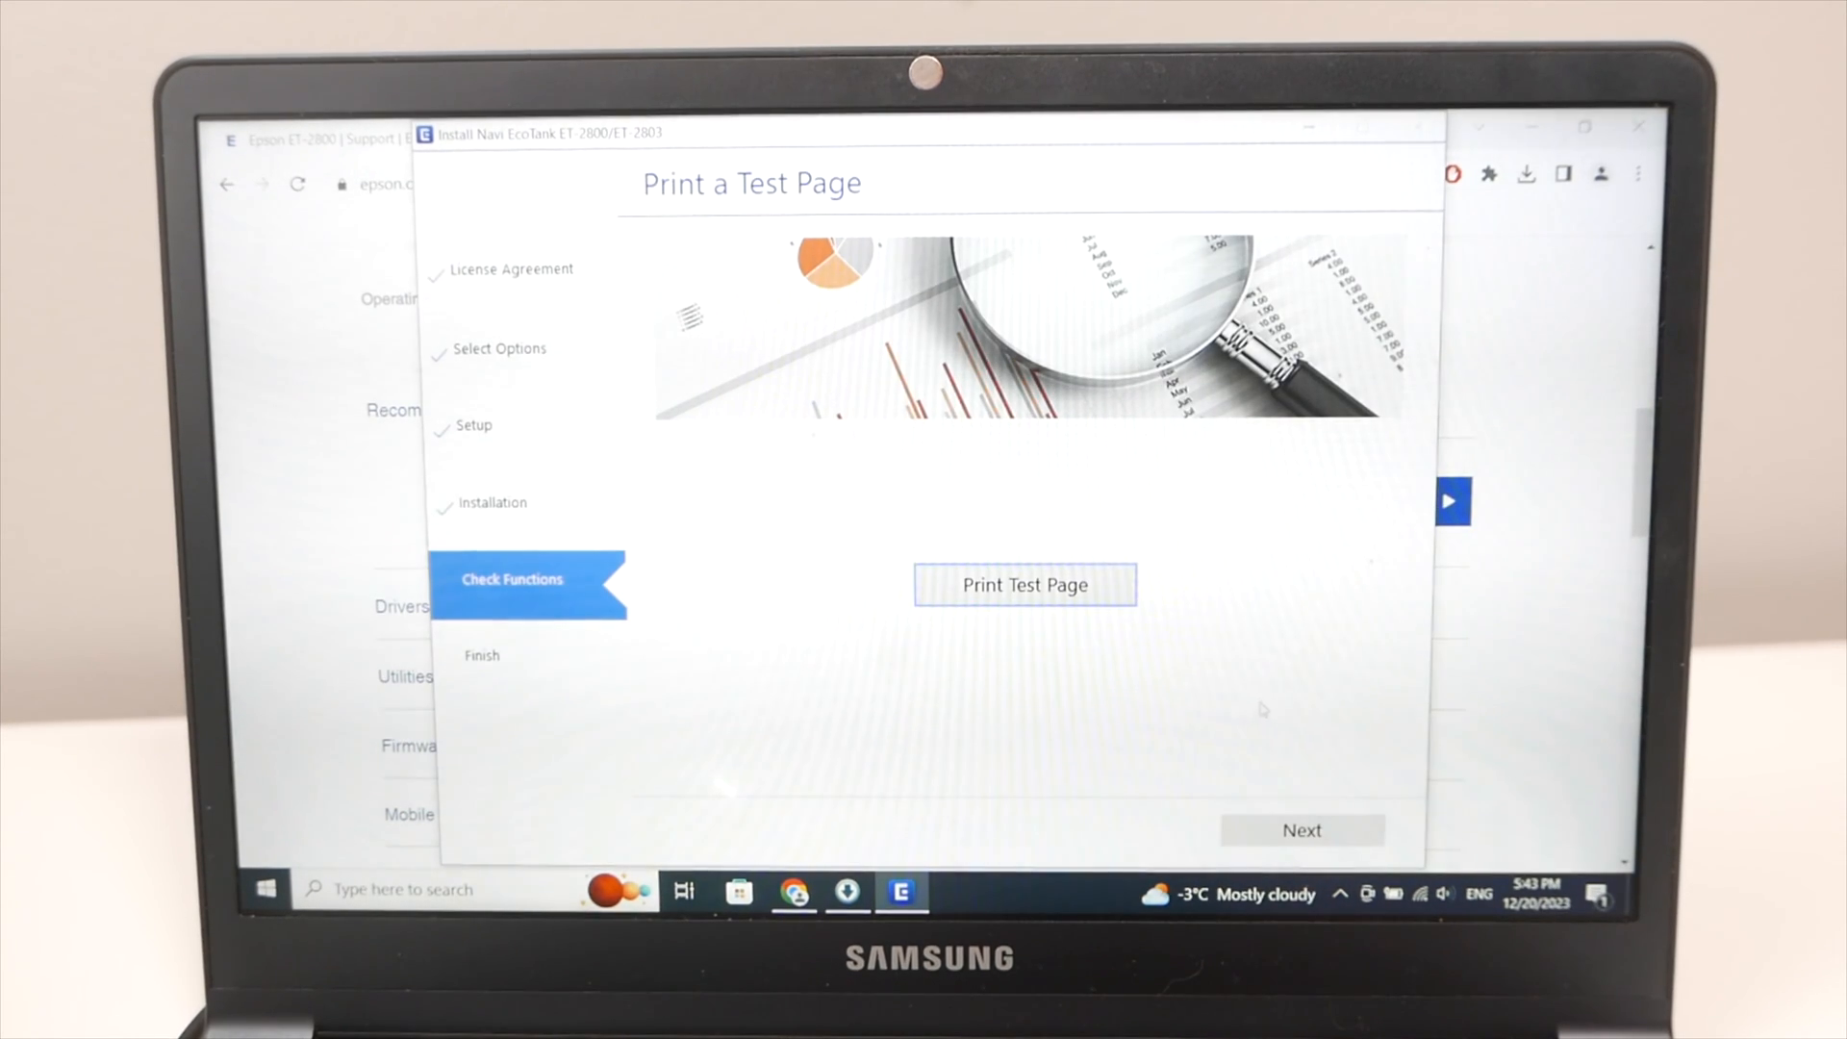
Print a test page, then continue to the Extended Service Plan step.
click(1023, 584)
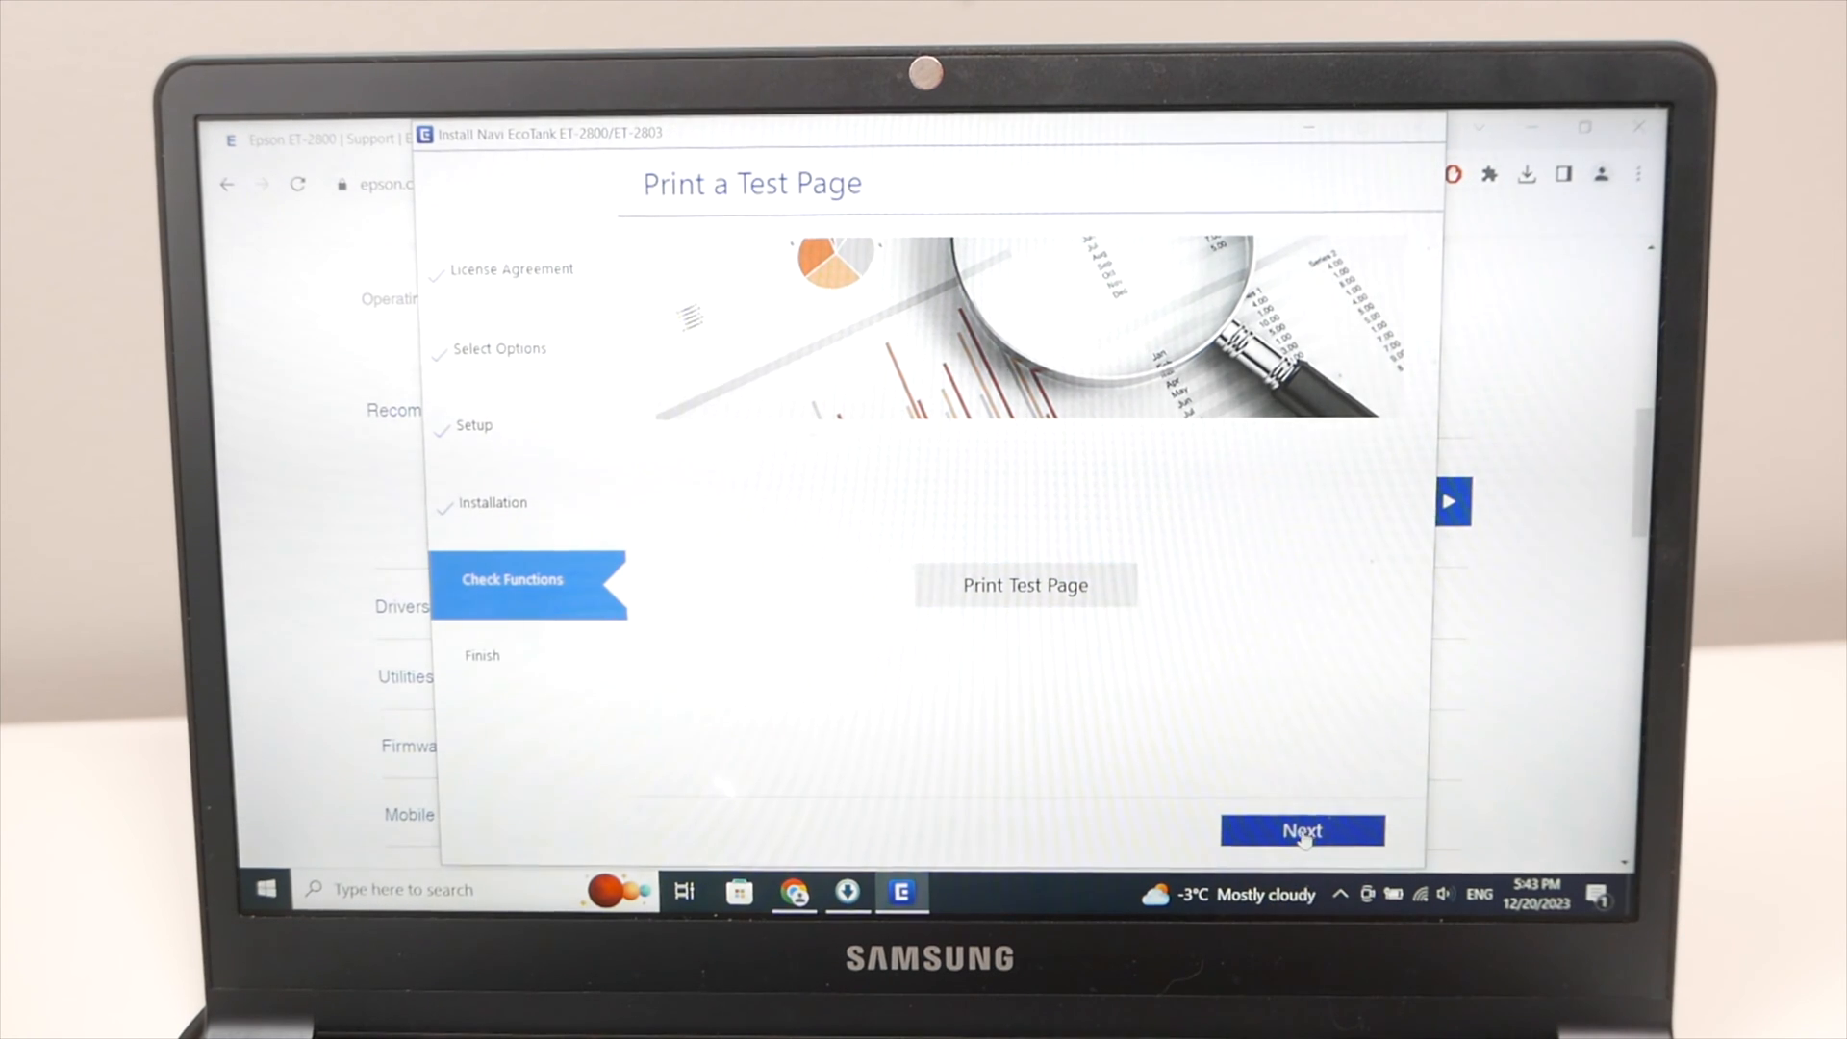
click(1302, 829)
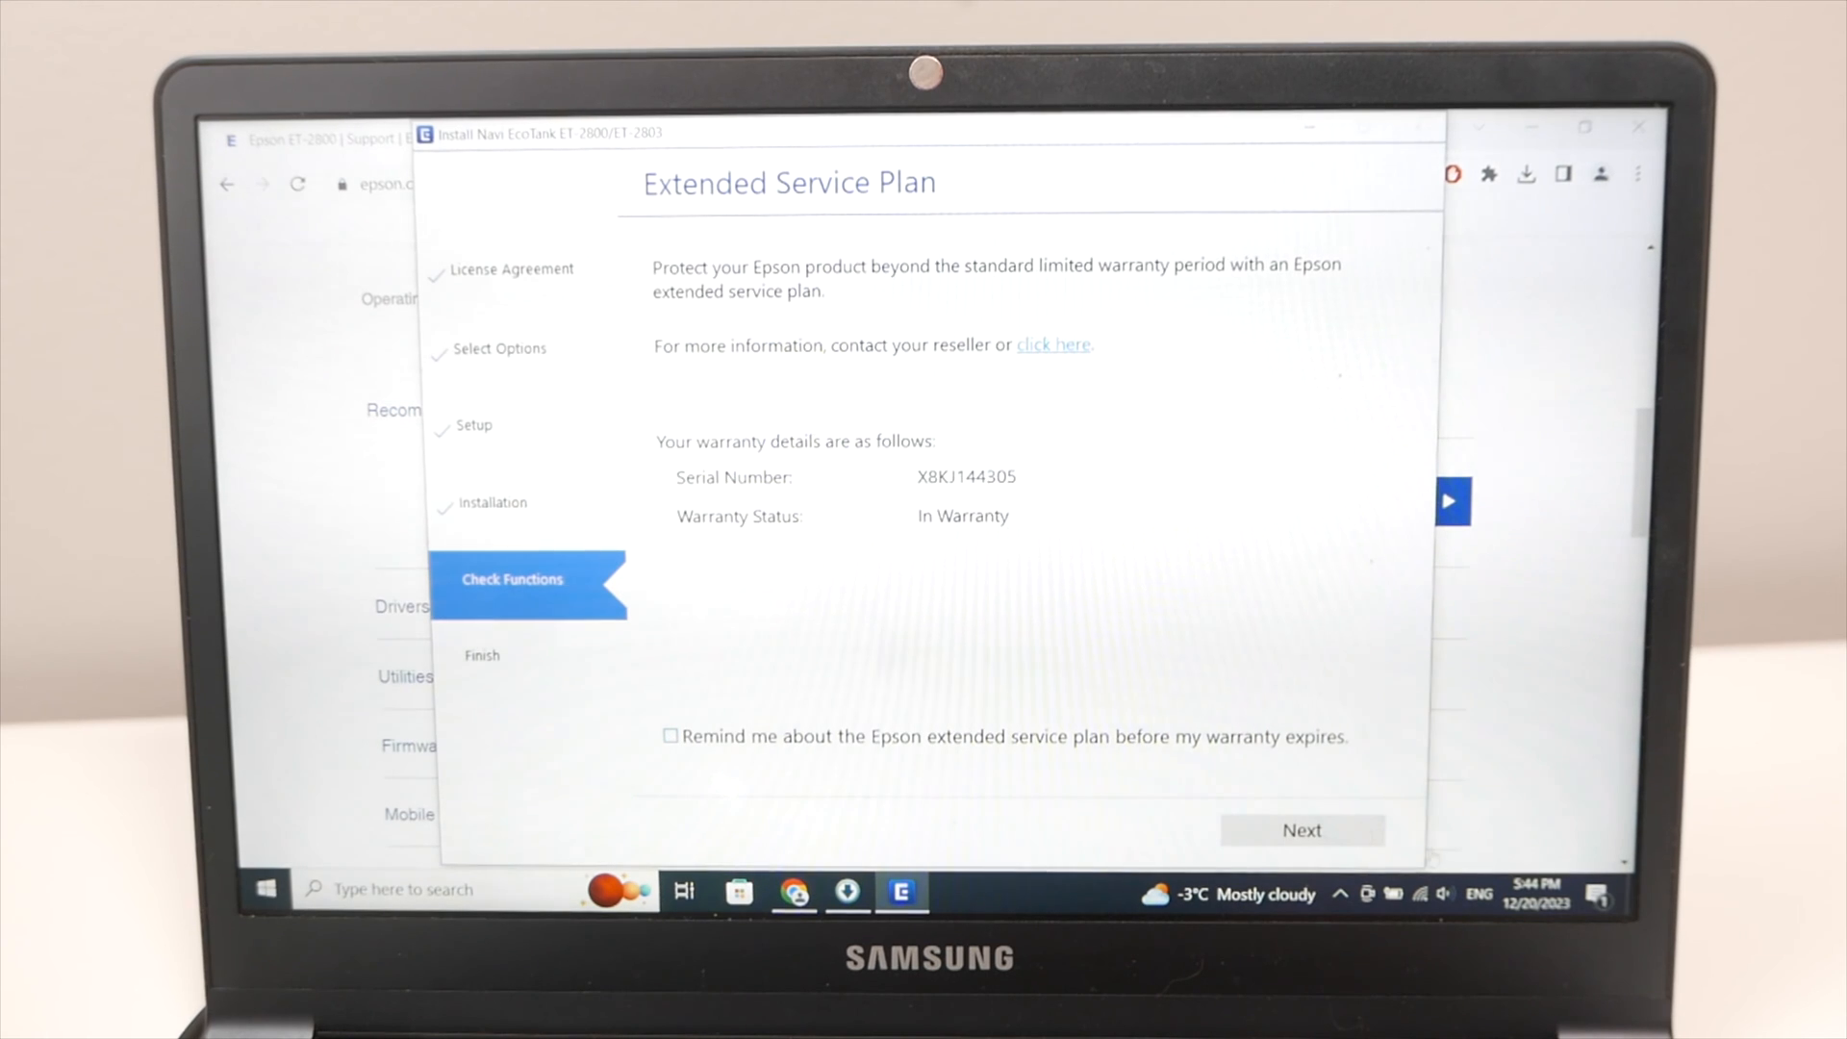
Skip the Extended Service Plan and finish the completed setup.
click(1301, 830)
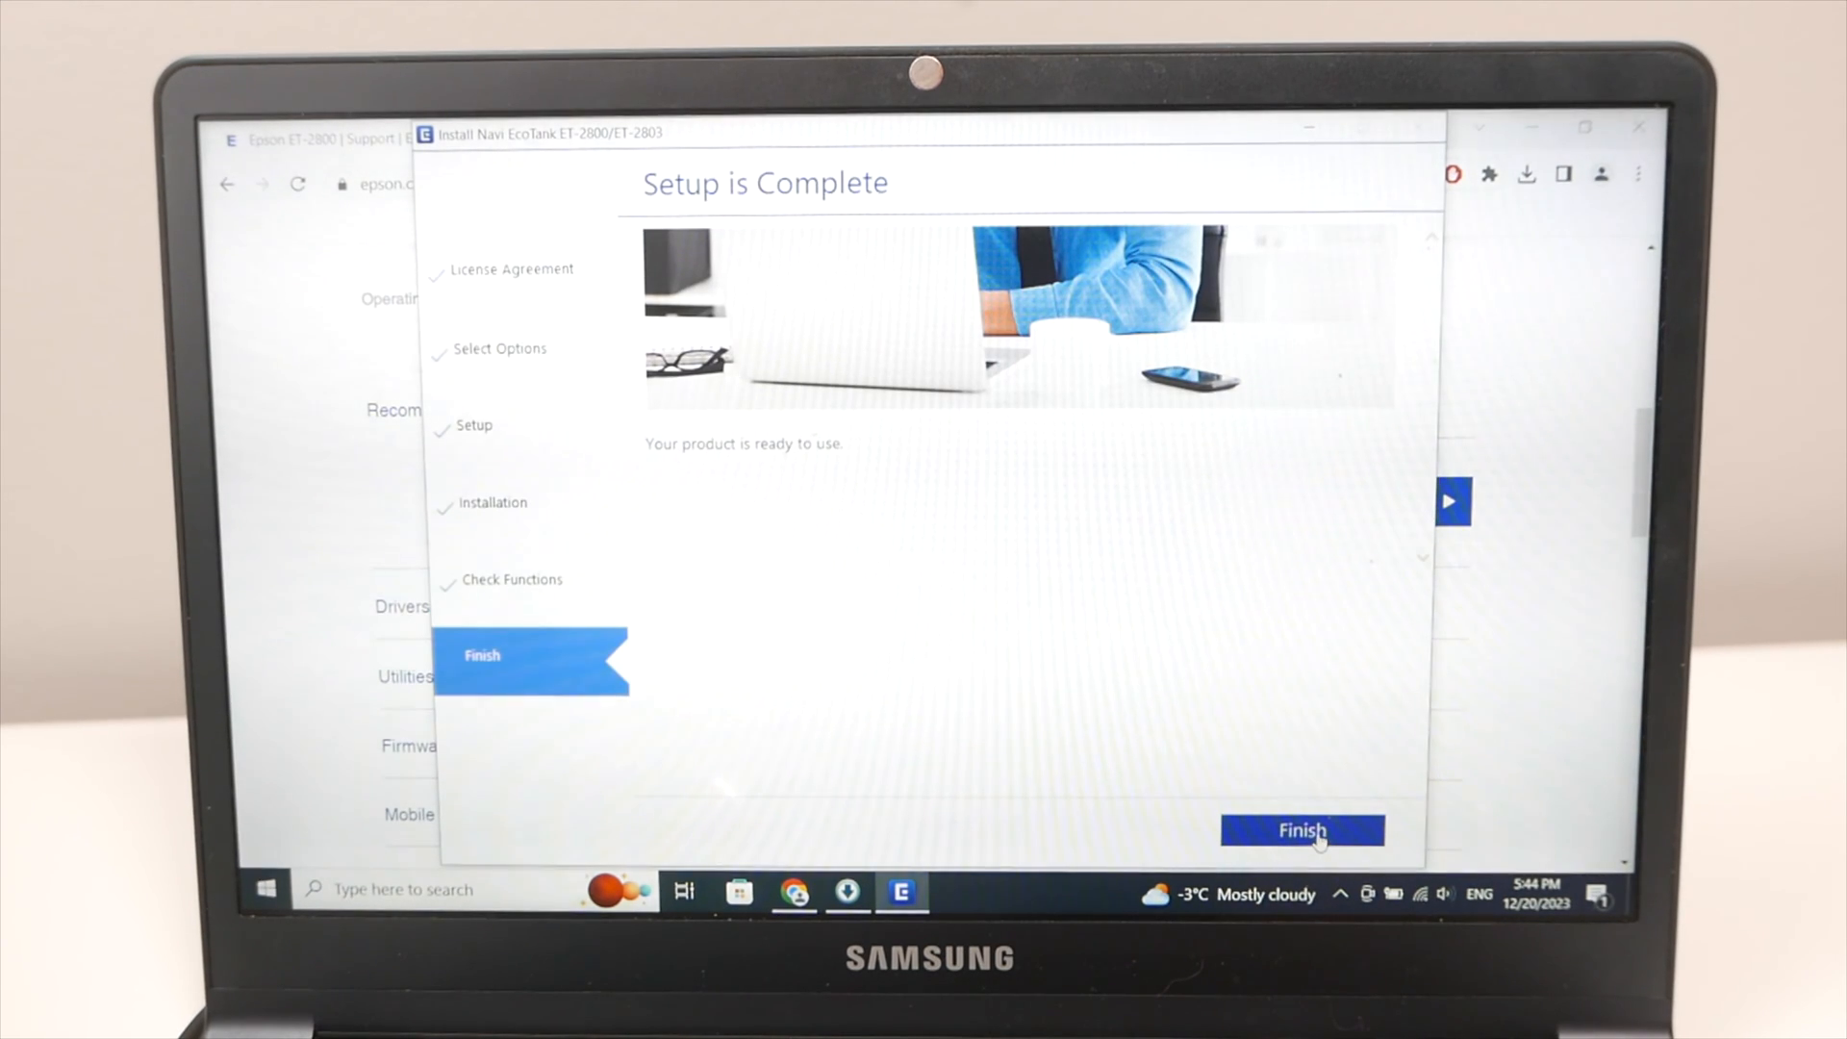
click(1303, 830)
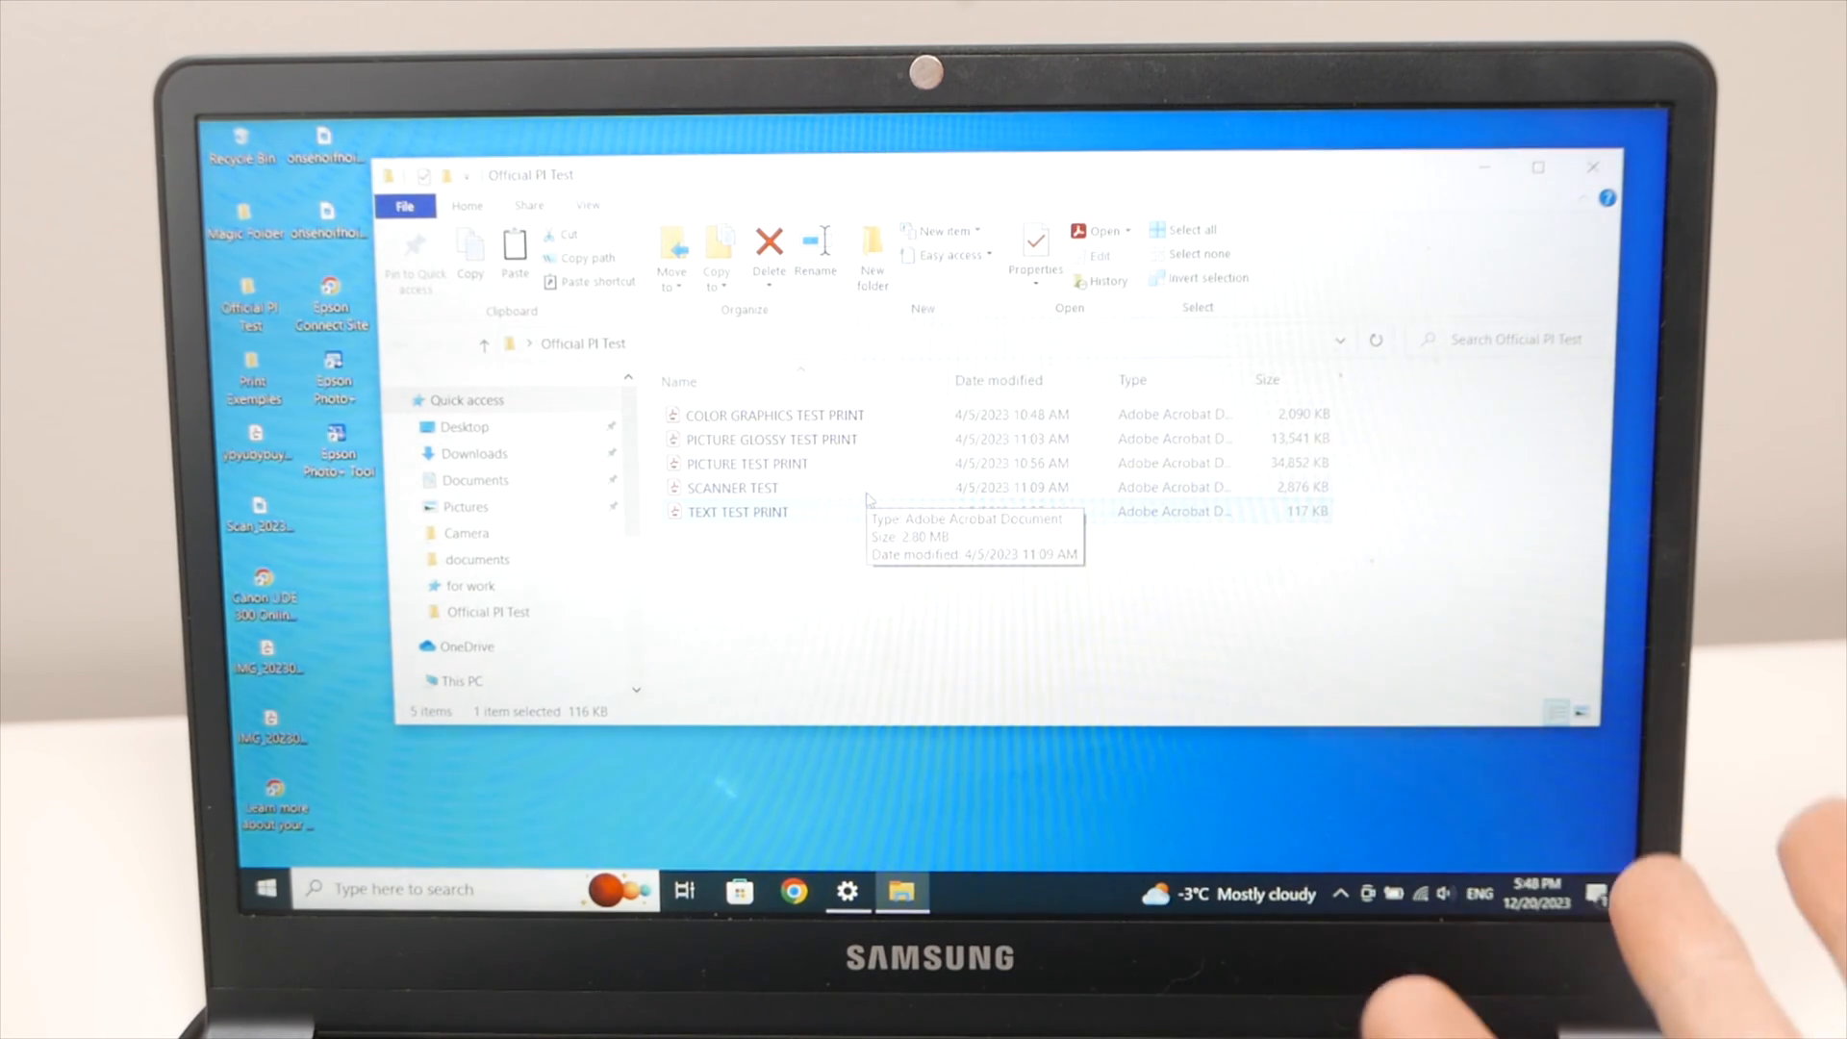
mouse_move(738, 510)
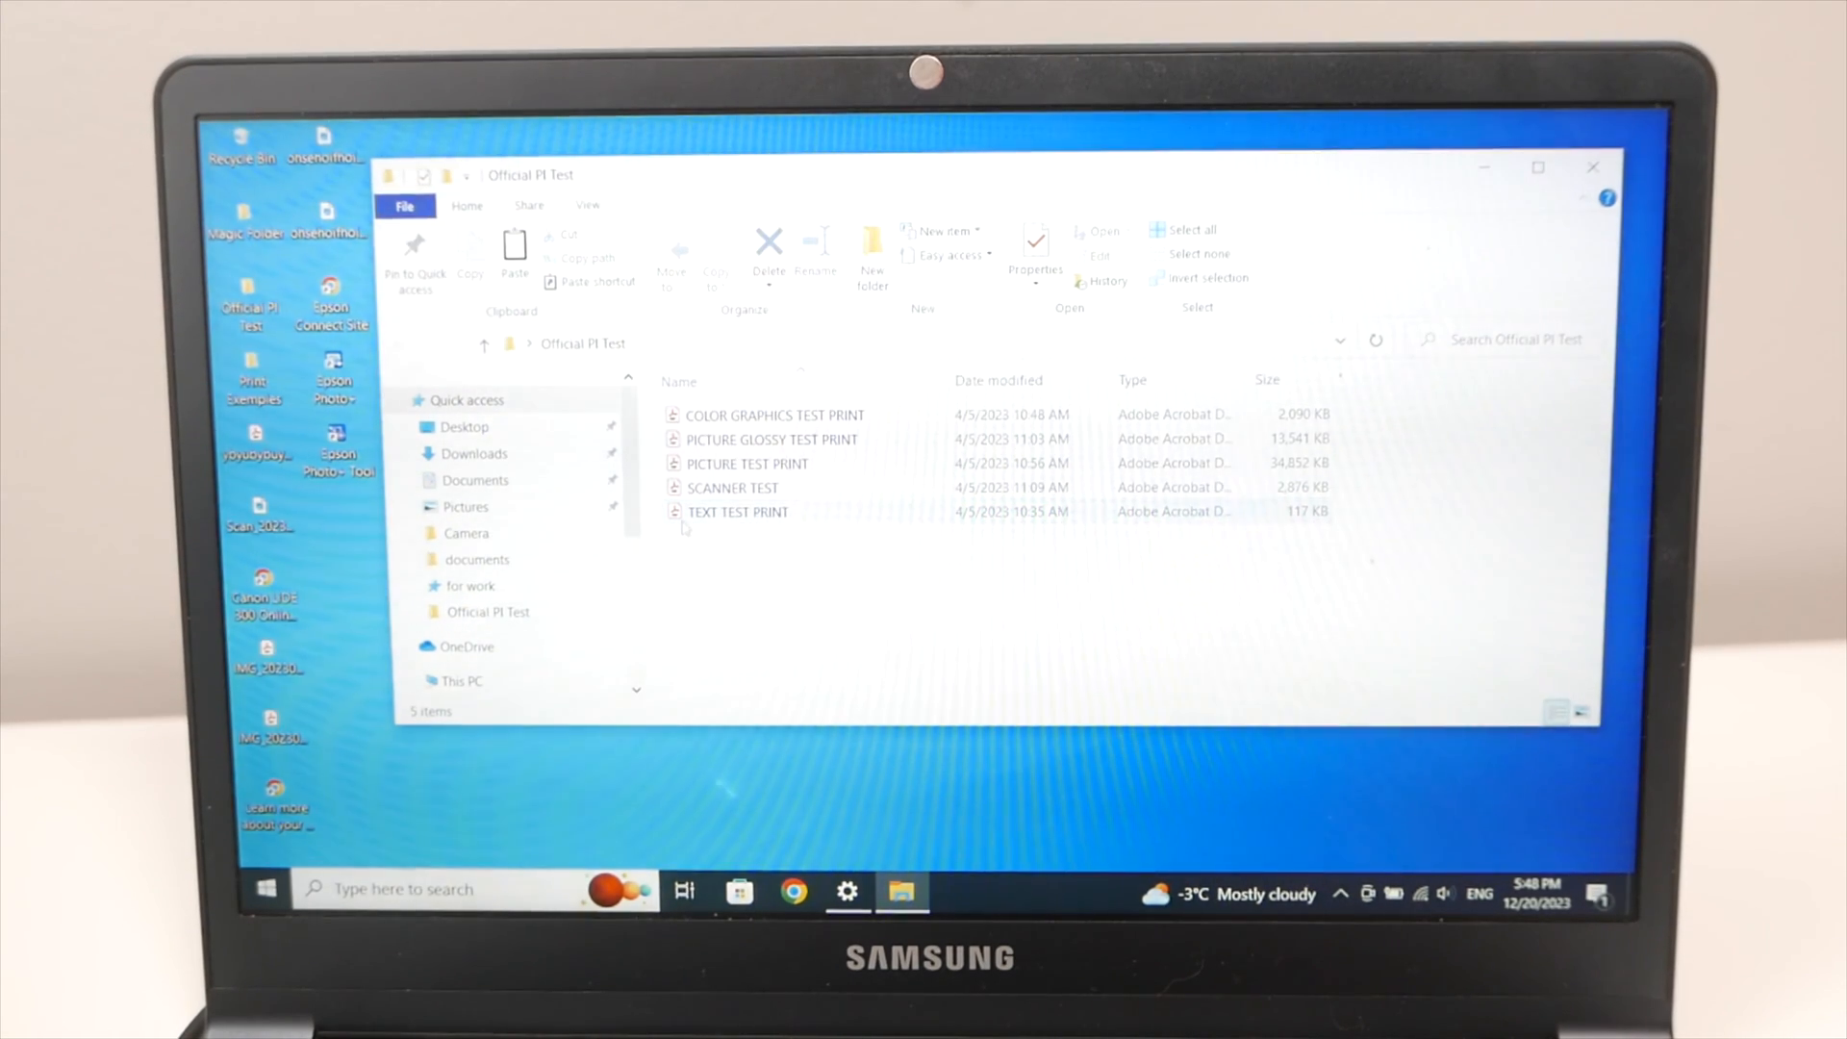
Open TEXT TEST PRINT from the Official PI Test folder in Adobe Acrobat.
double_click(738, 511)
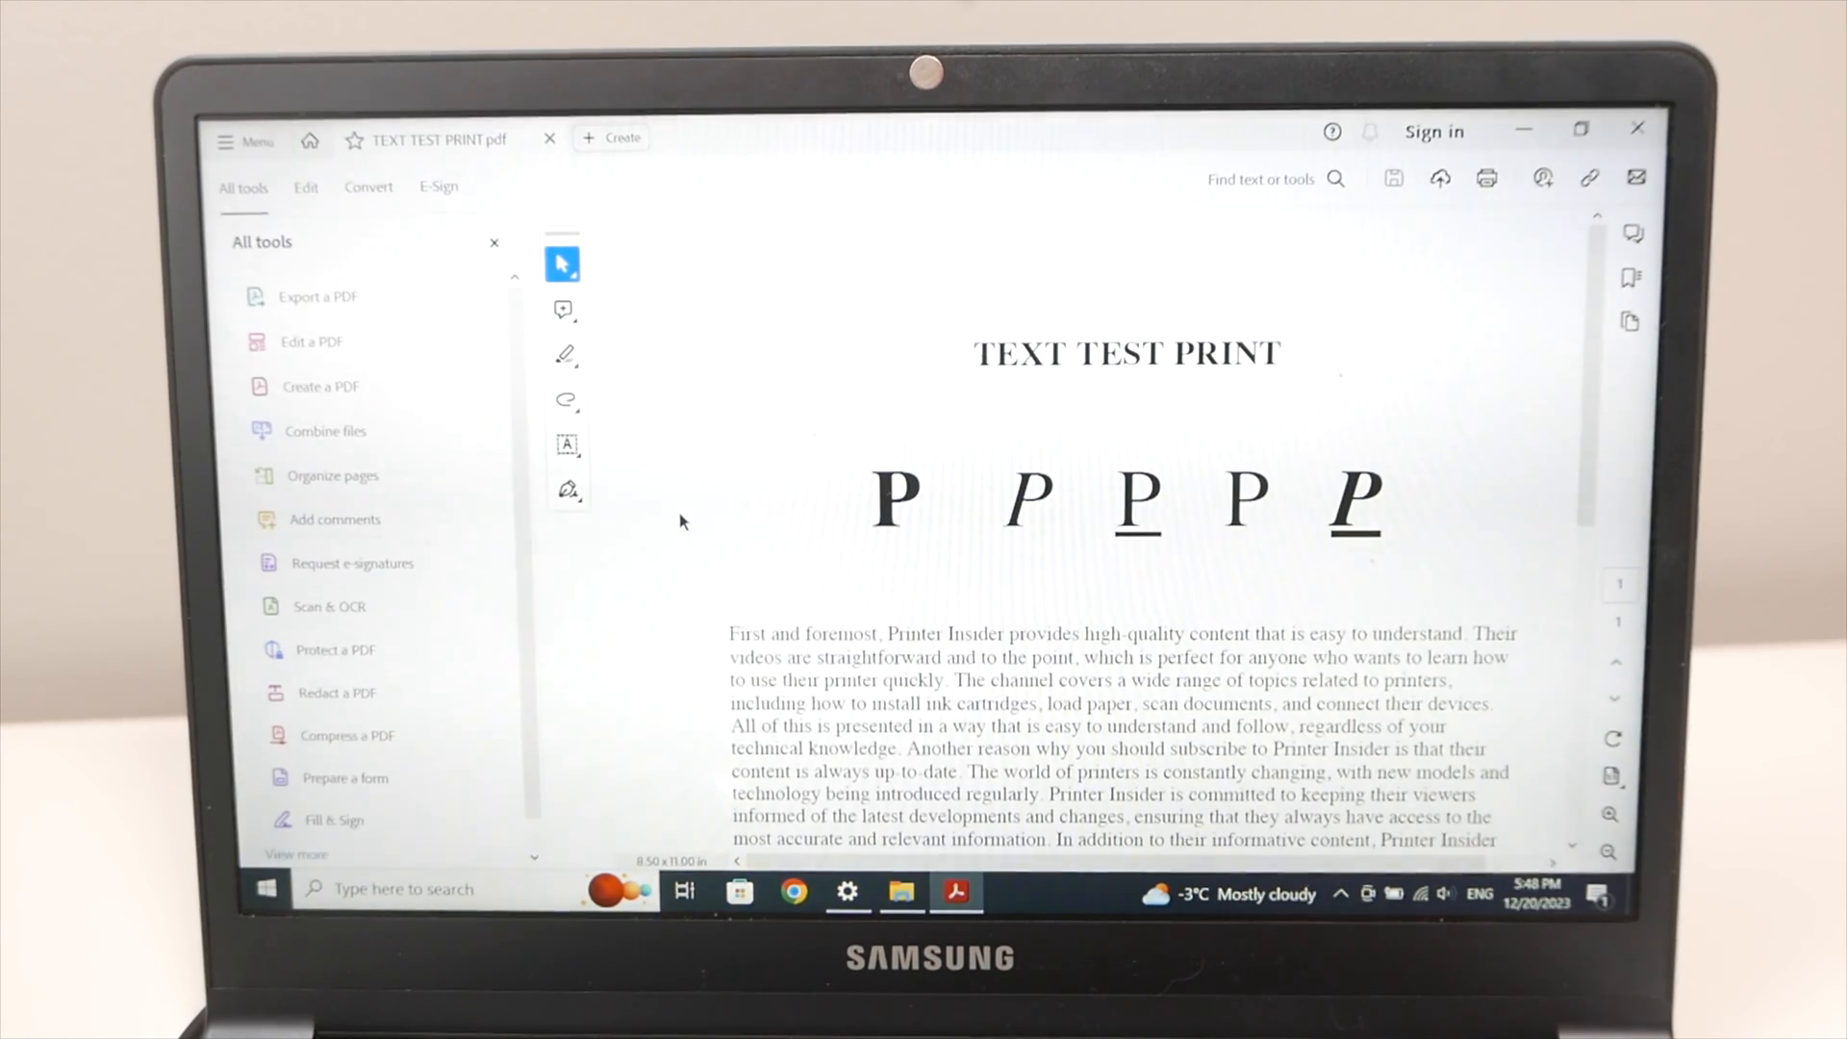
mouse_move(919, 430)
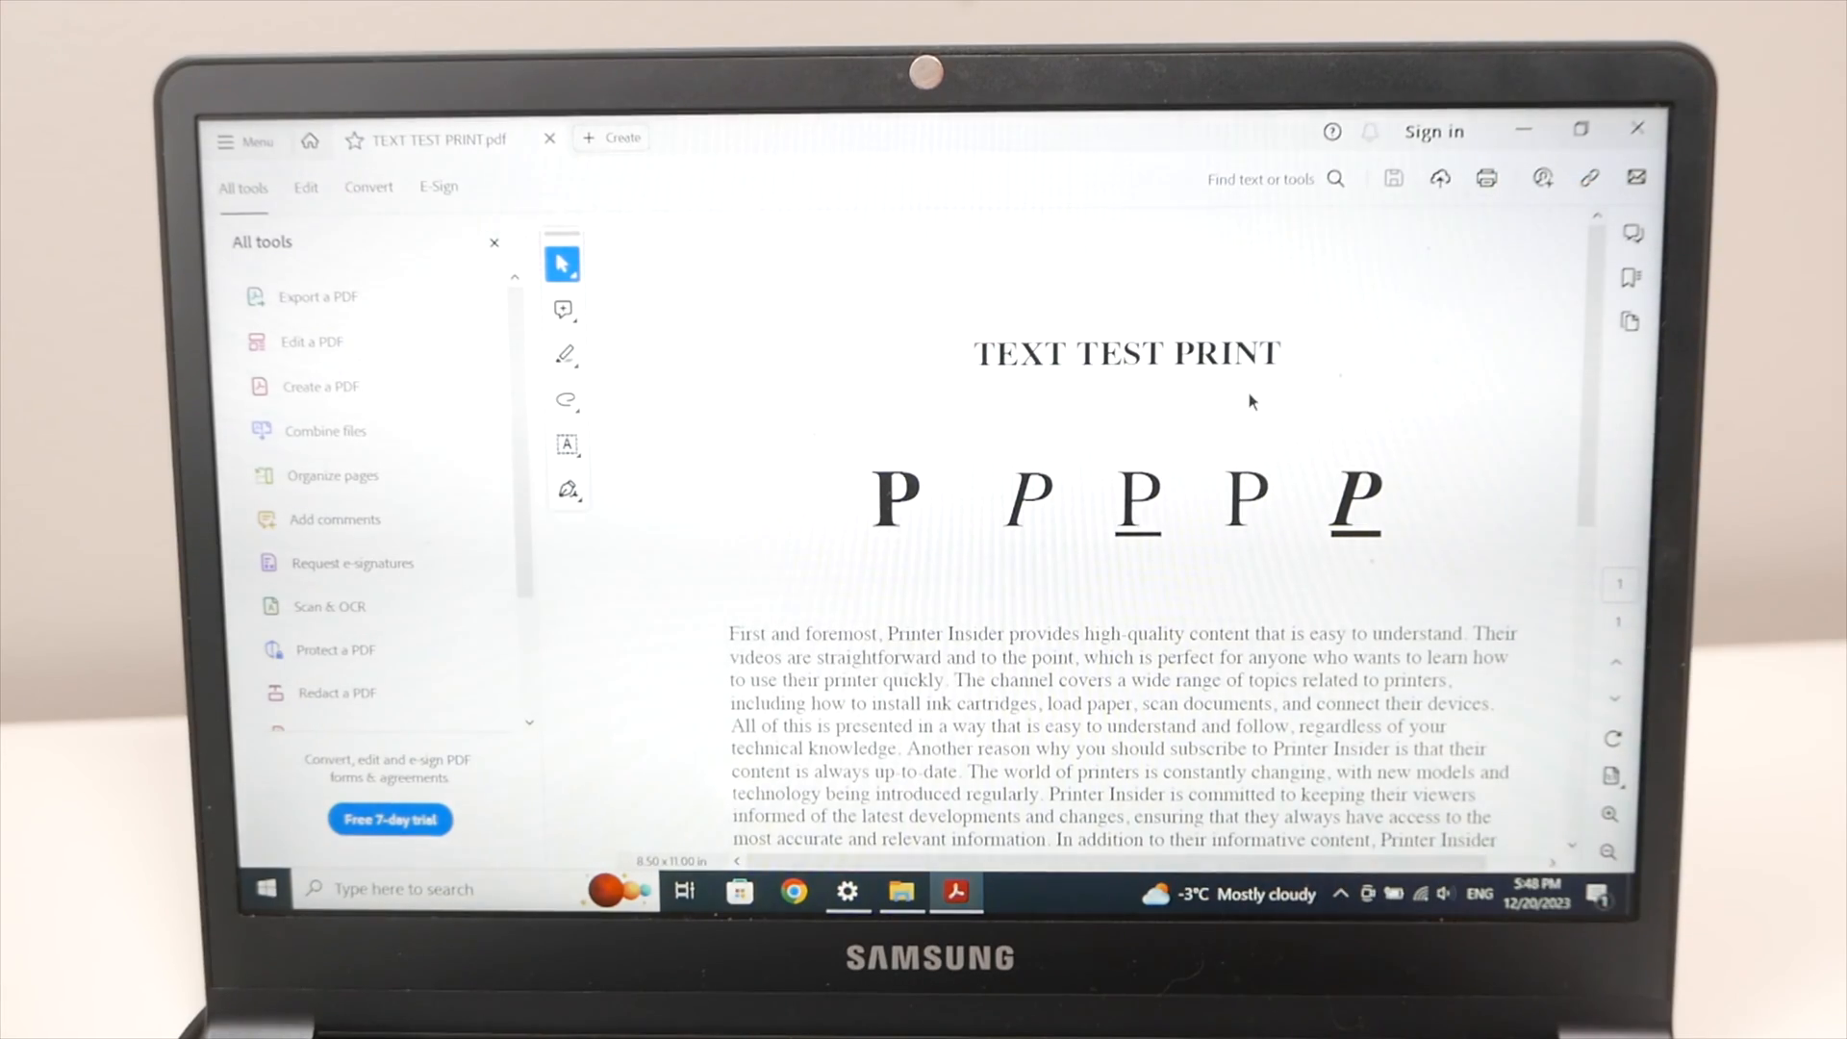
Open the Print dialog for the TEXT TEST PRINT document from the toolbar.
click(1485, 178)
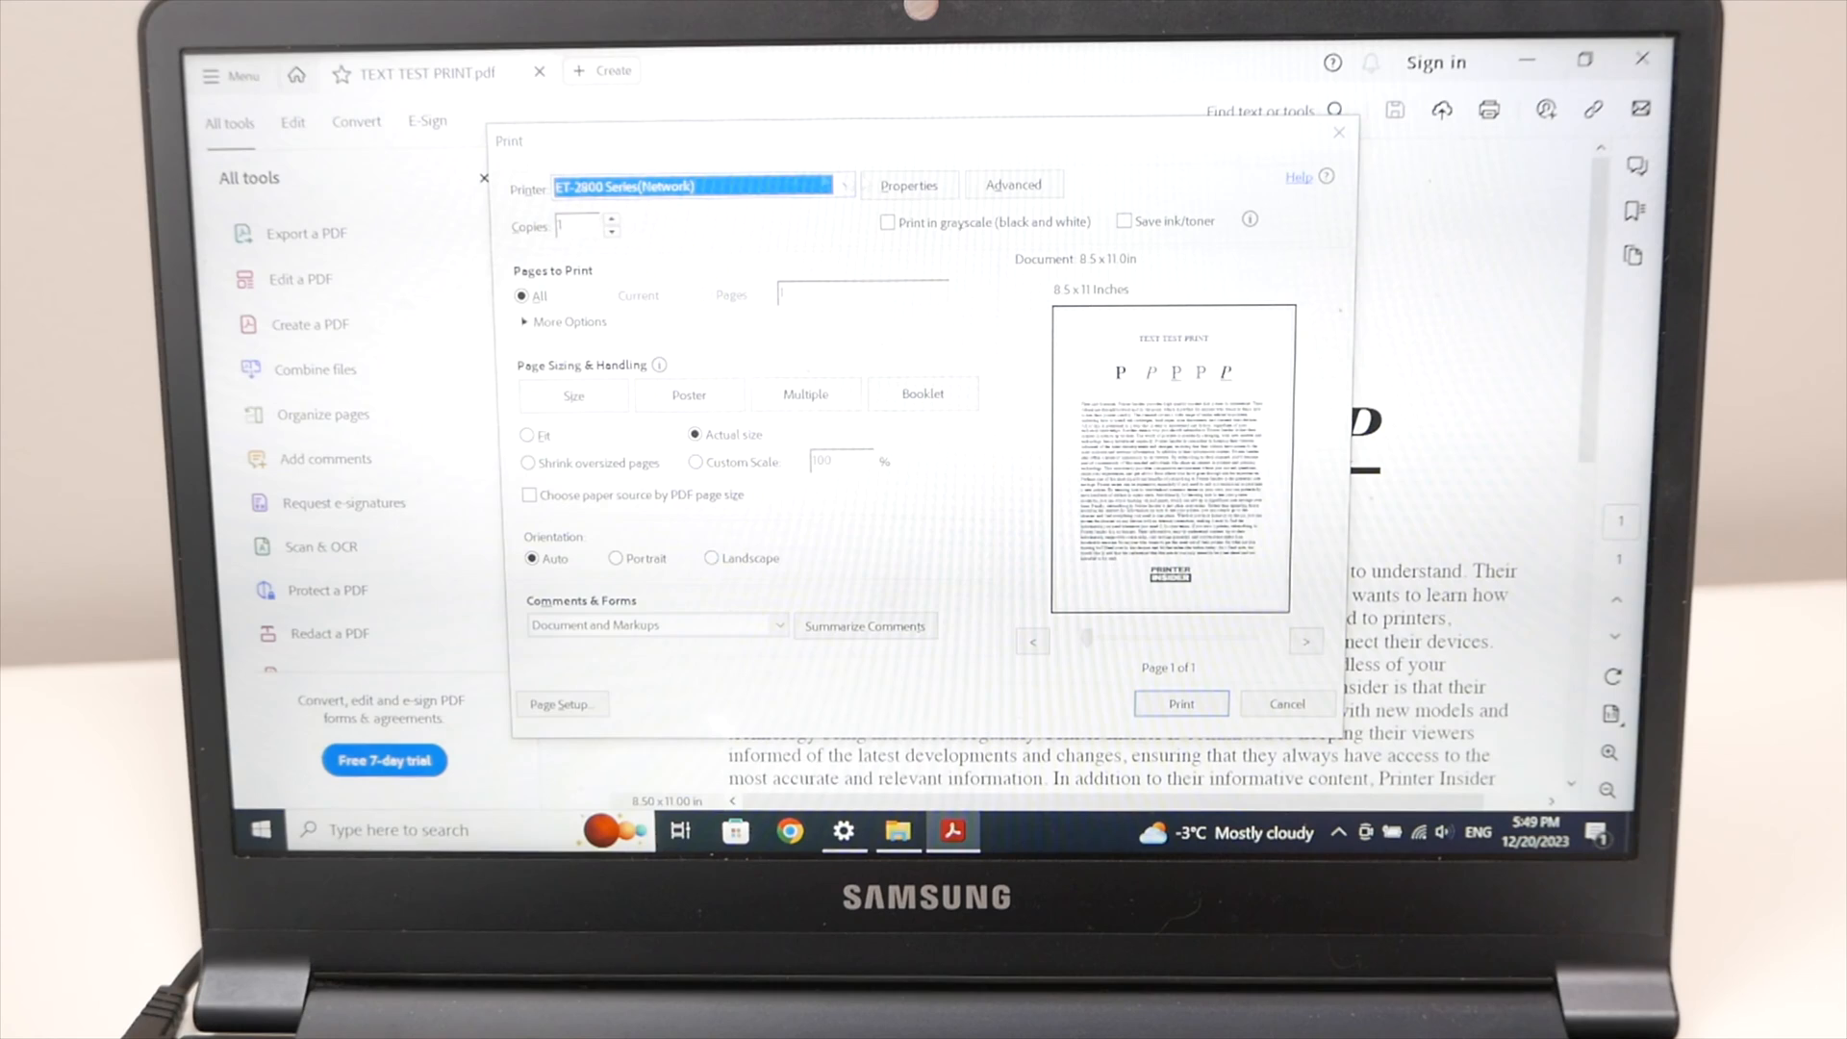
Select the ET-2800 Series (Network) printer and open its Properties.
click(839, 184)
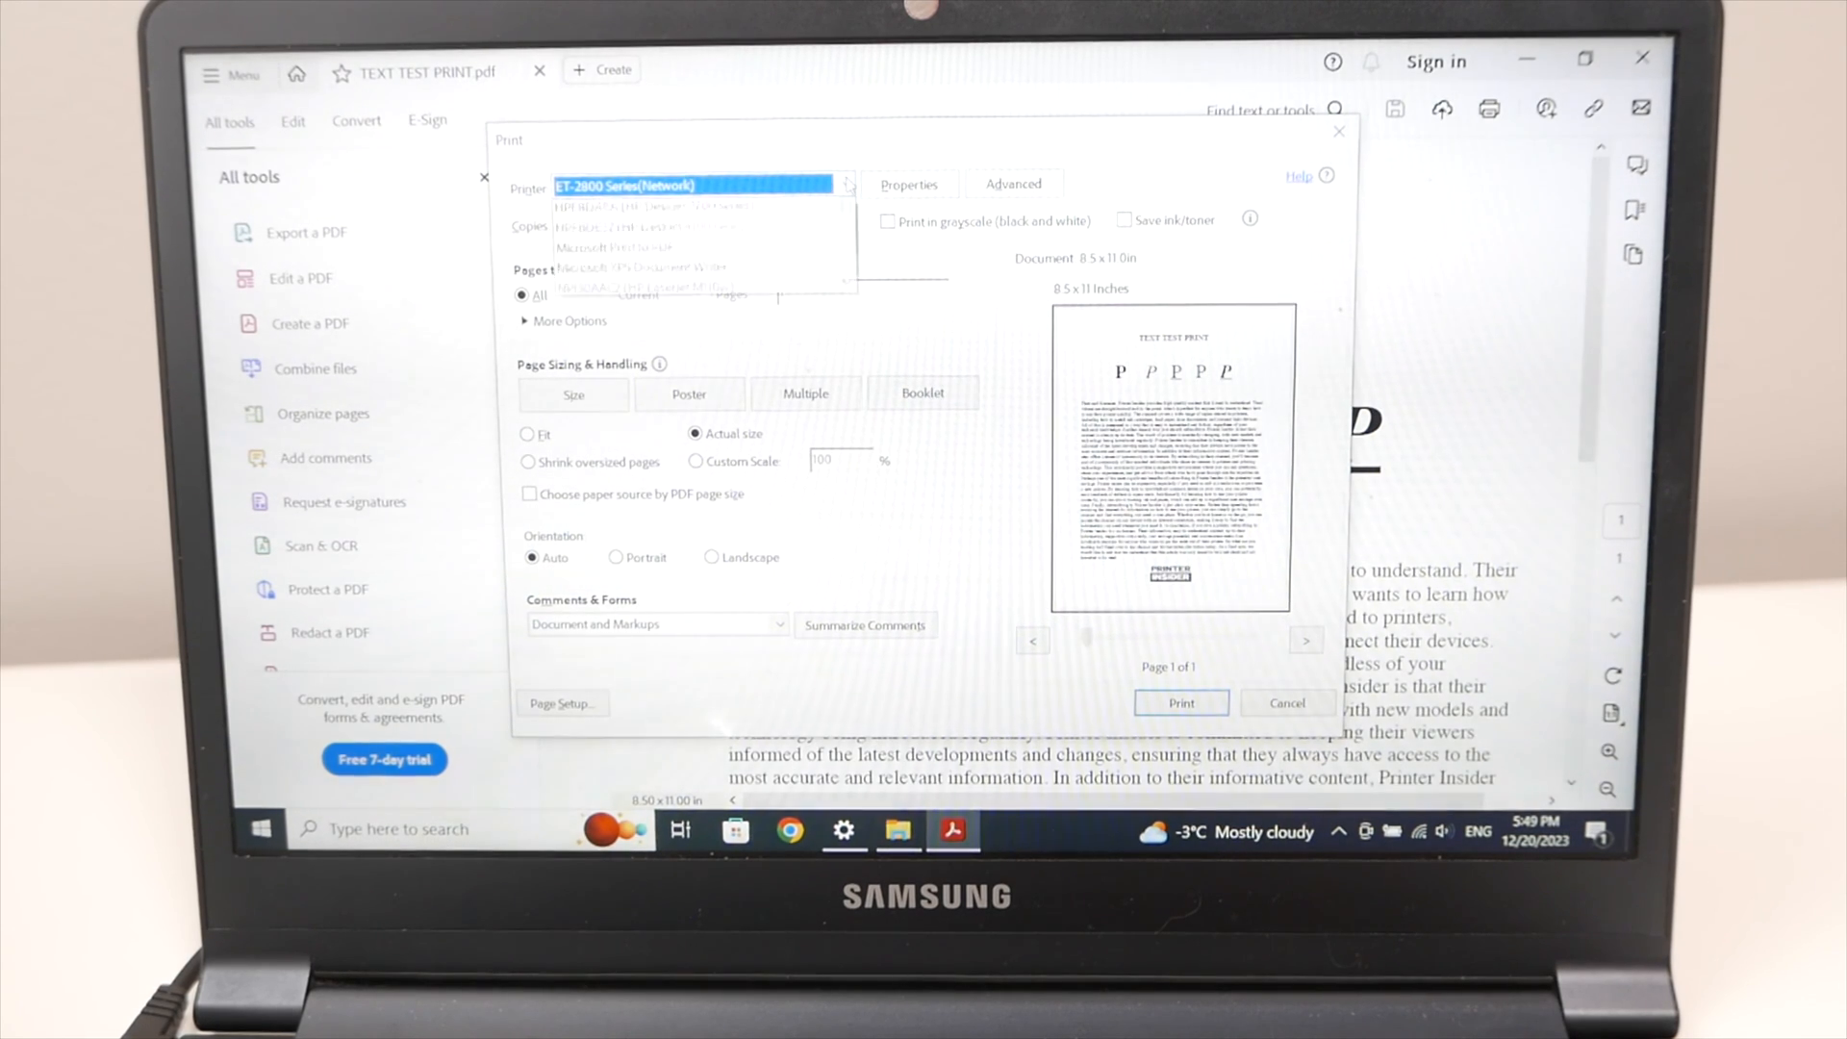
click(695, 185)
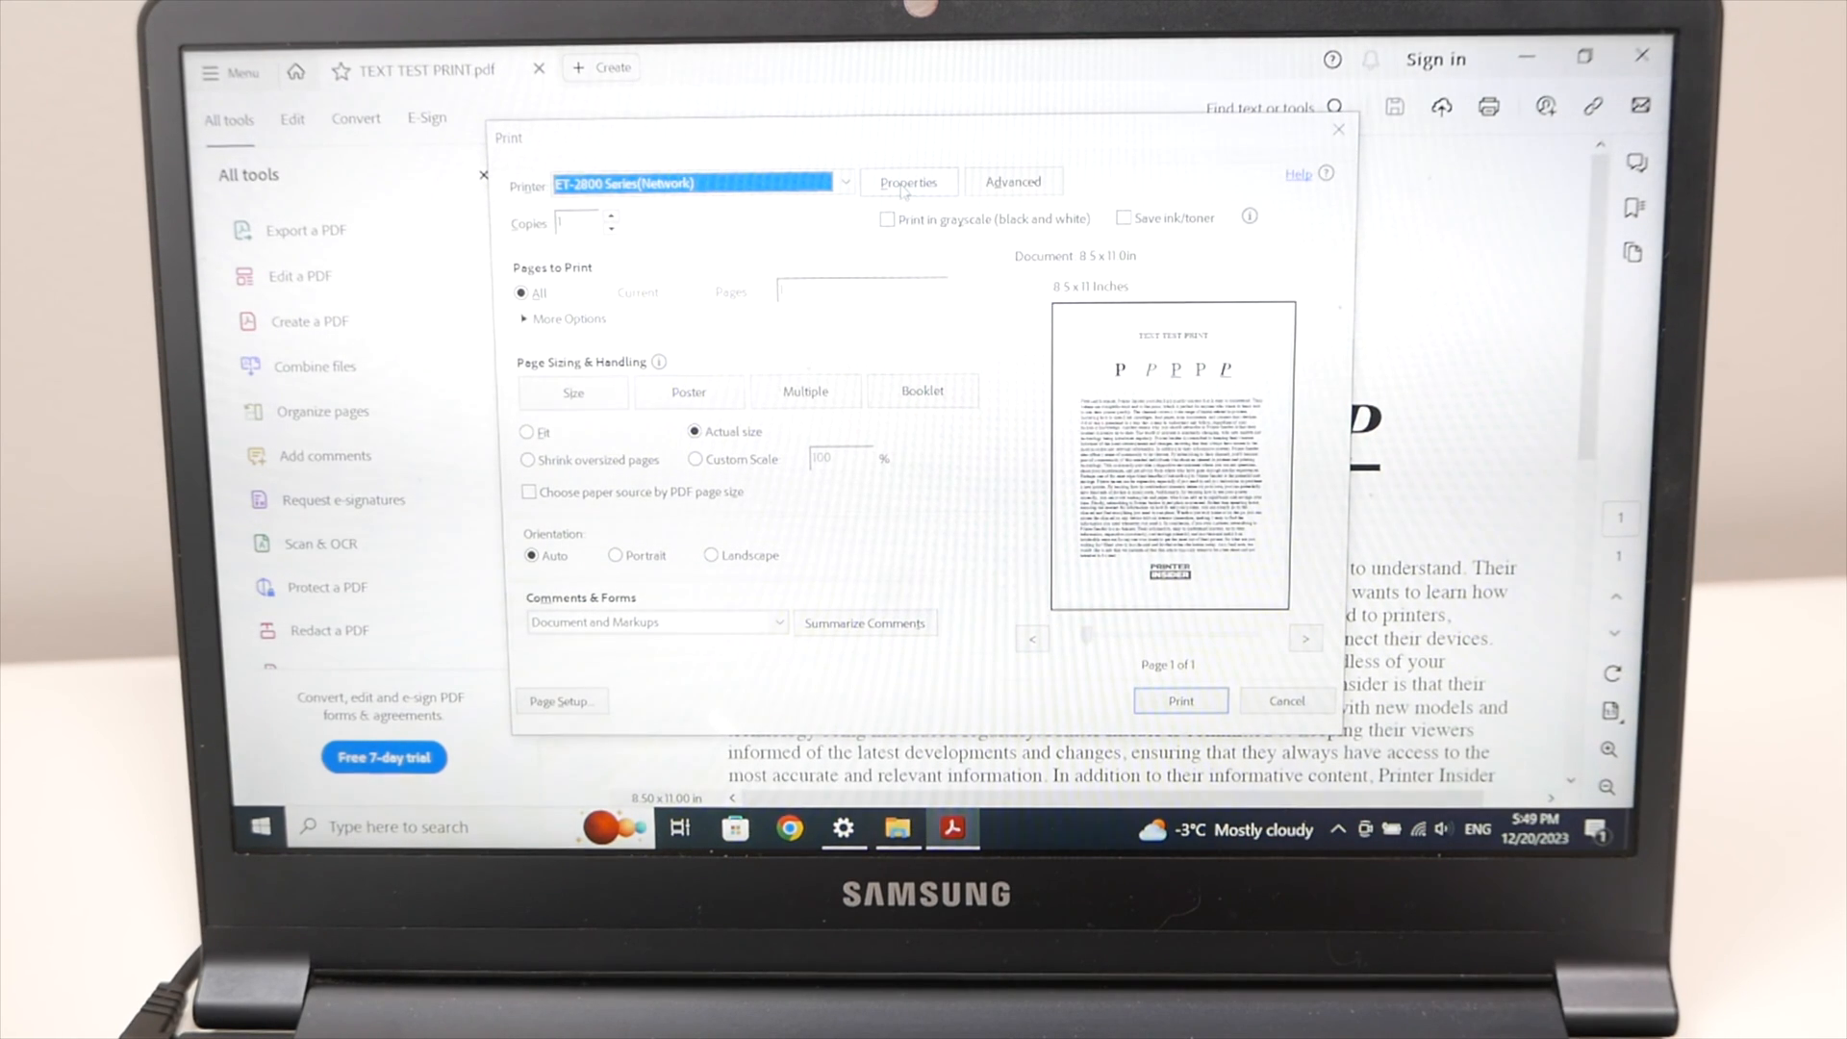
click(907, 181)
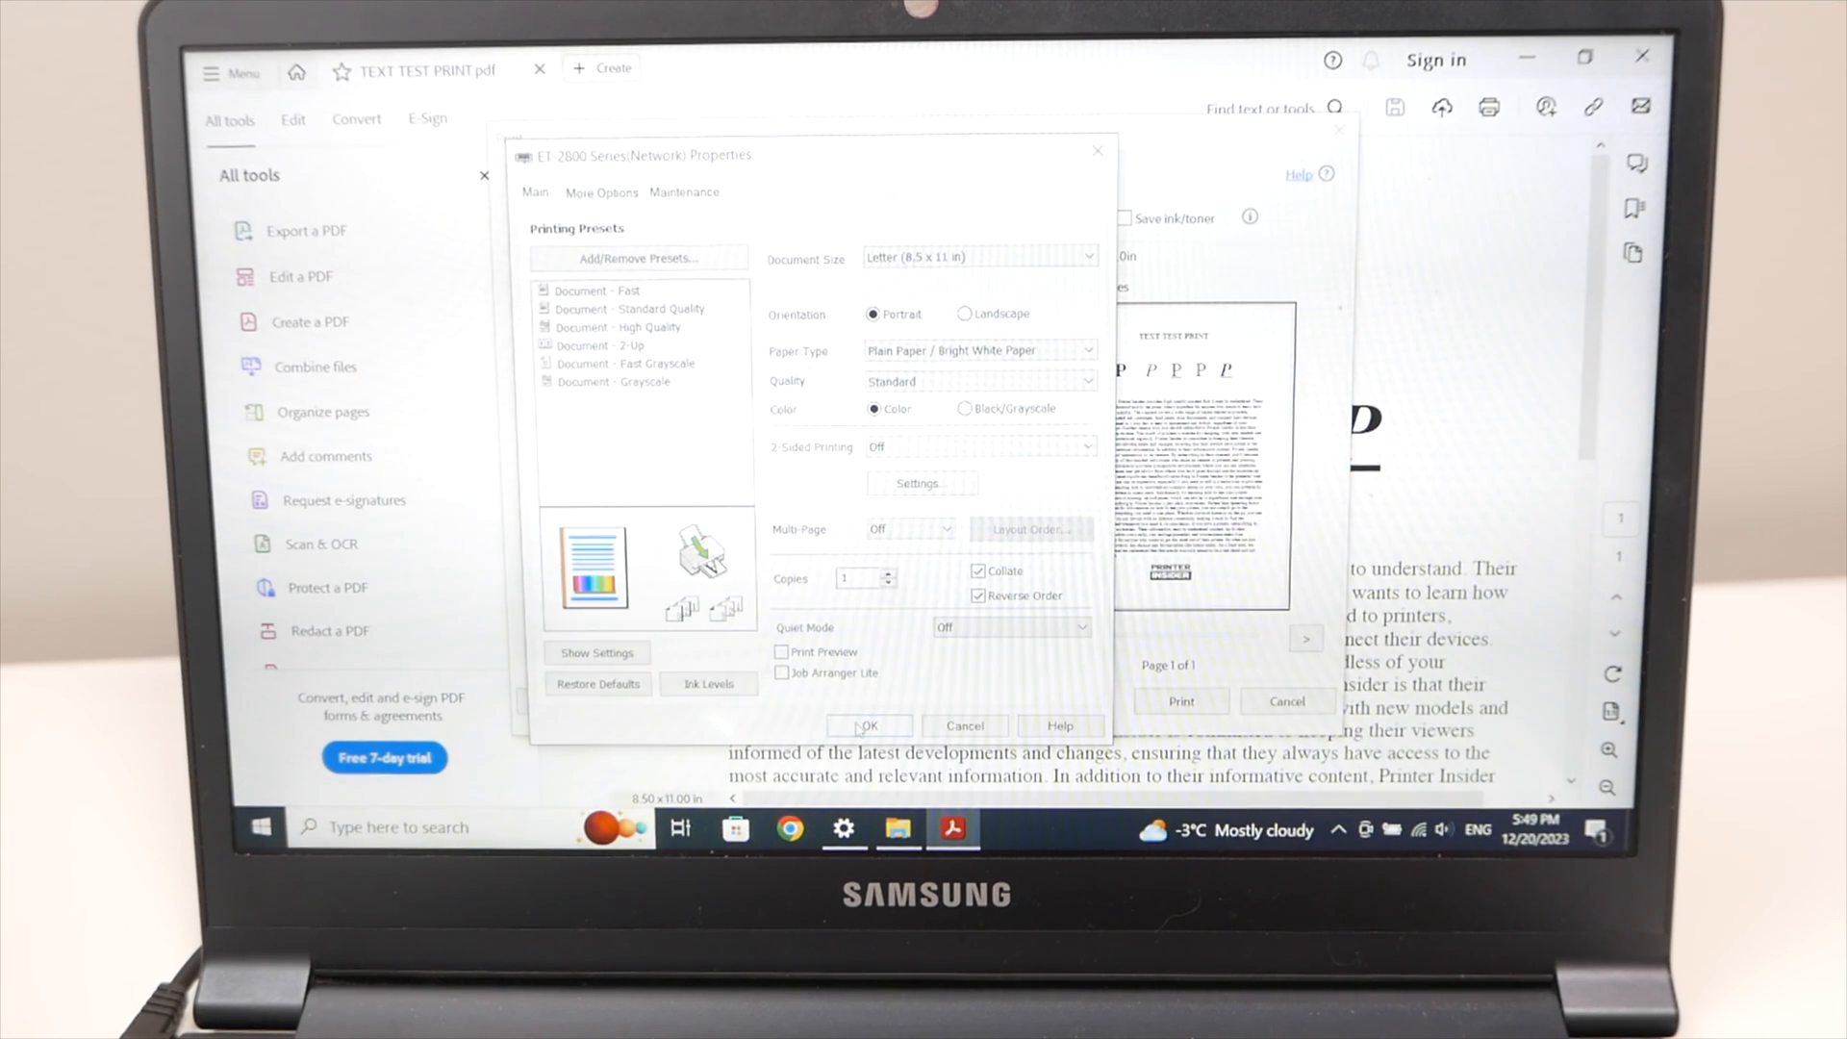
Accept the default Letter, plain paper, standard quality properties and print the document.
click(866, 725)
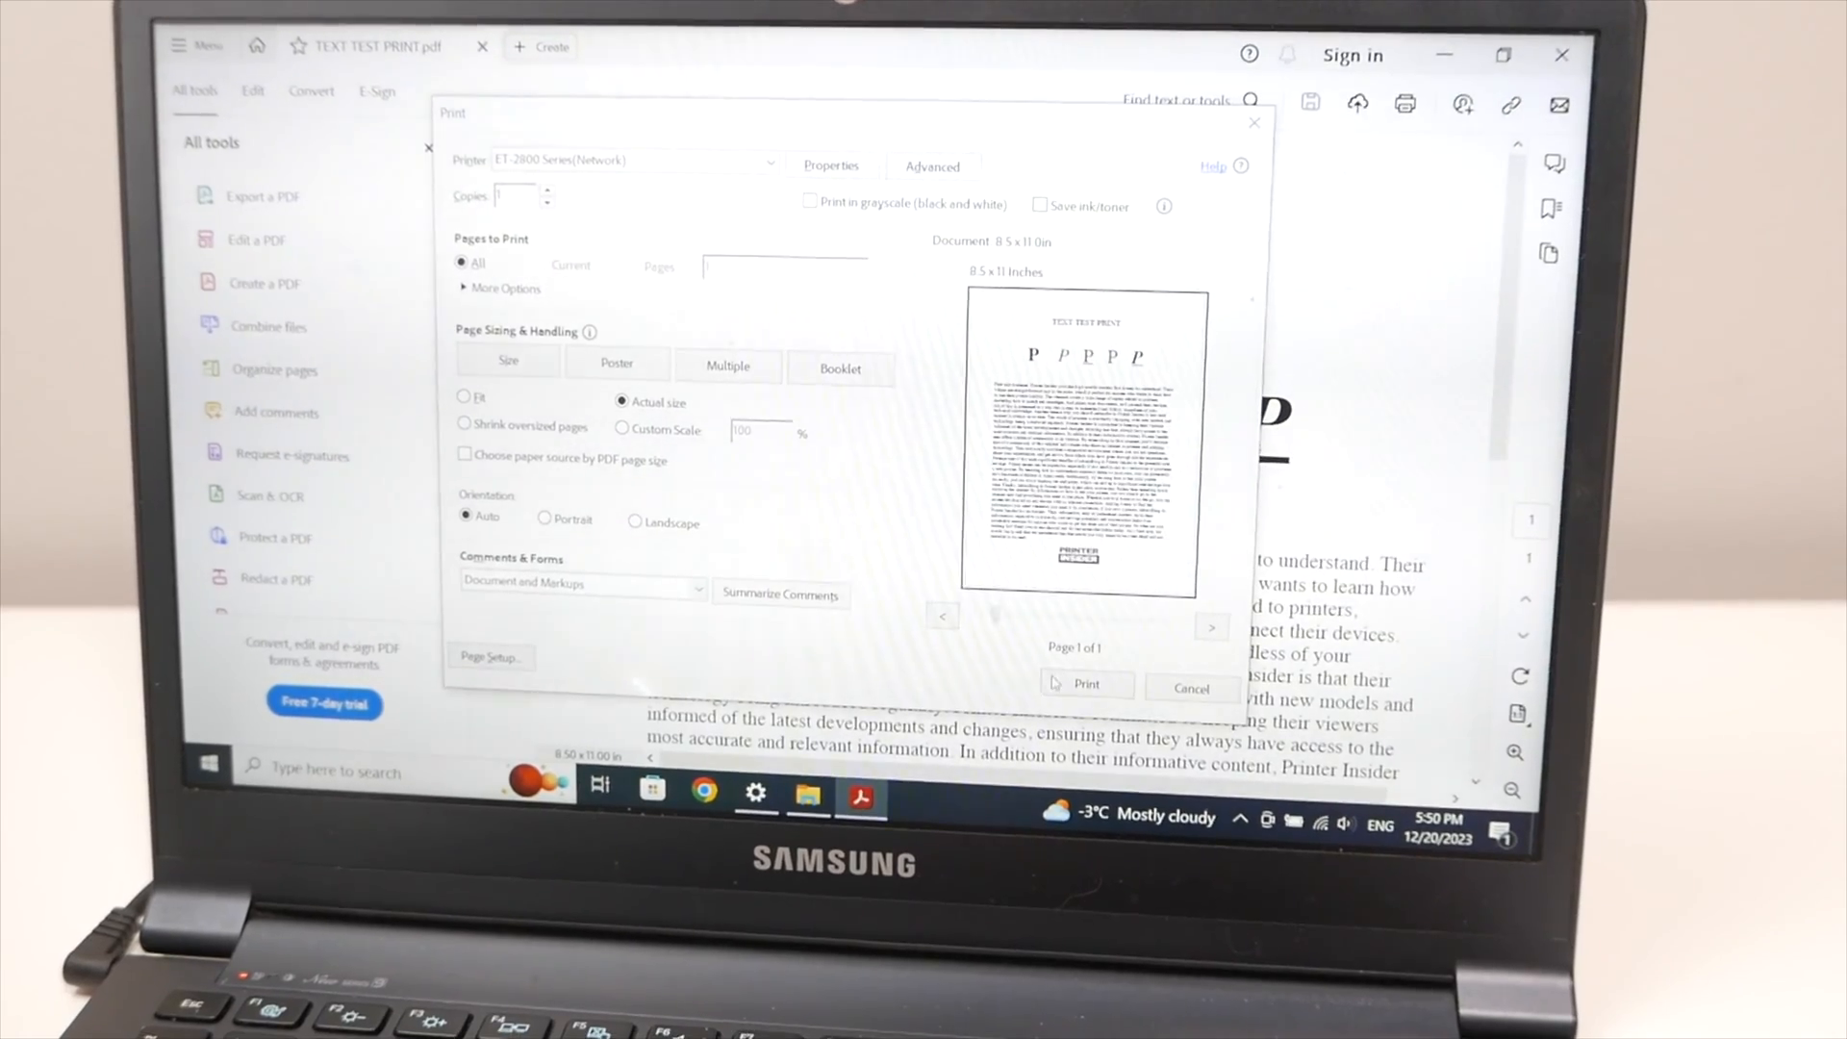
click(1086, 683)
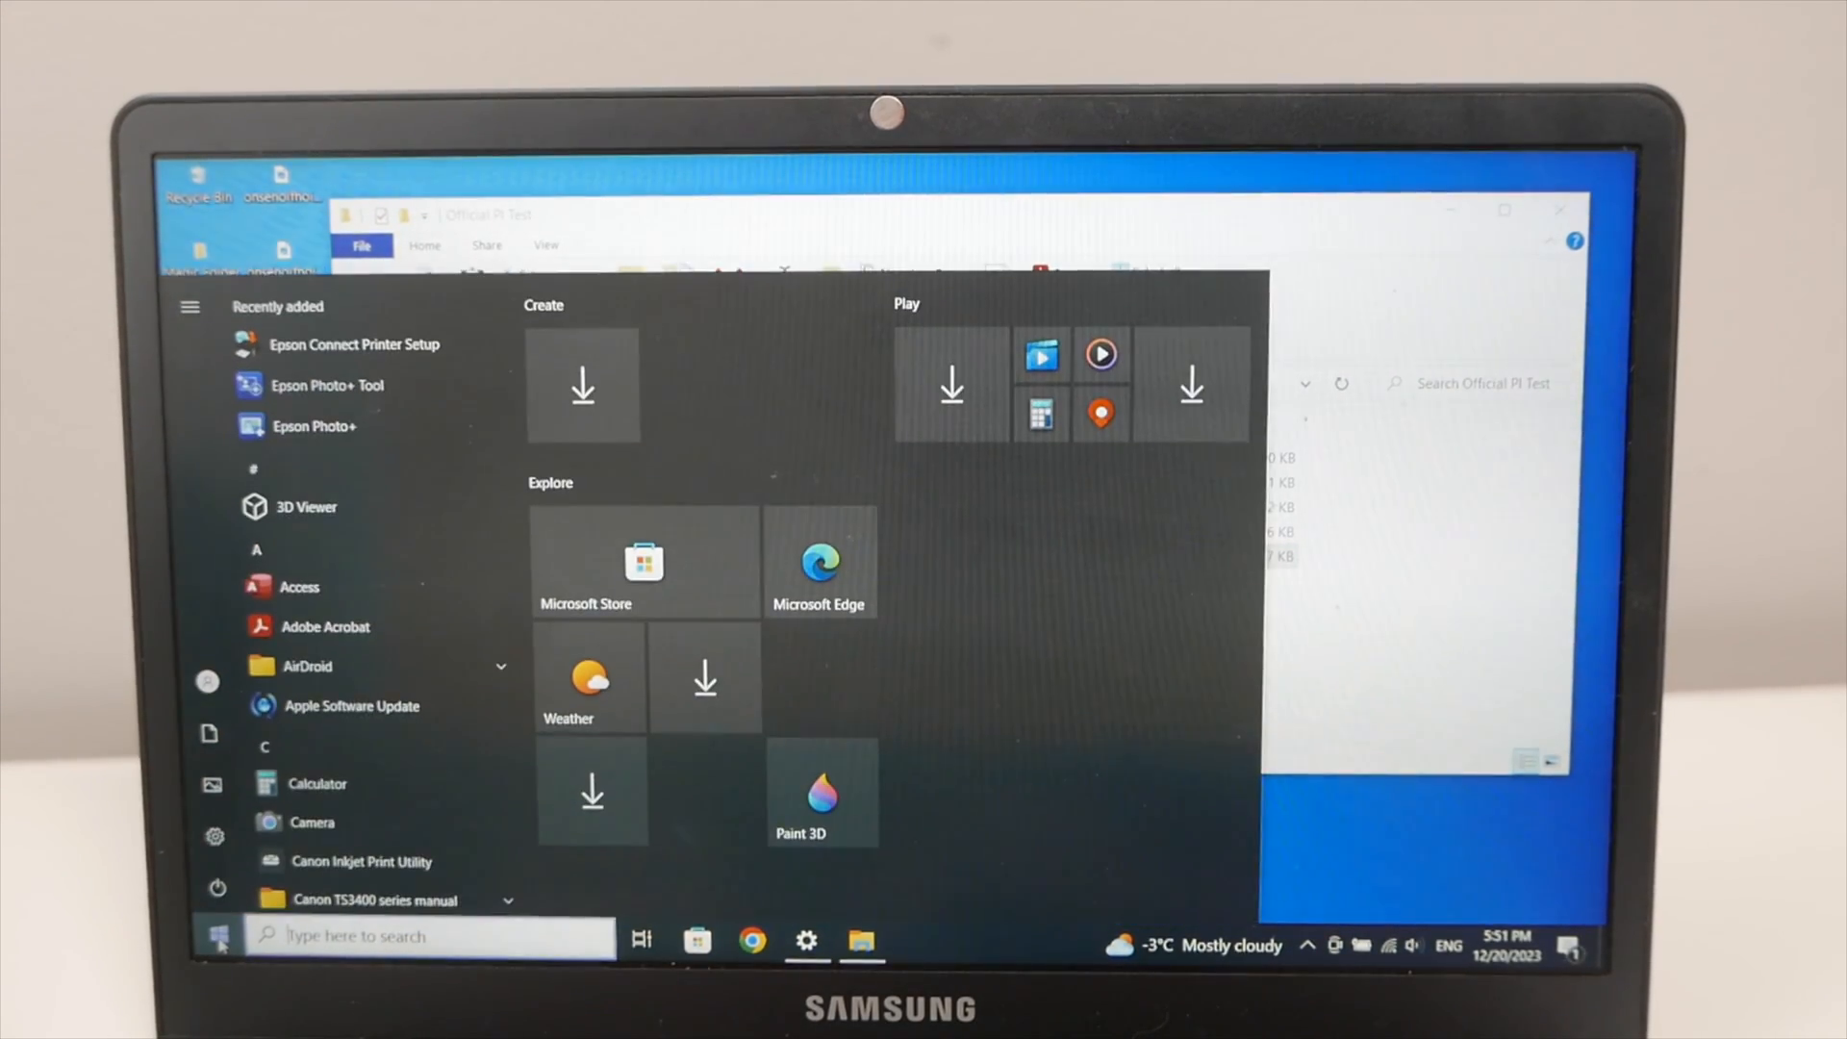
Scroll the Start menu apps, expand the Epson Software folder, and launch Epson ScanSmart.
scroll(down, 3)
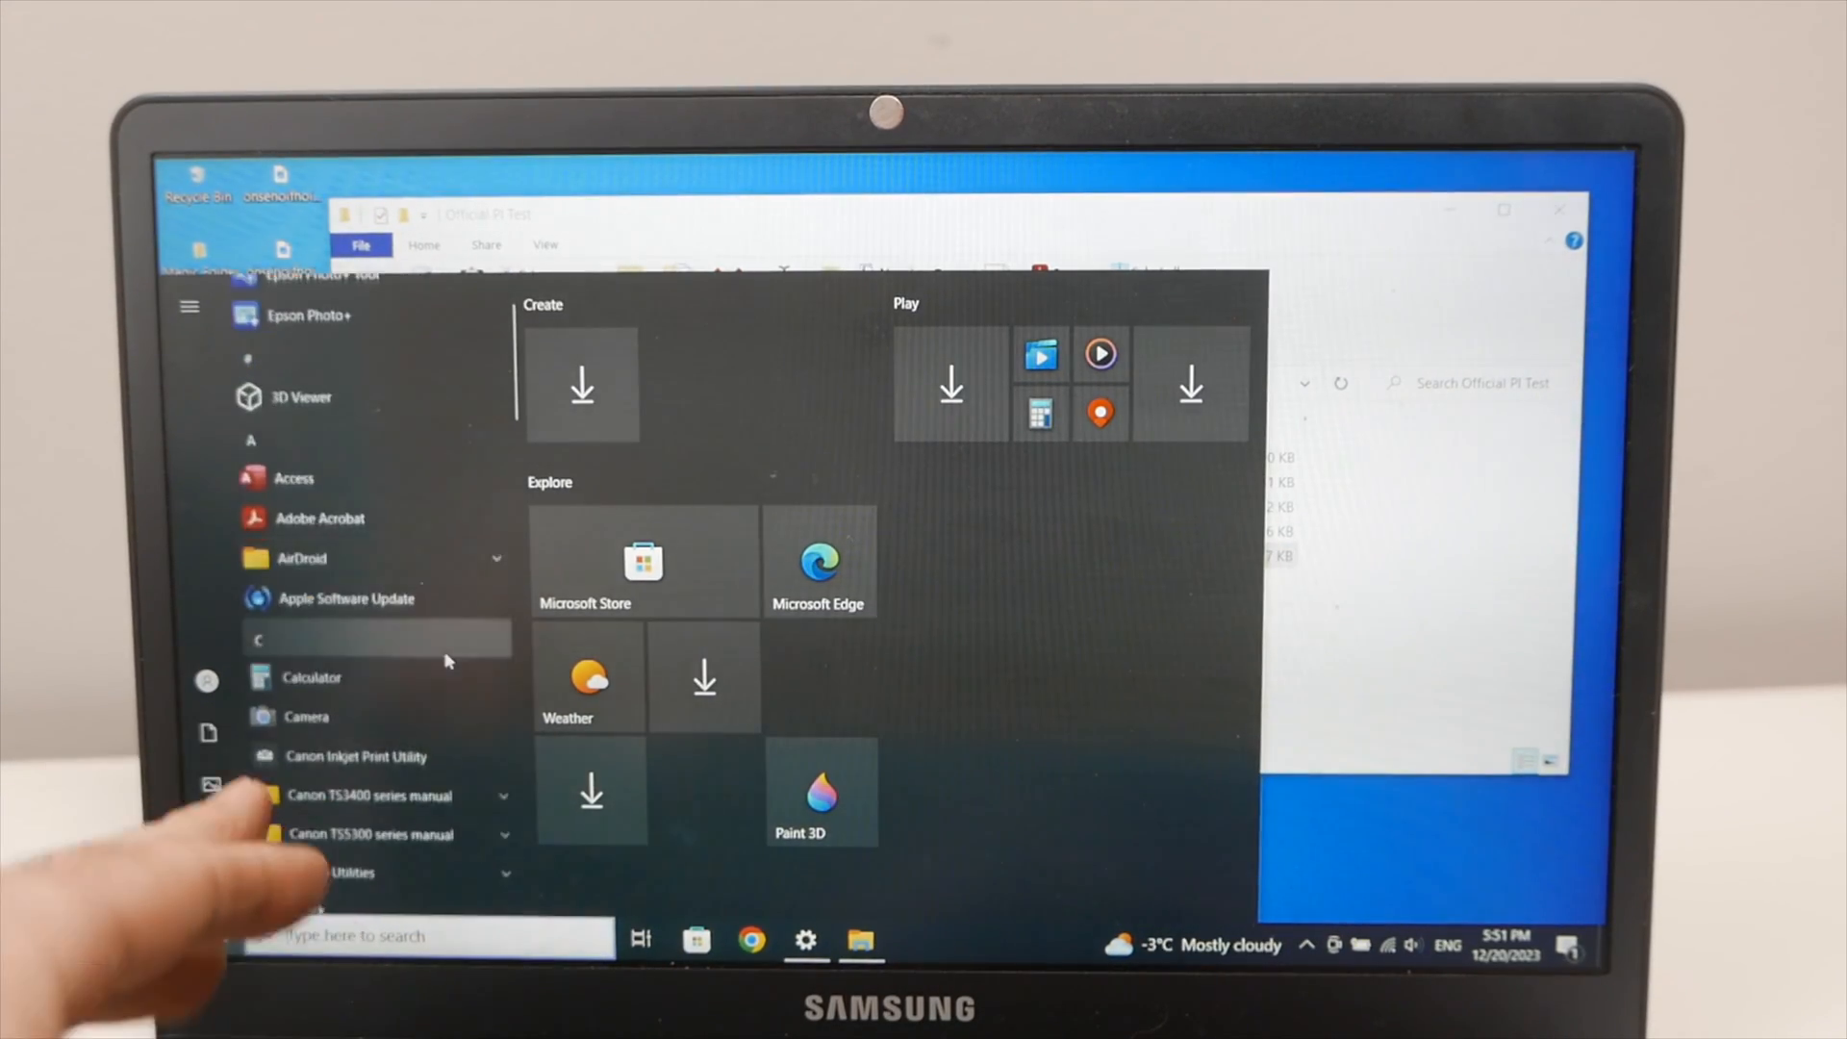
scroll(down, 3)
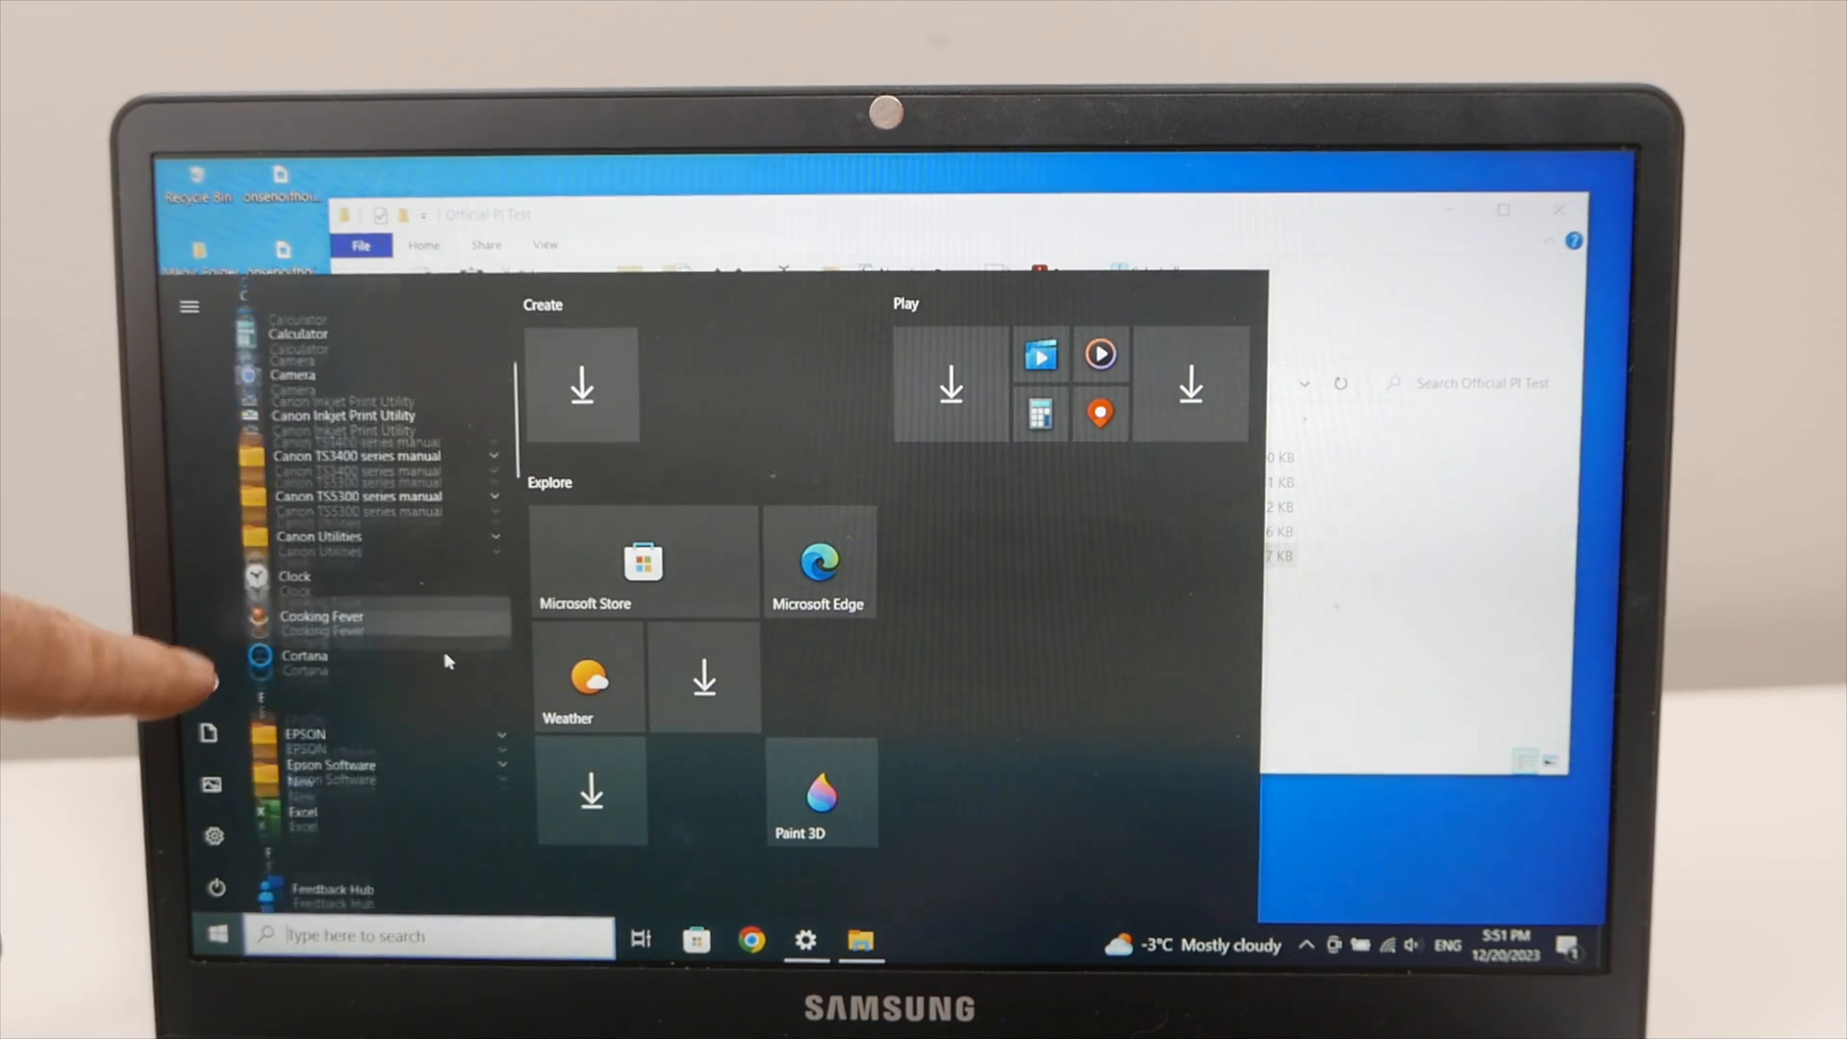
scroll(down, 3)
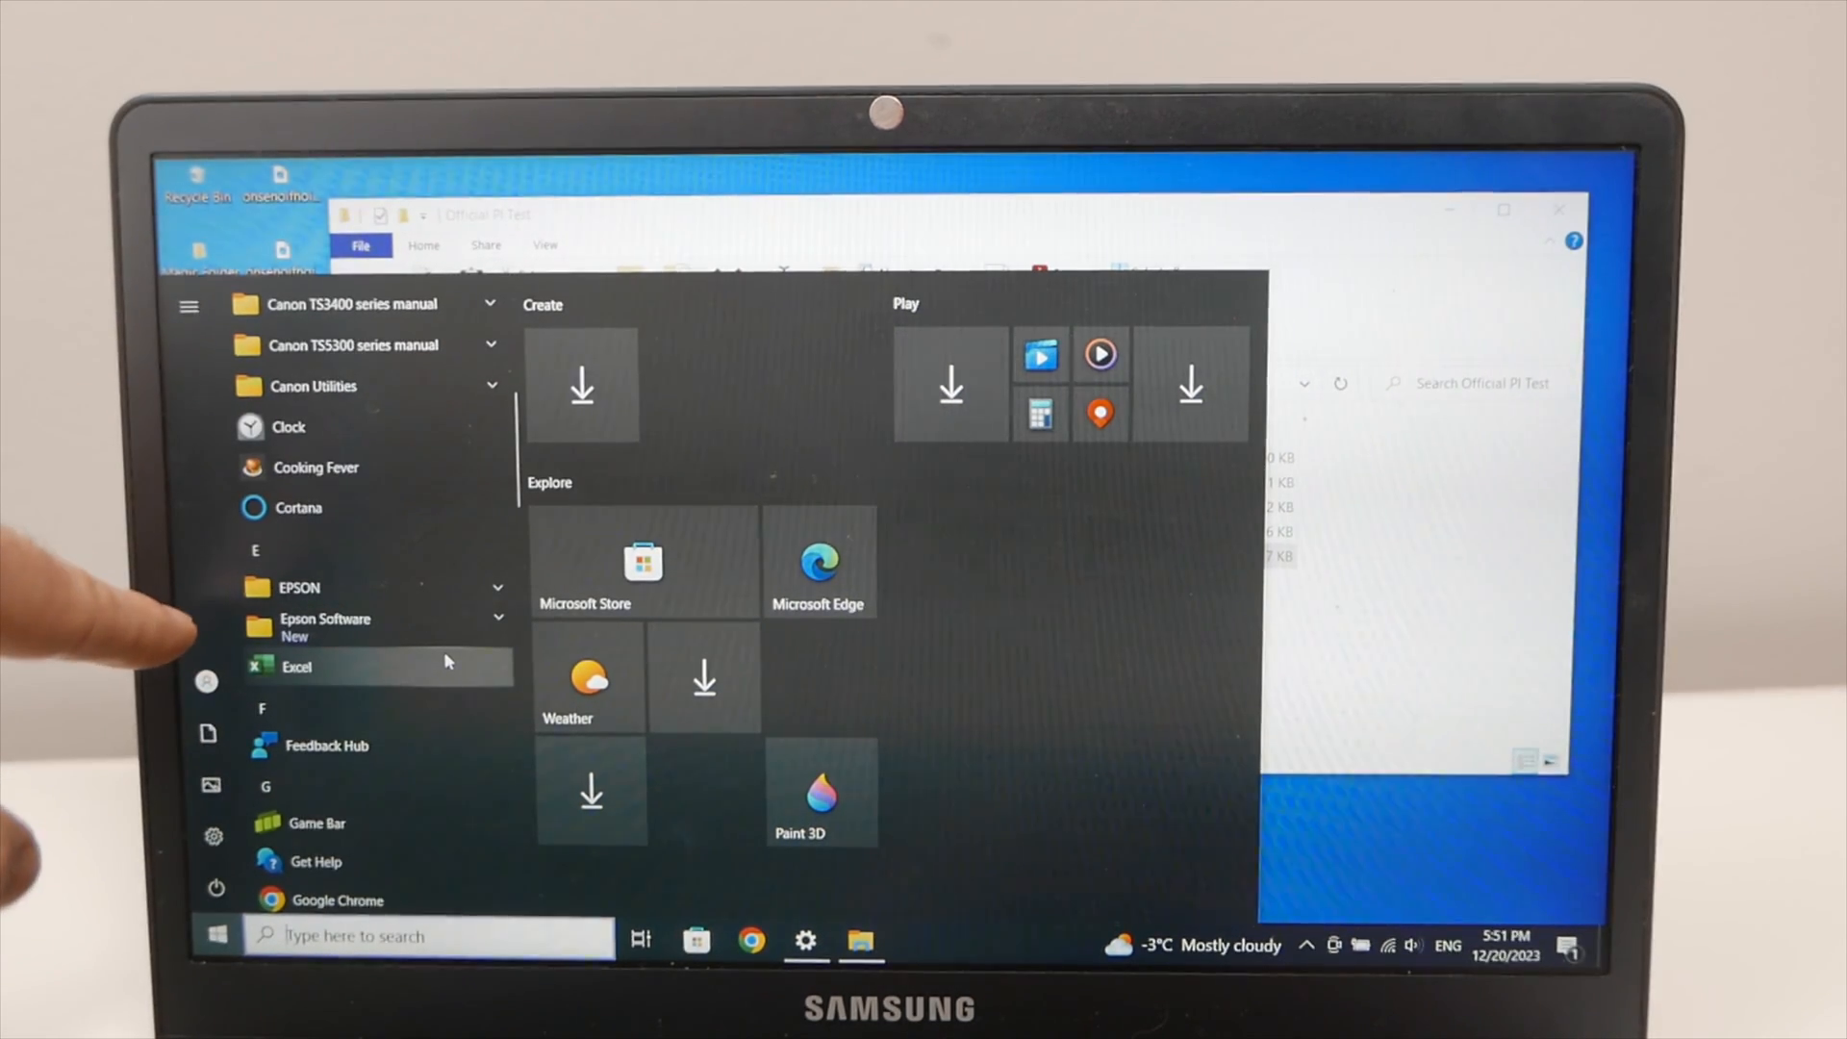
mouse_move(377, 628)
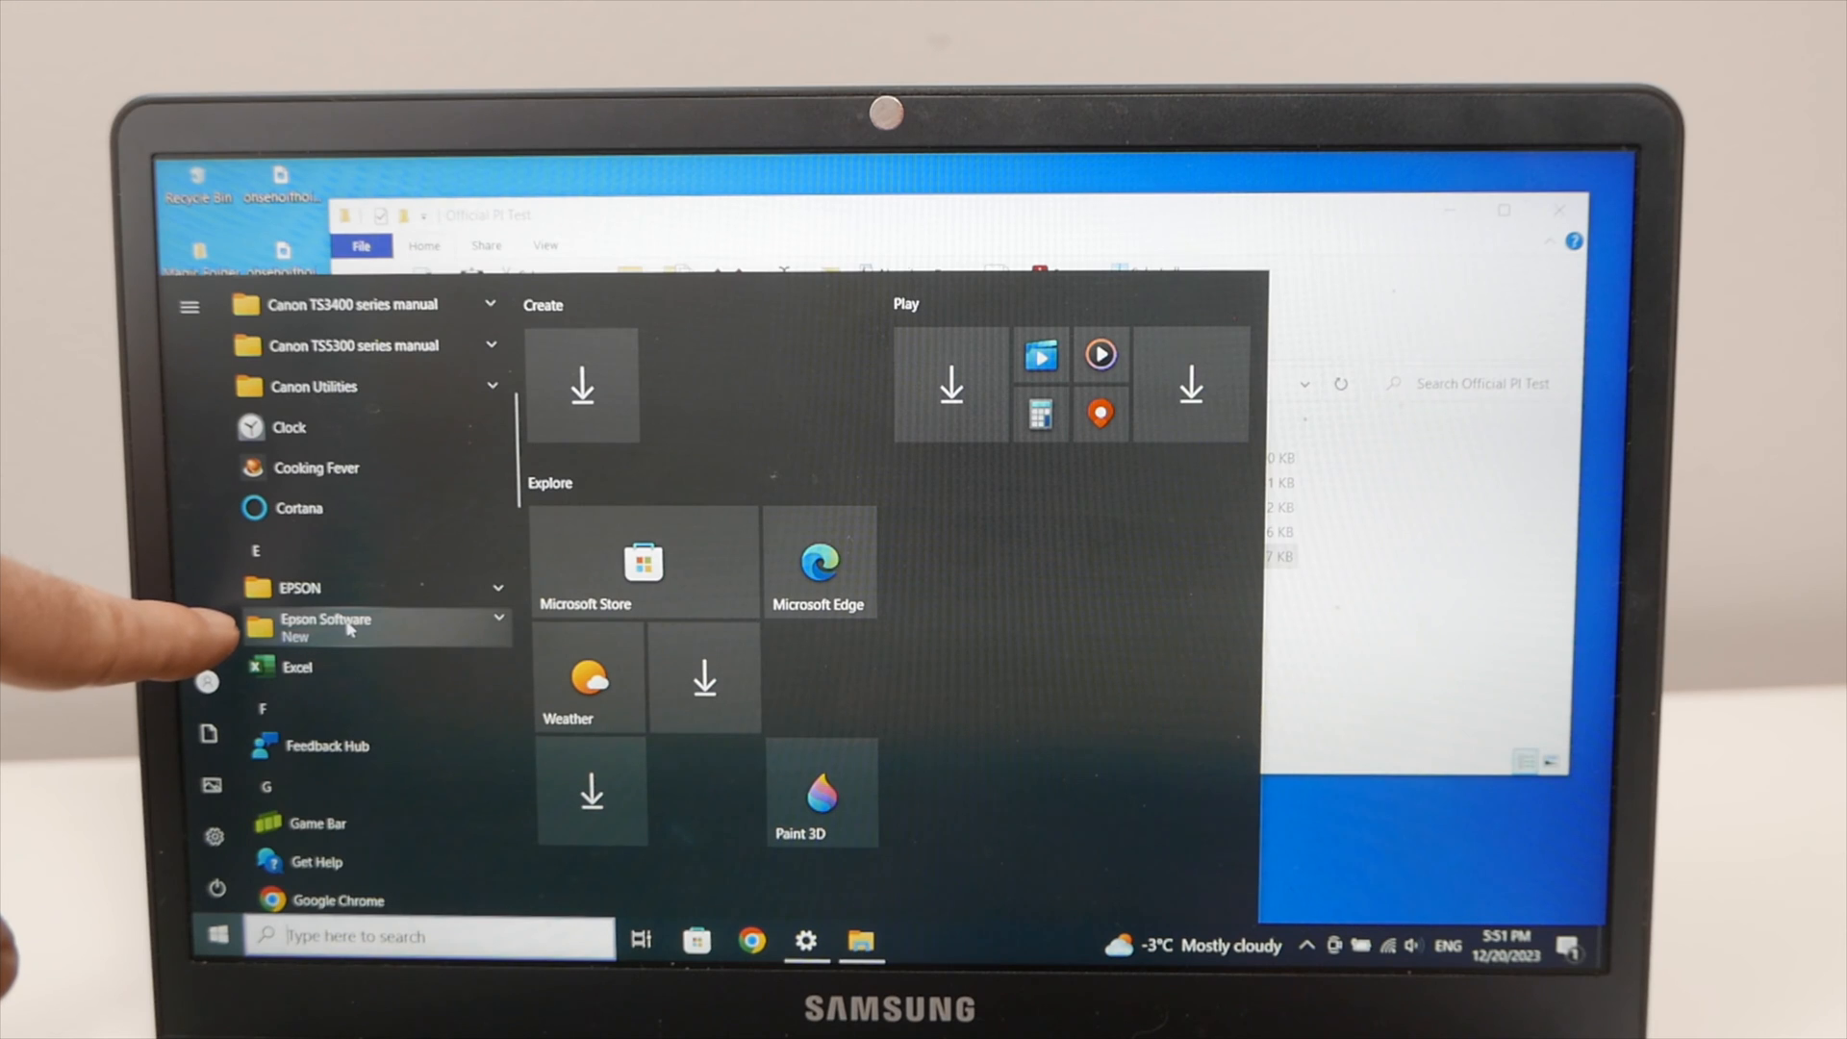
click(327, 620)
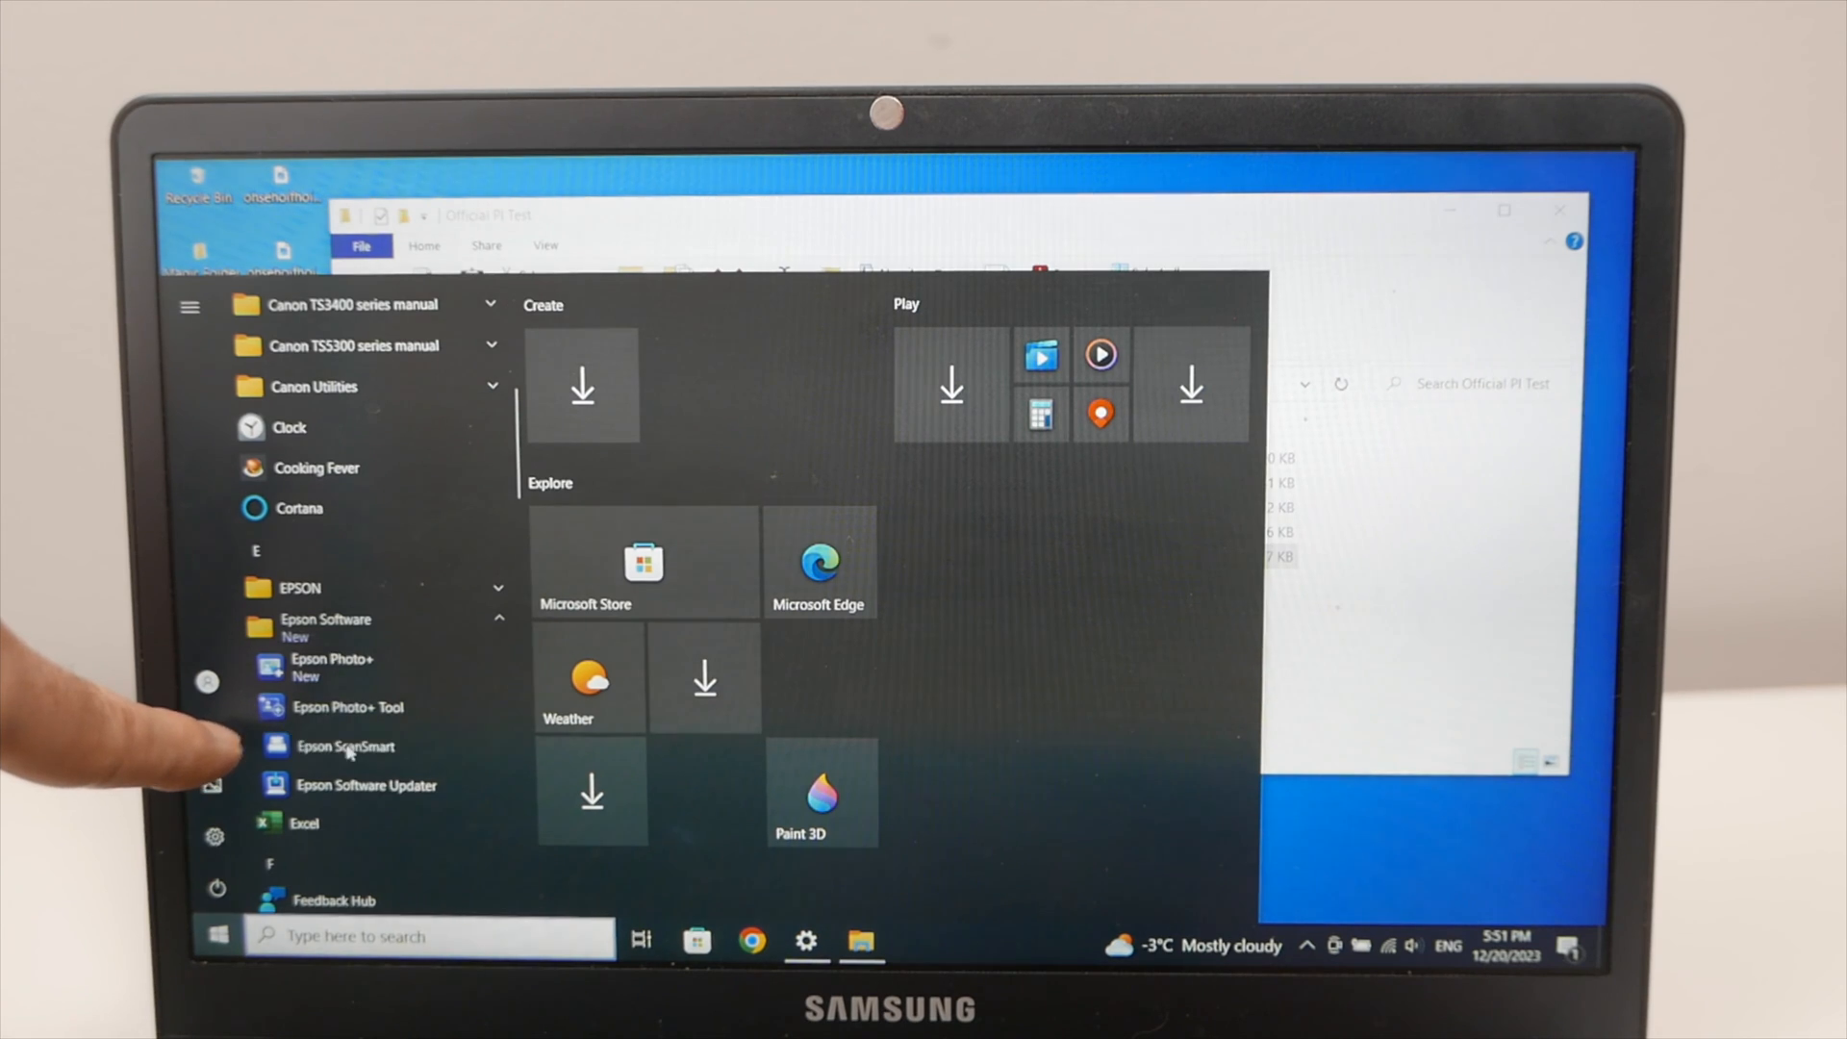
click(345, 745)
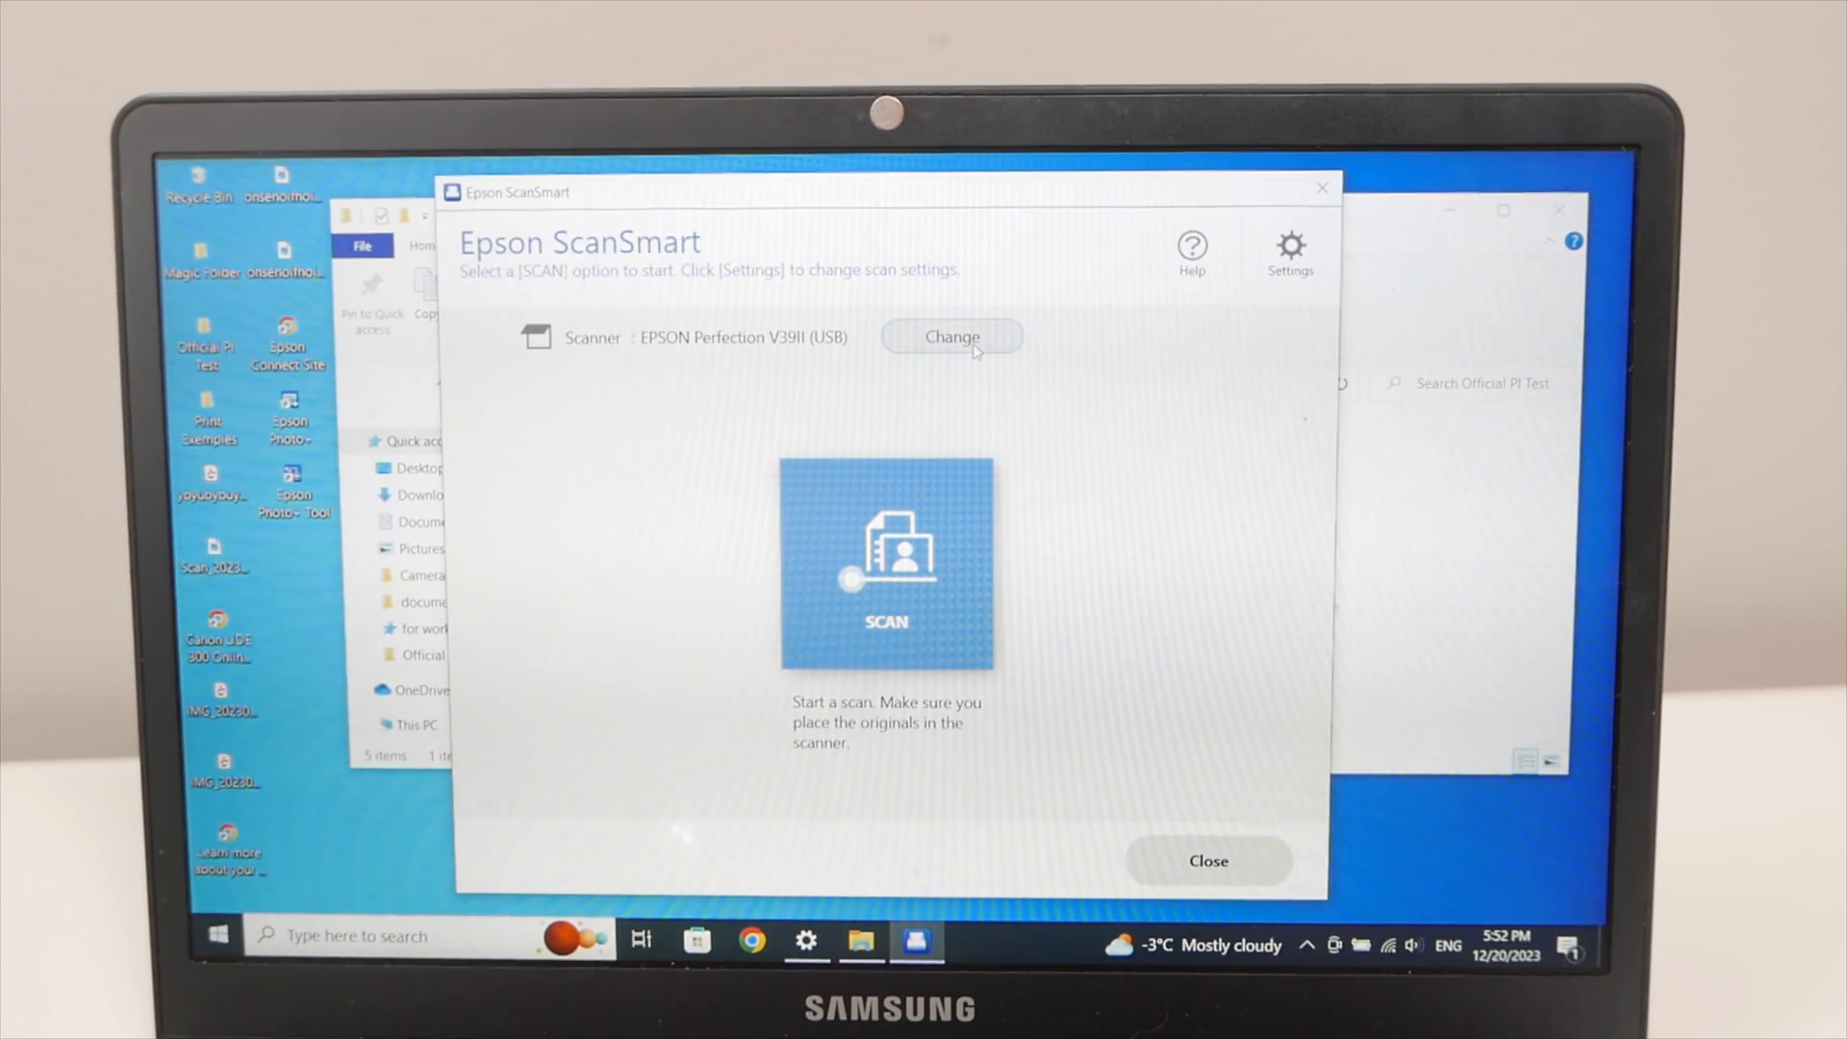
Change the scanner to EPSON ET-2800 Series and scan the original.
click(952, 336)
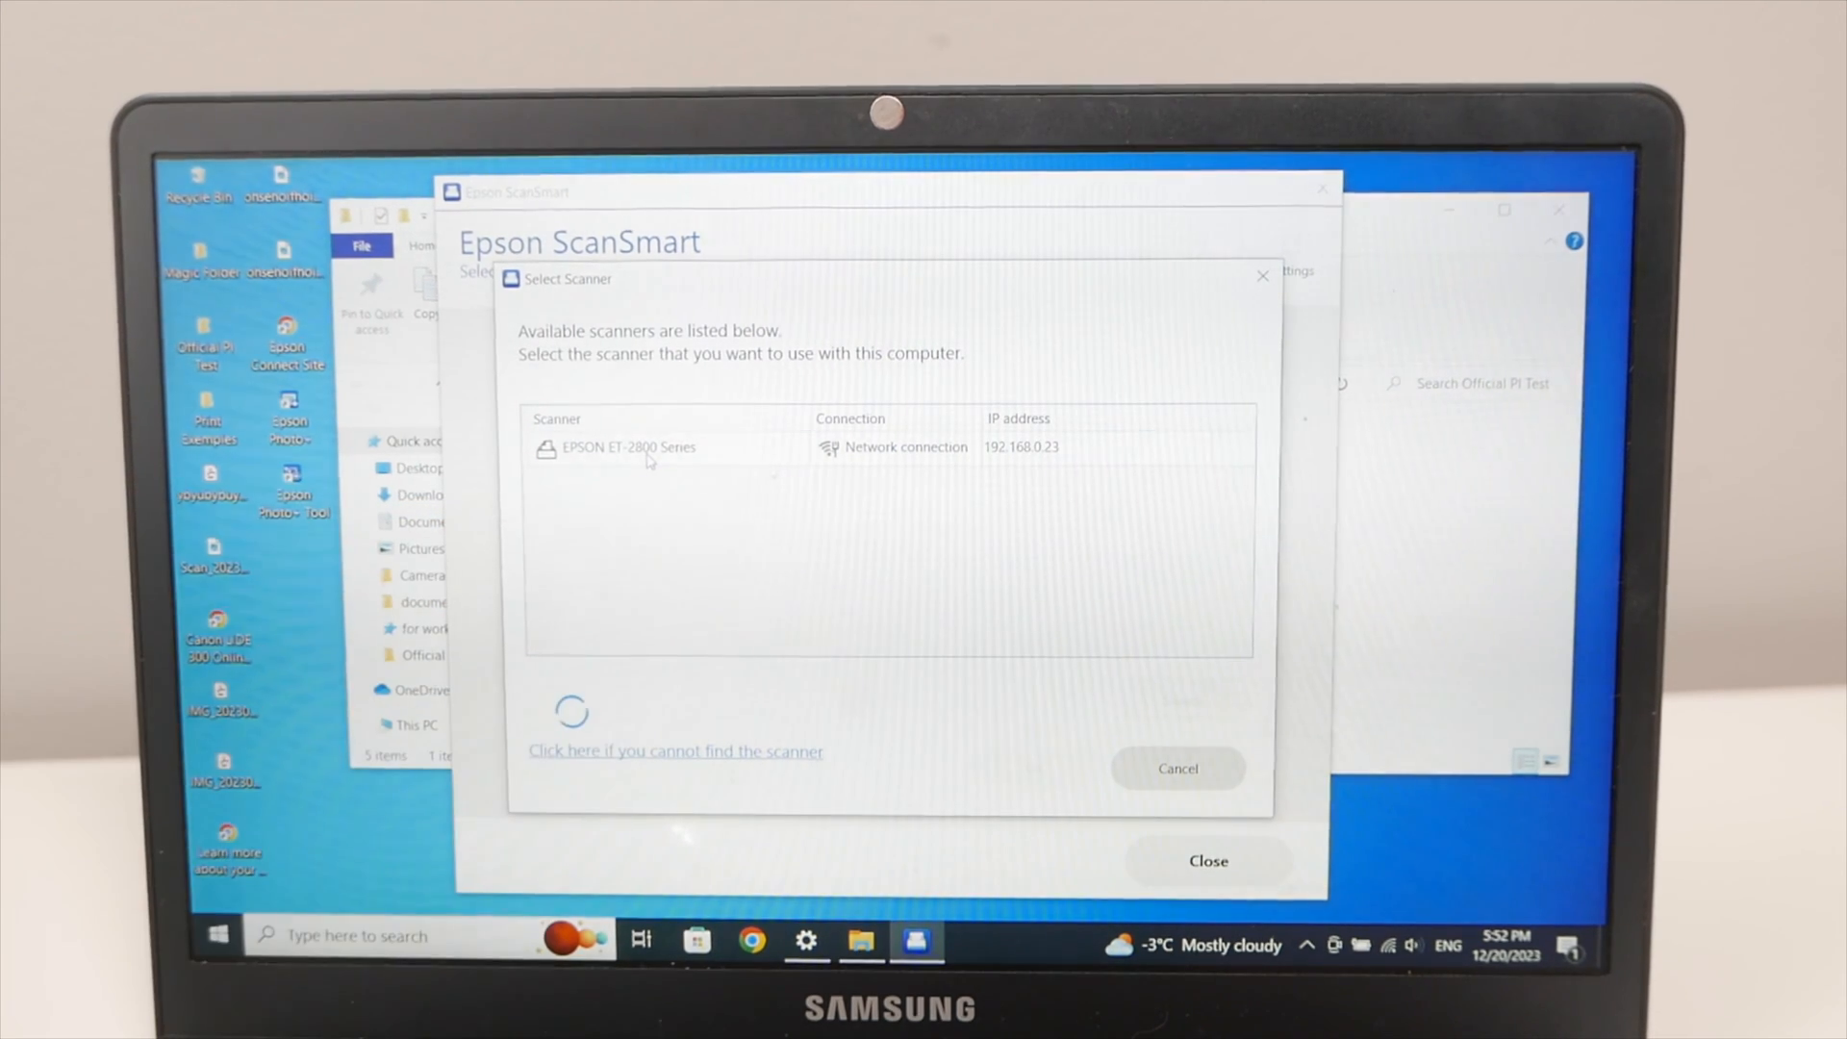
click(628, 446)
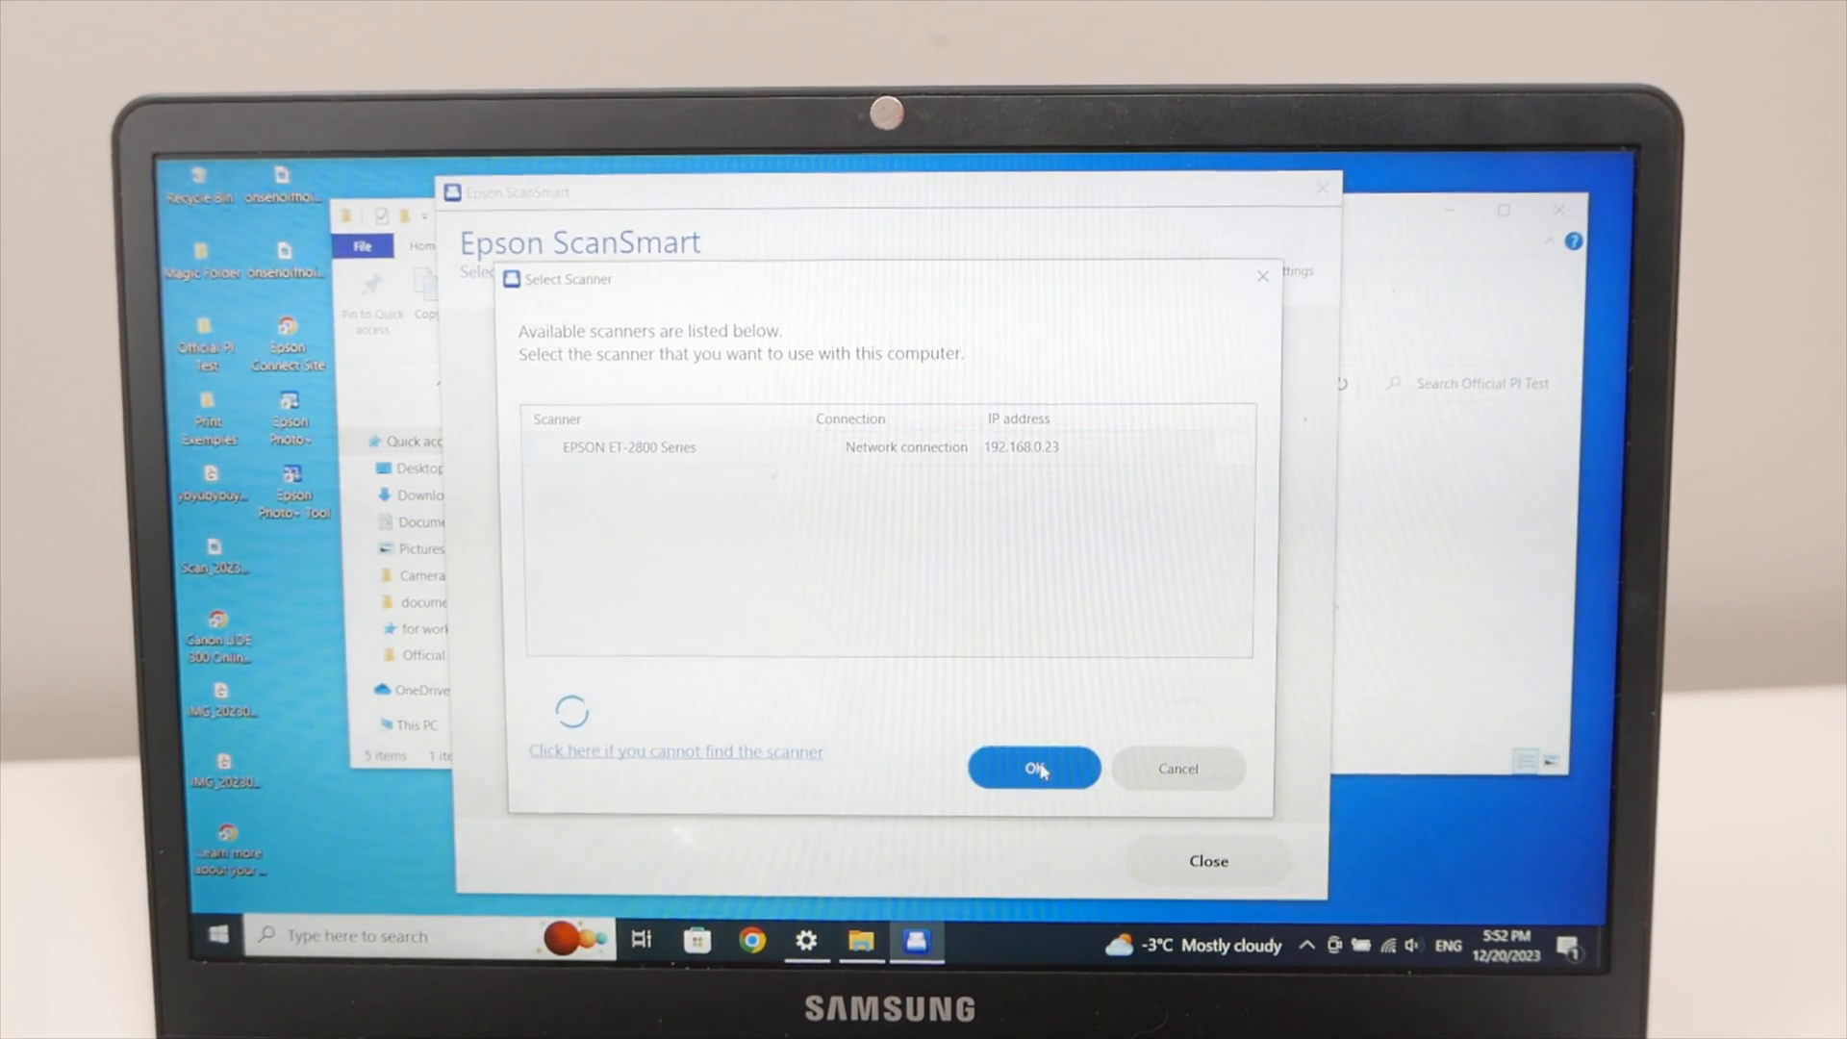
click(1033, 768)
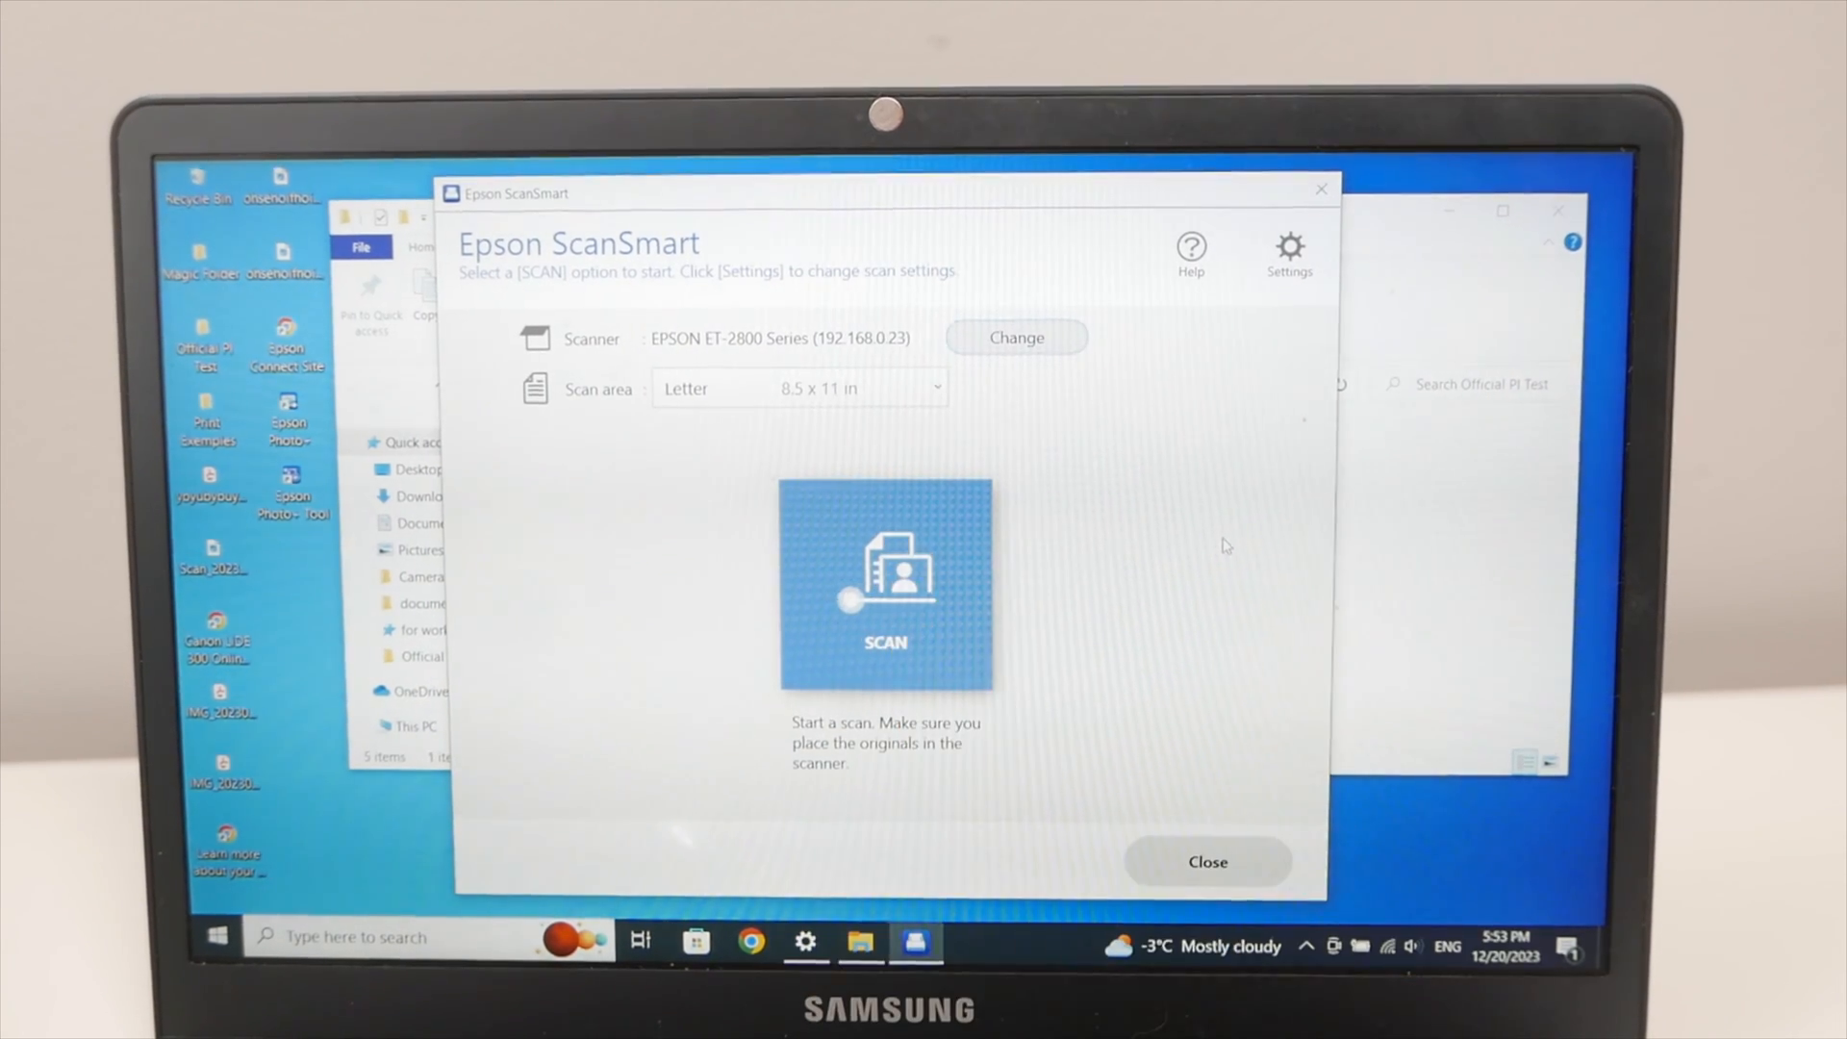
click(885, 586)
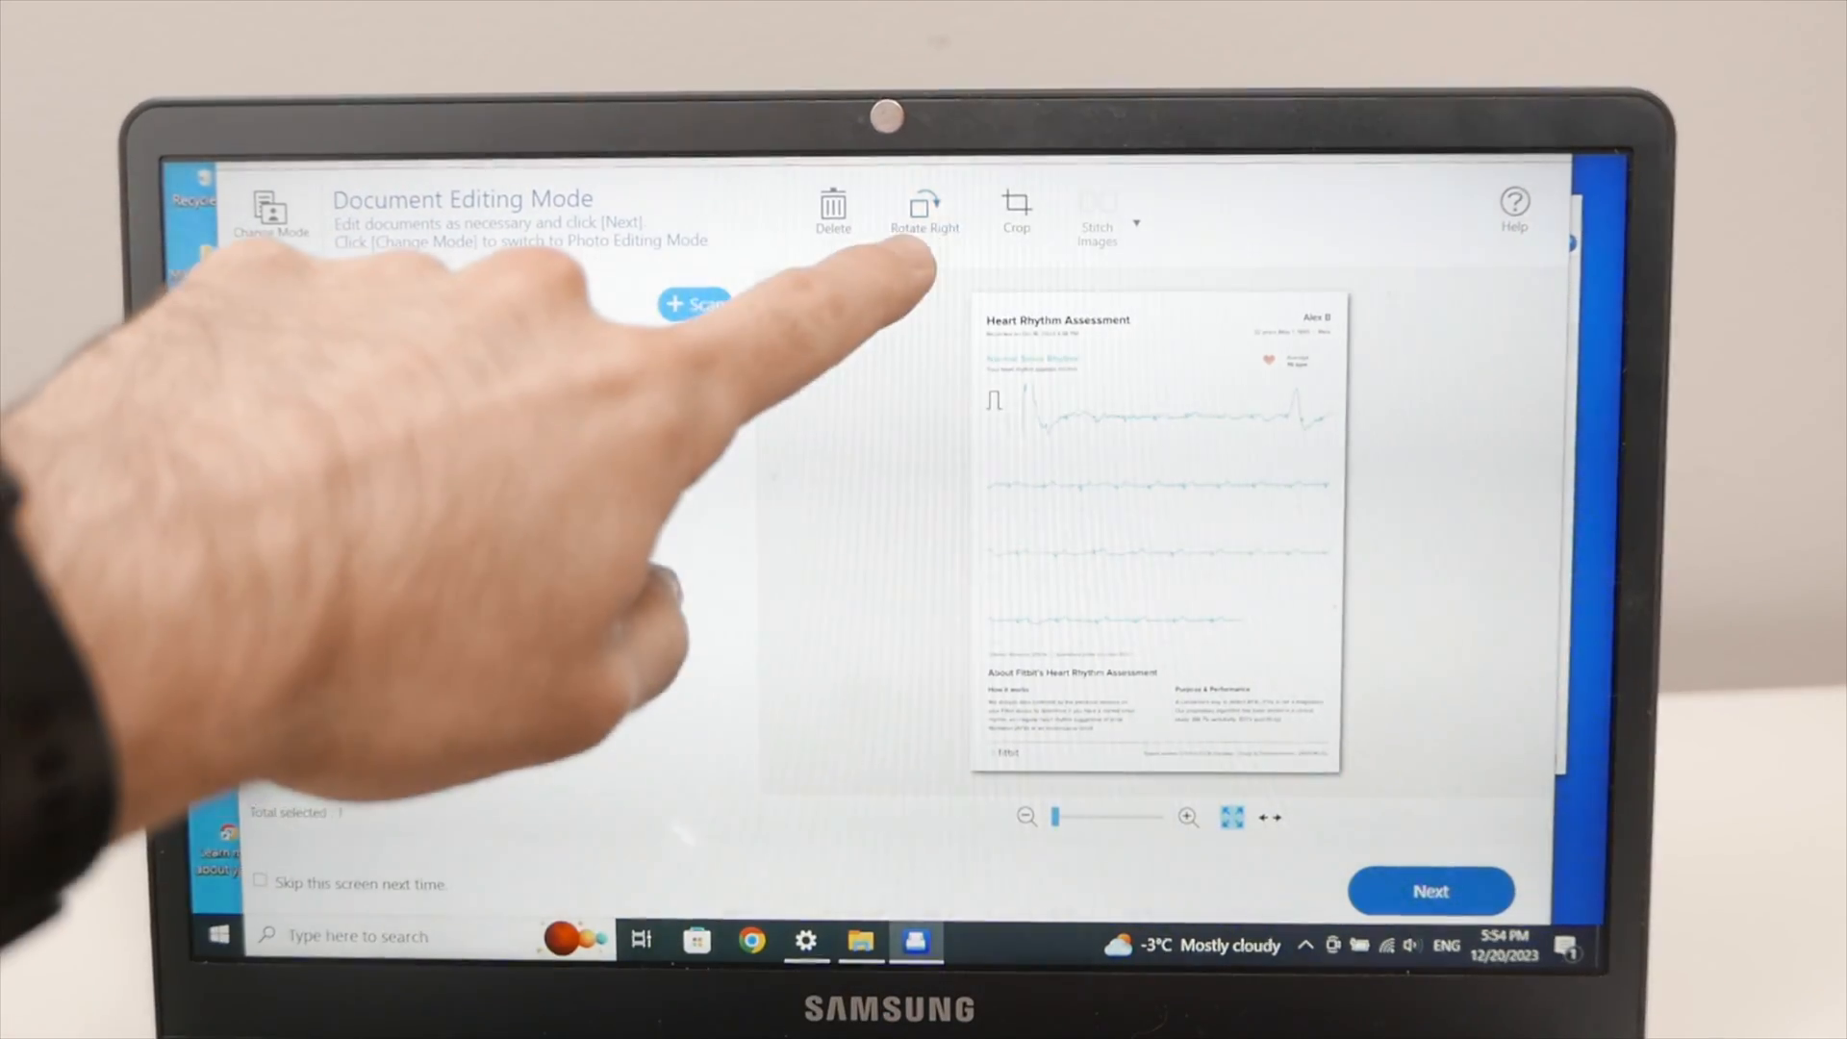
Rotate the scanned Heart Rhythm Assessment page right twice, then continue to Select Action.
click(925, 211)
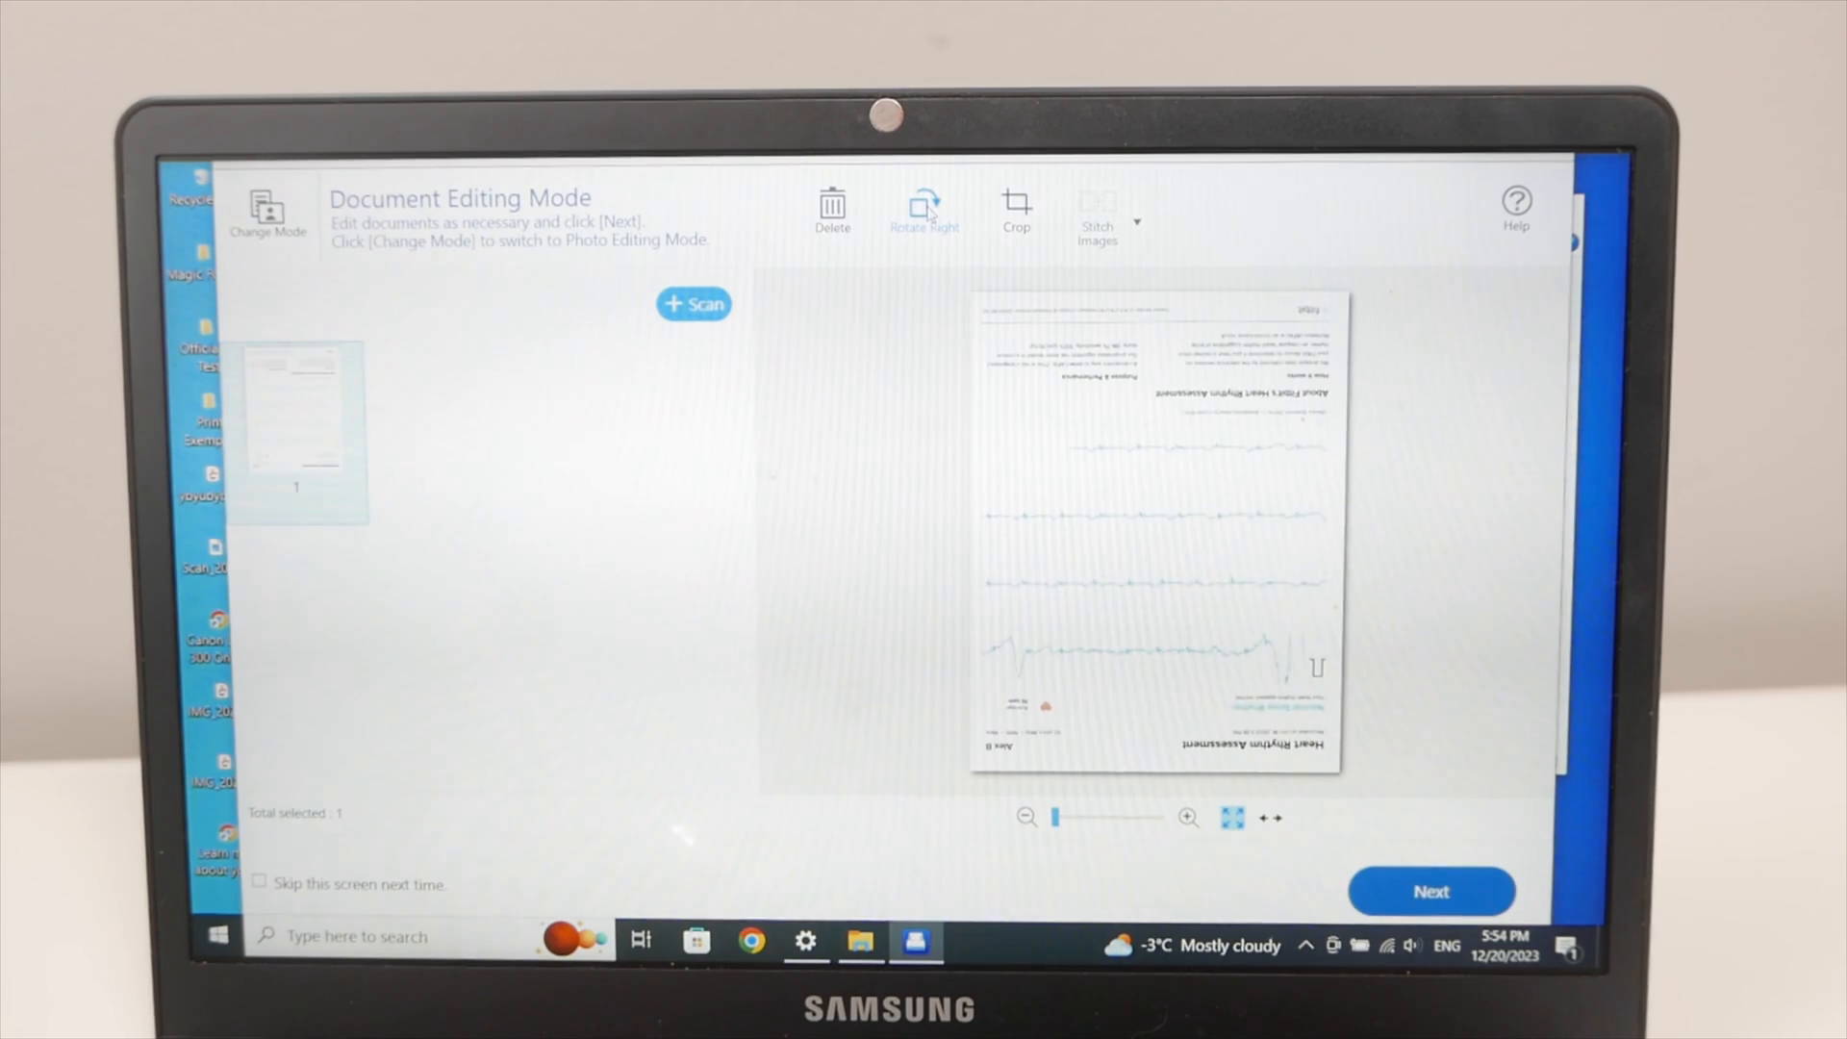
click(924, 209)
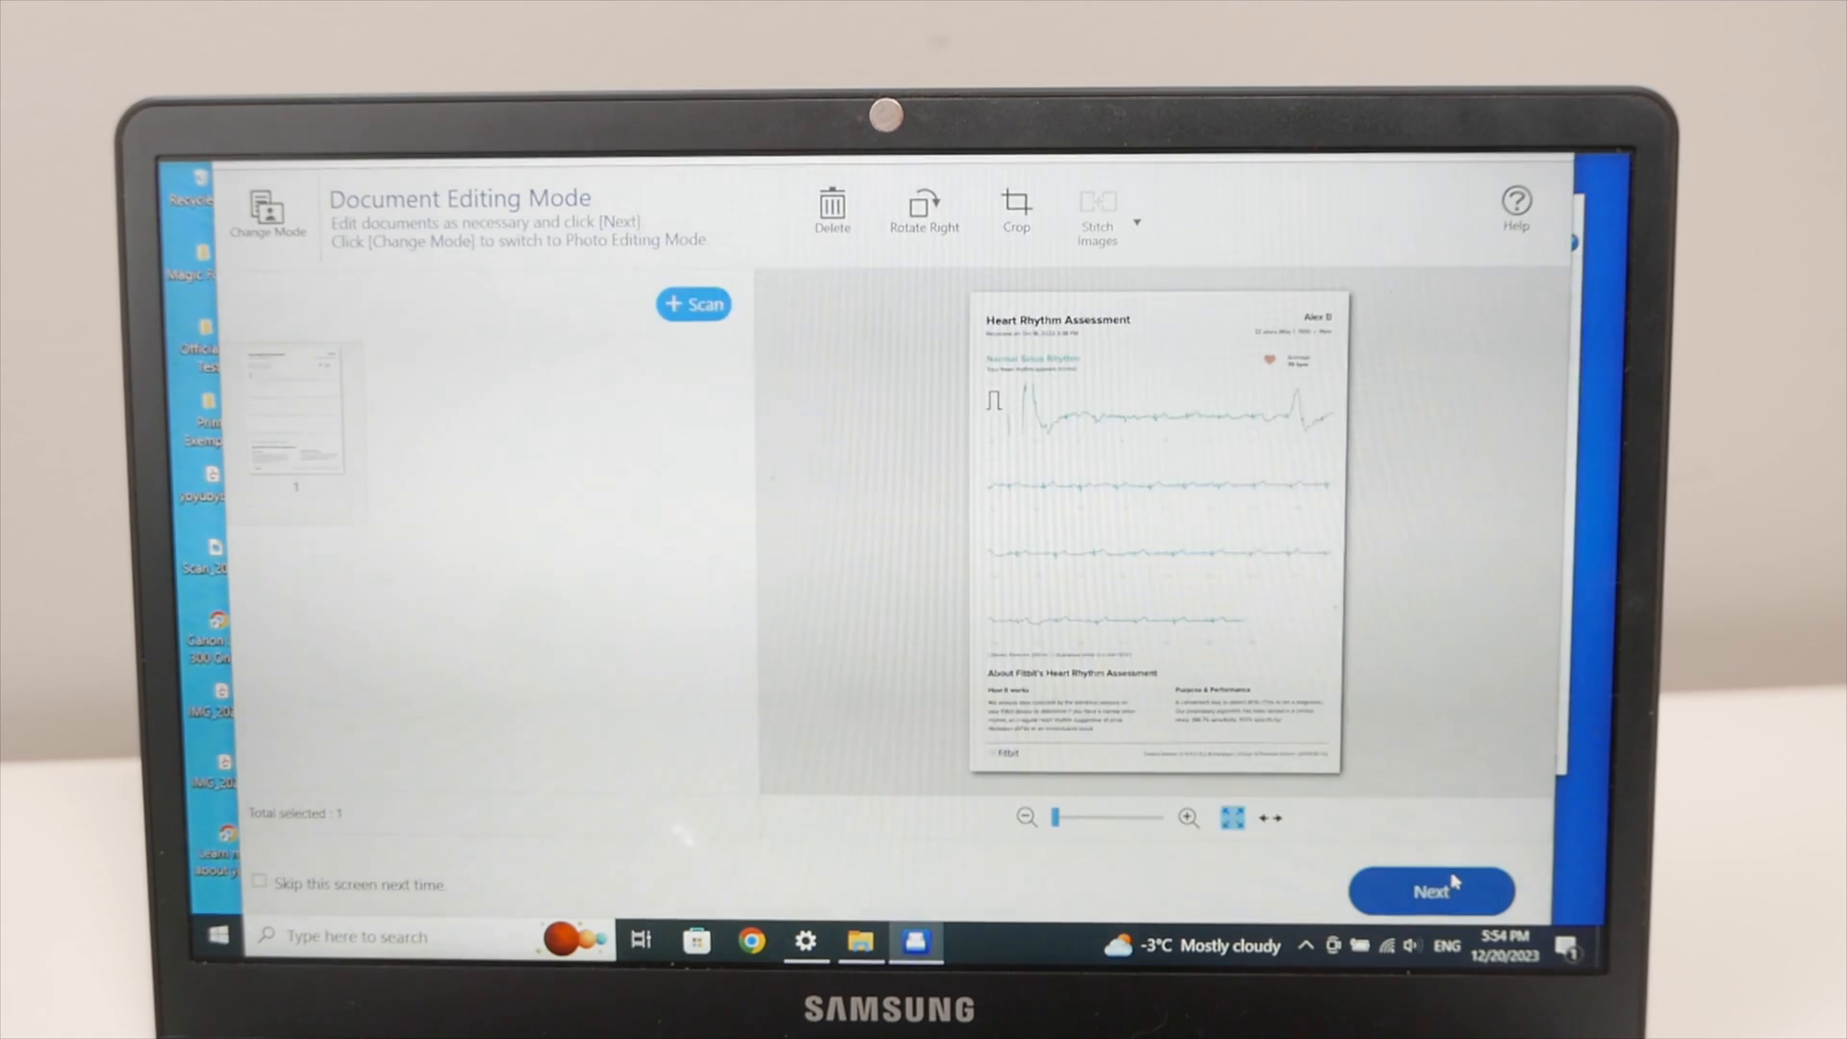
click(1431, 891)
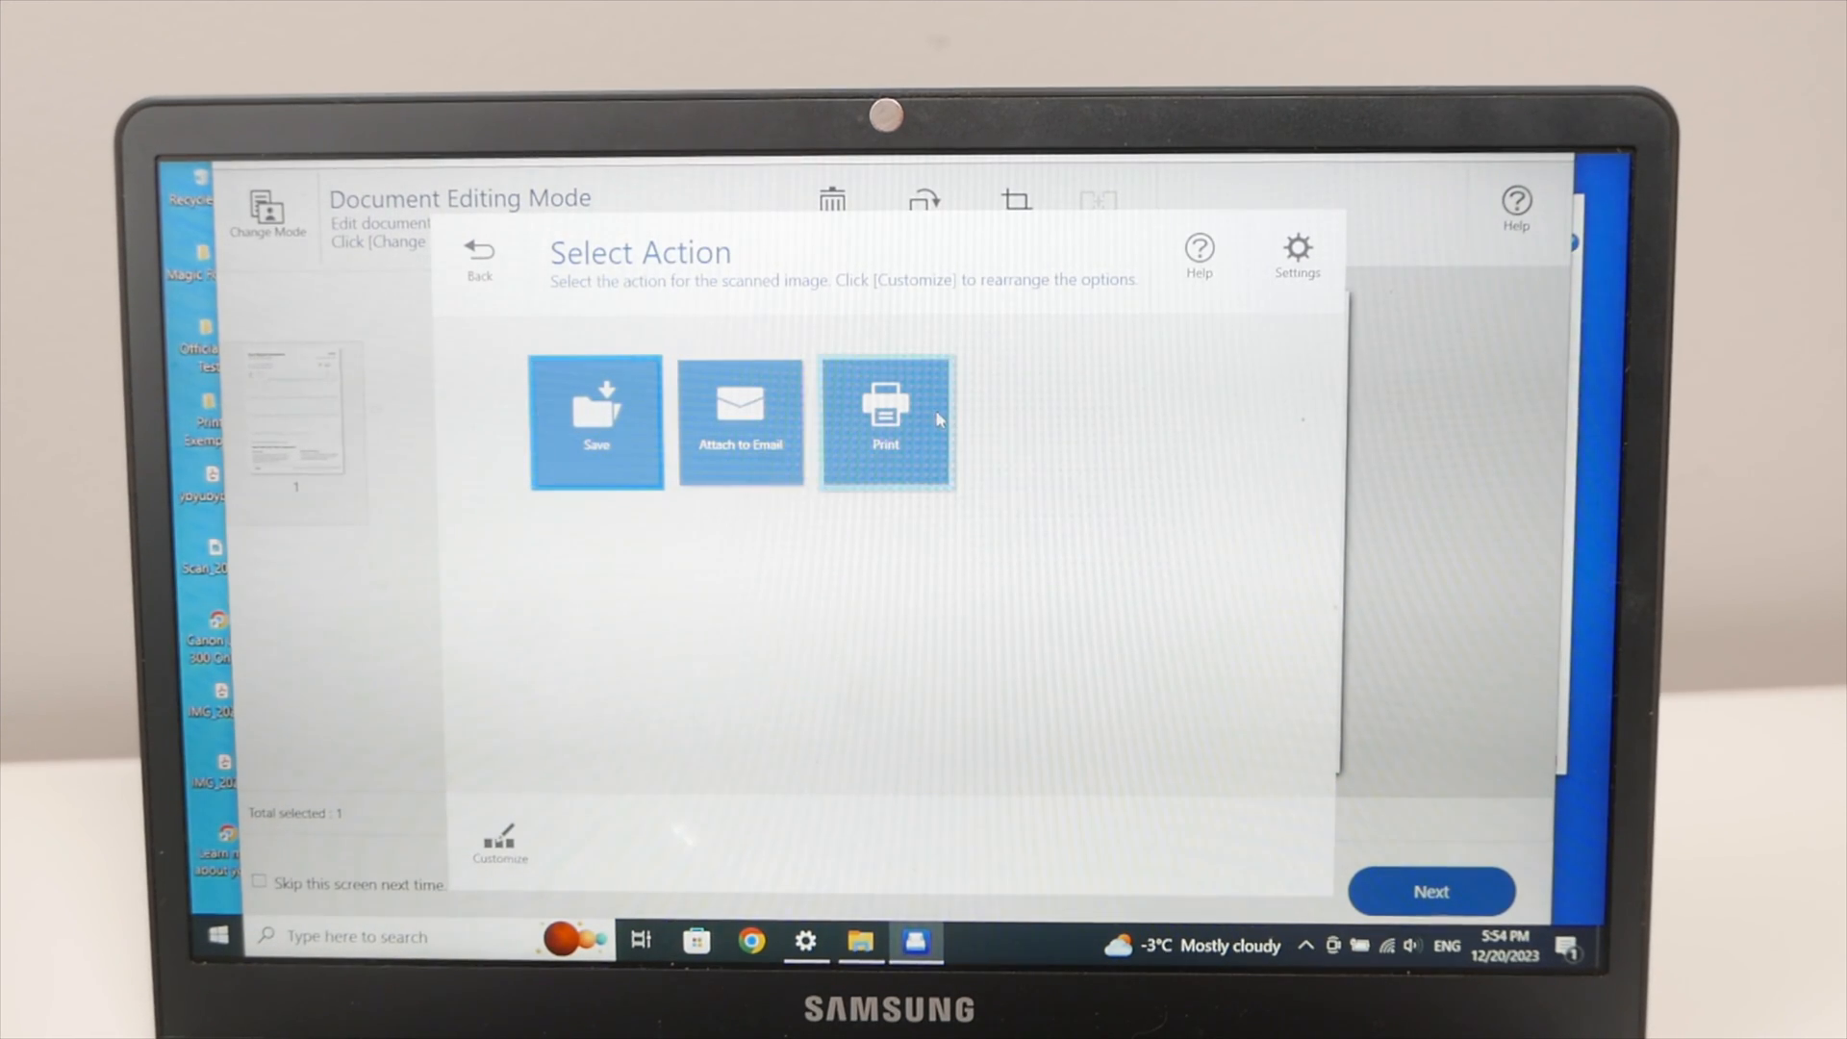
mouse_move(939, 420)
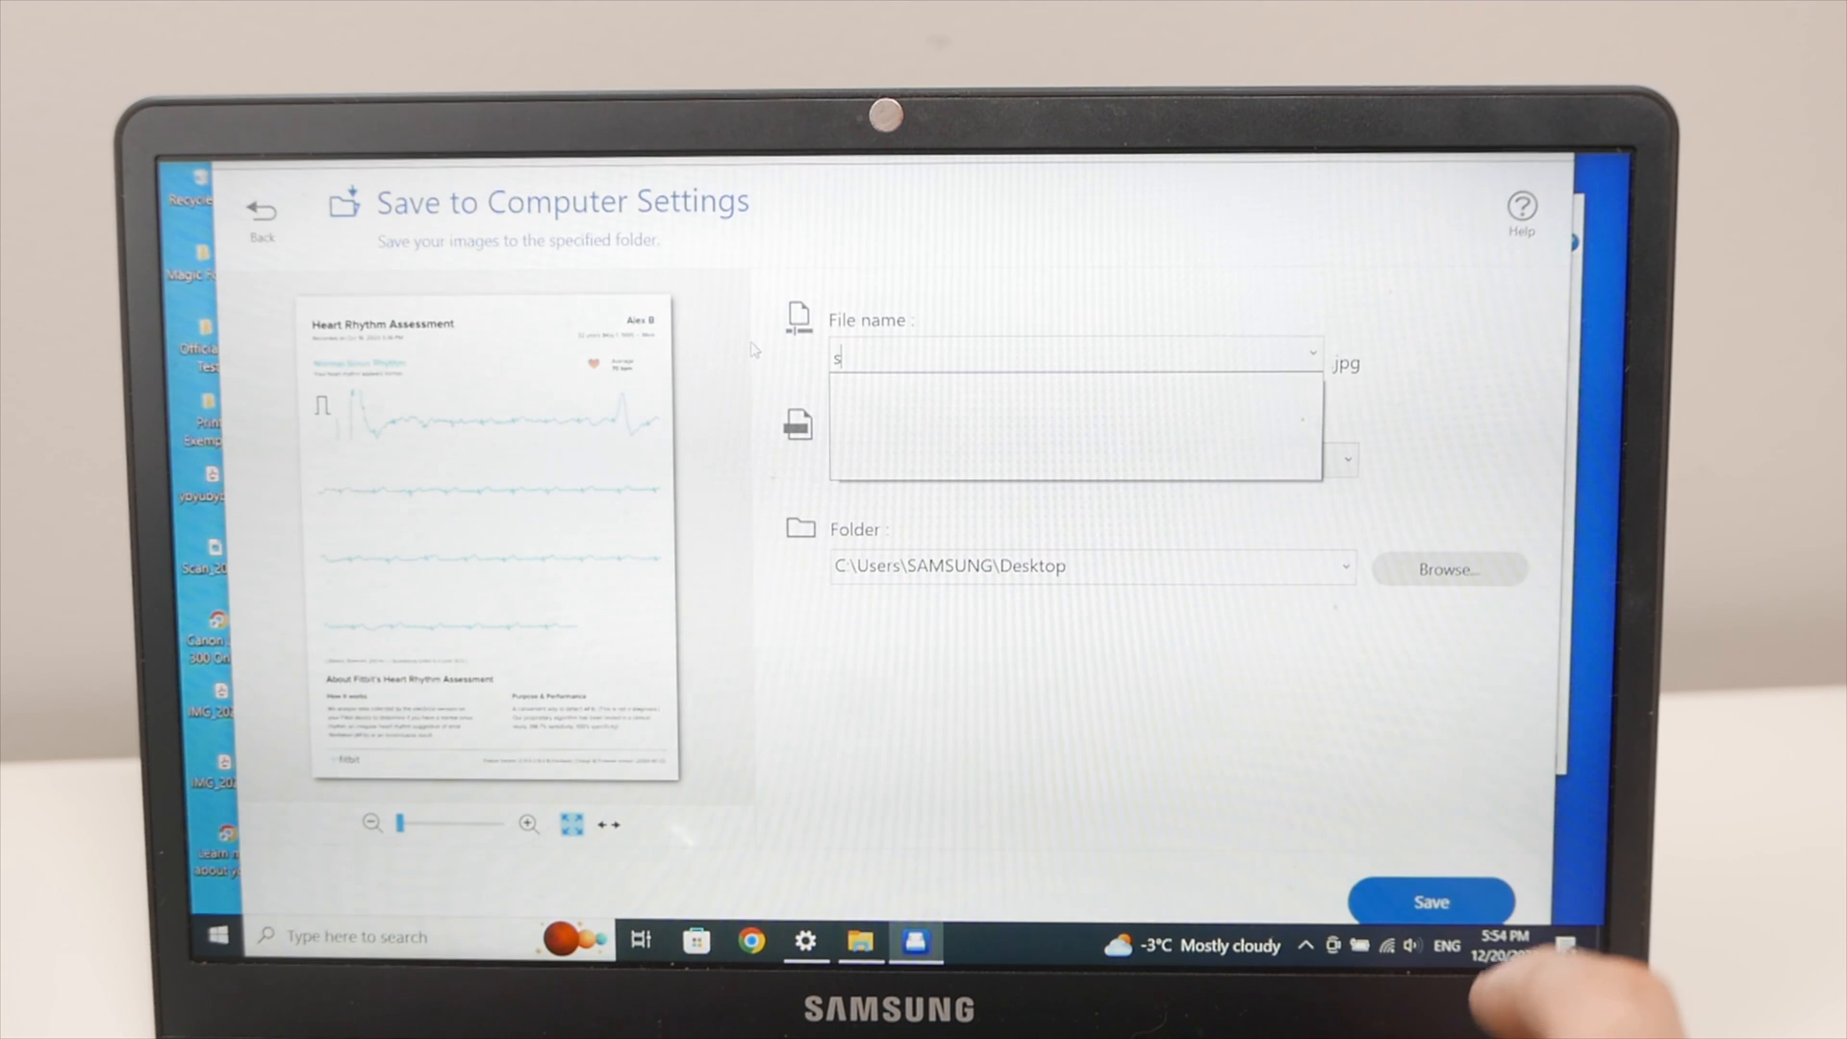
Save the scan to the Desktop as PDF named 'test epson scanner et'.
text(test e)
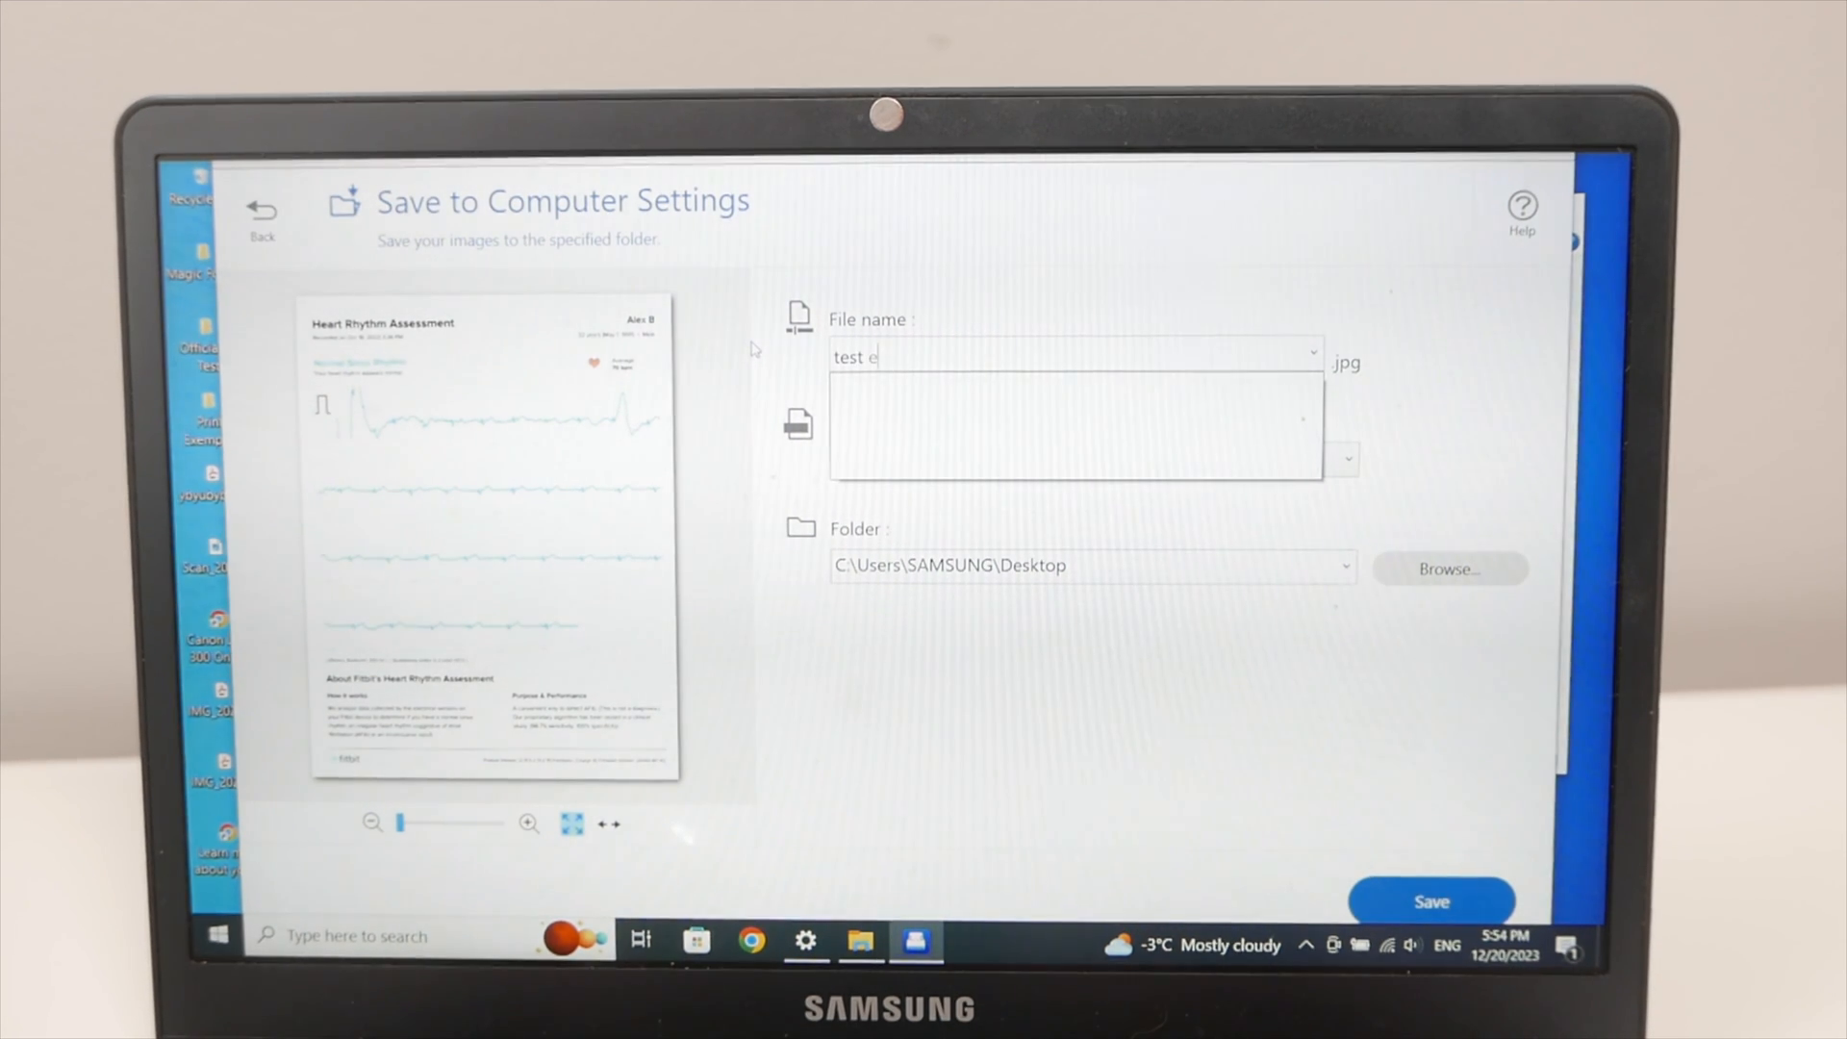
text(pson sca)
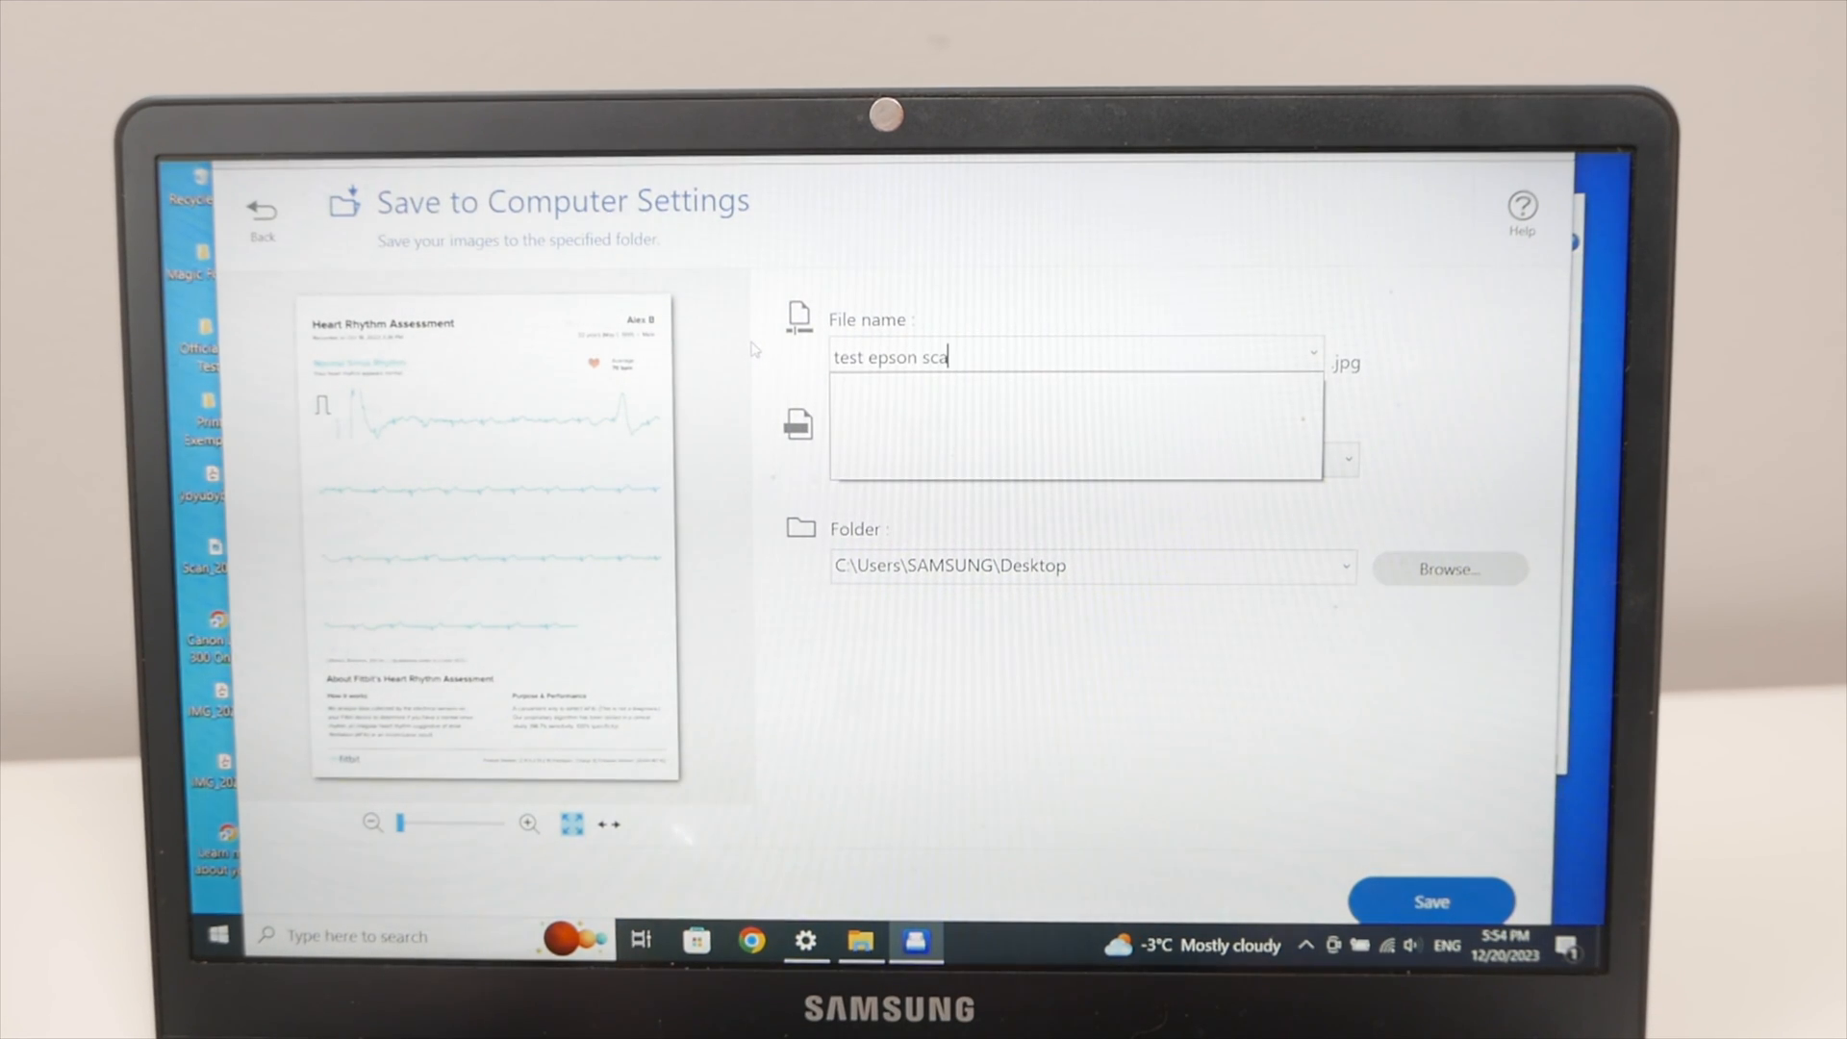
text(nner et)
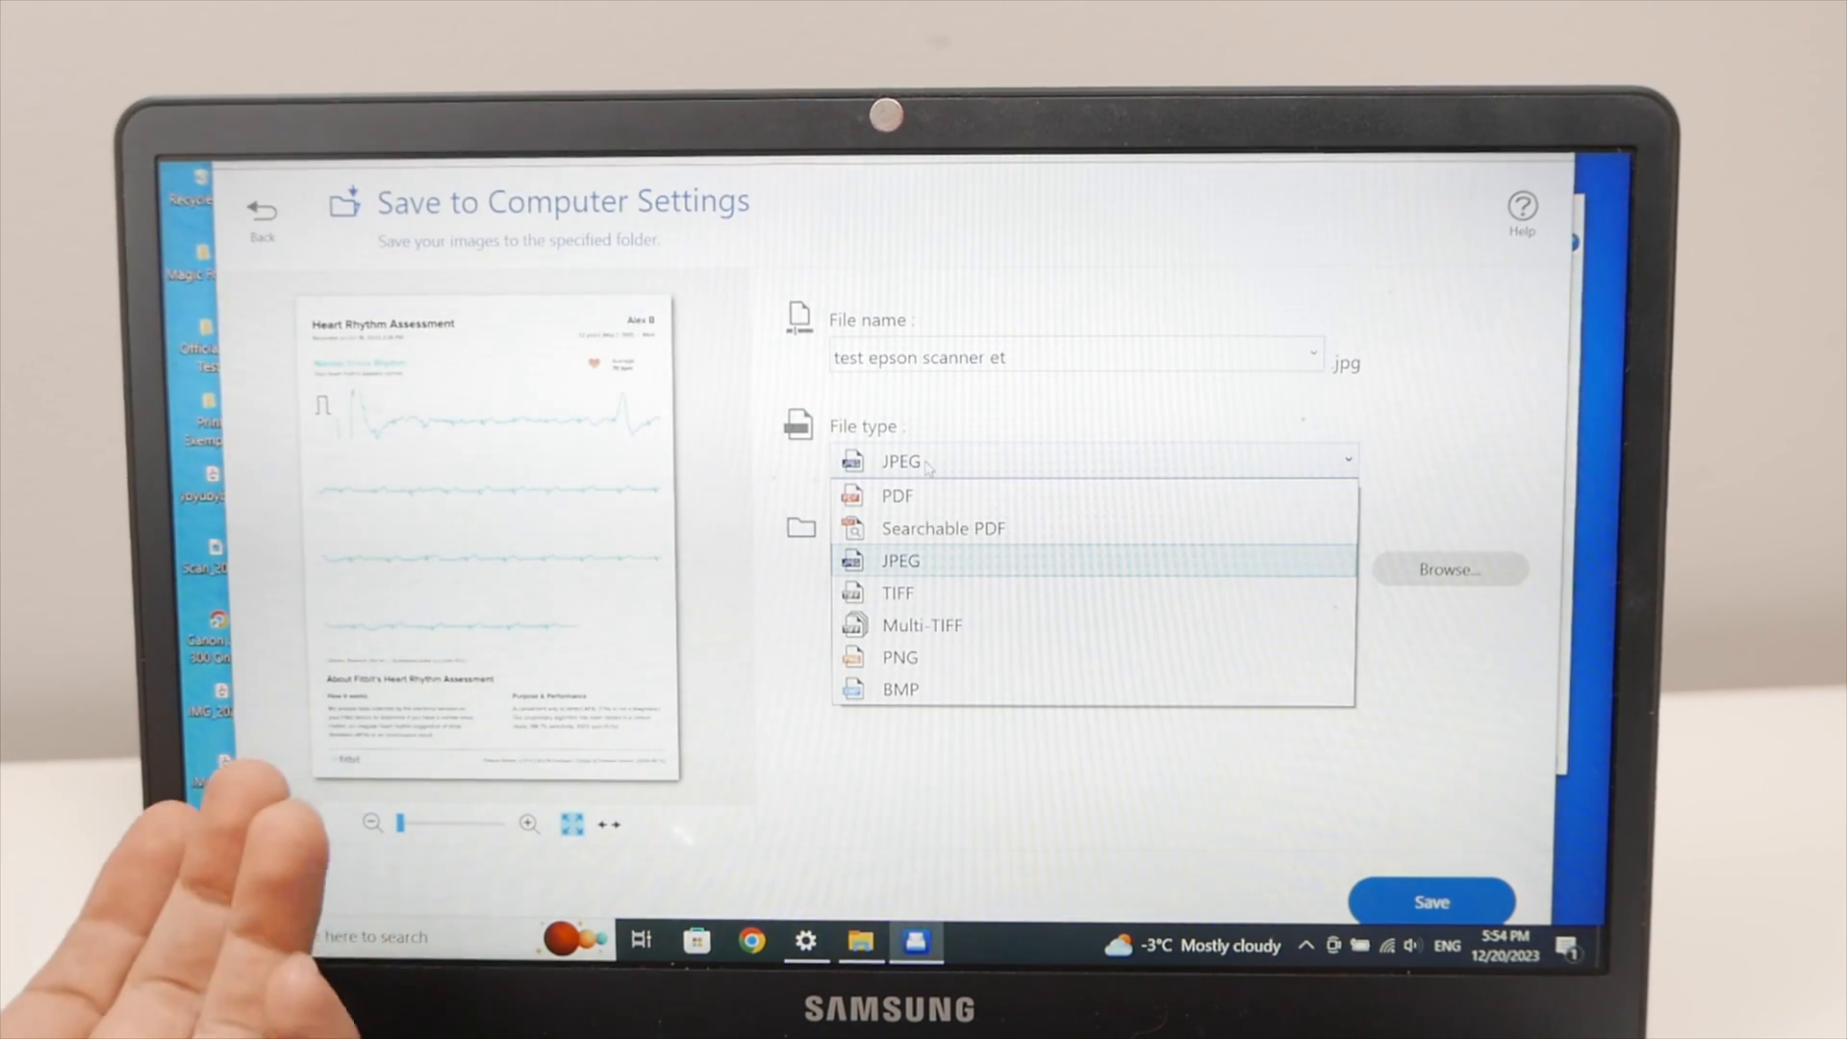
mouse_move(472, 708)
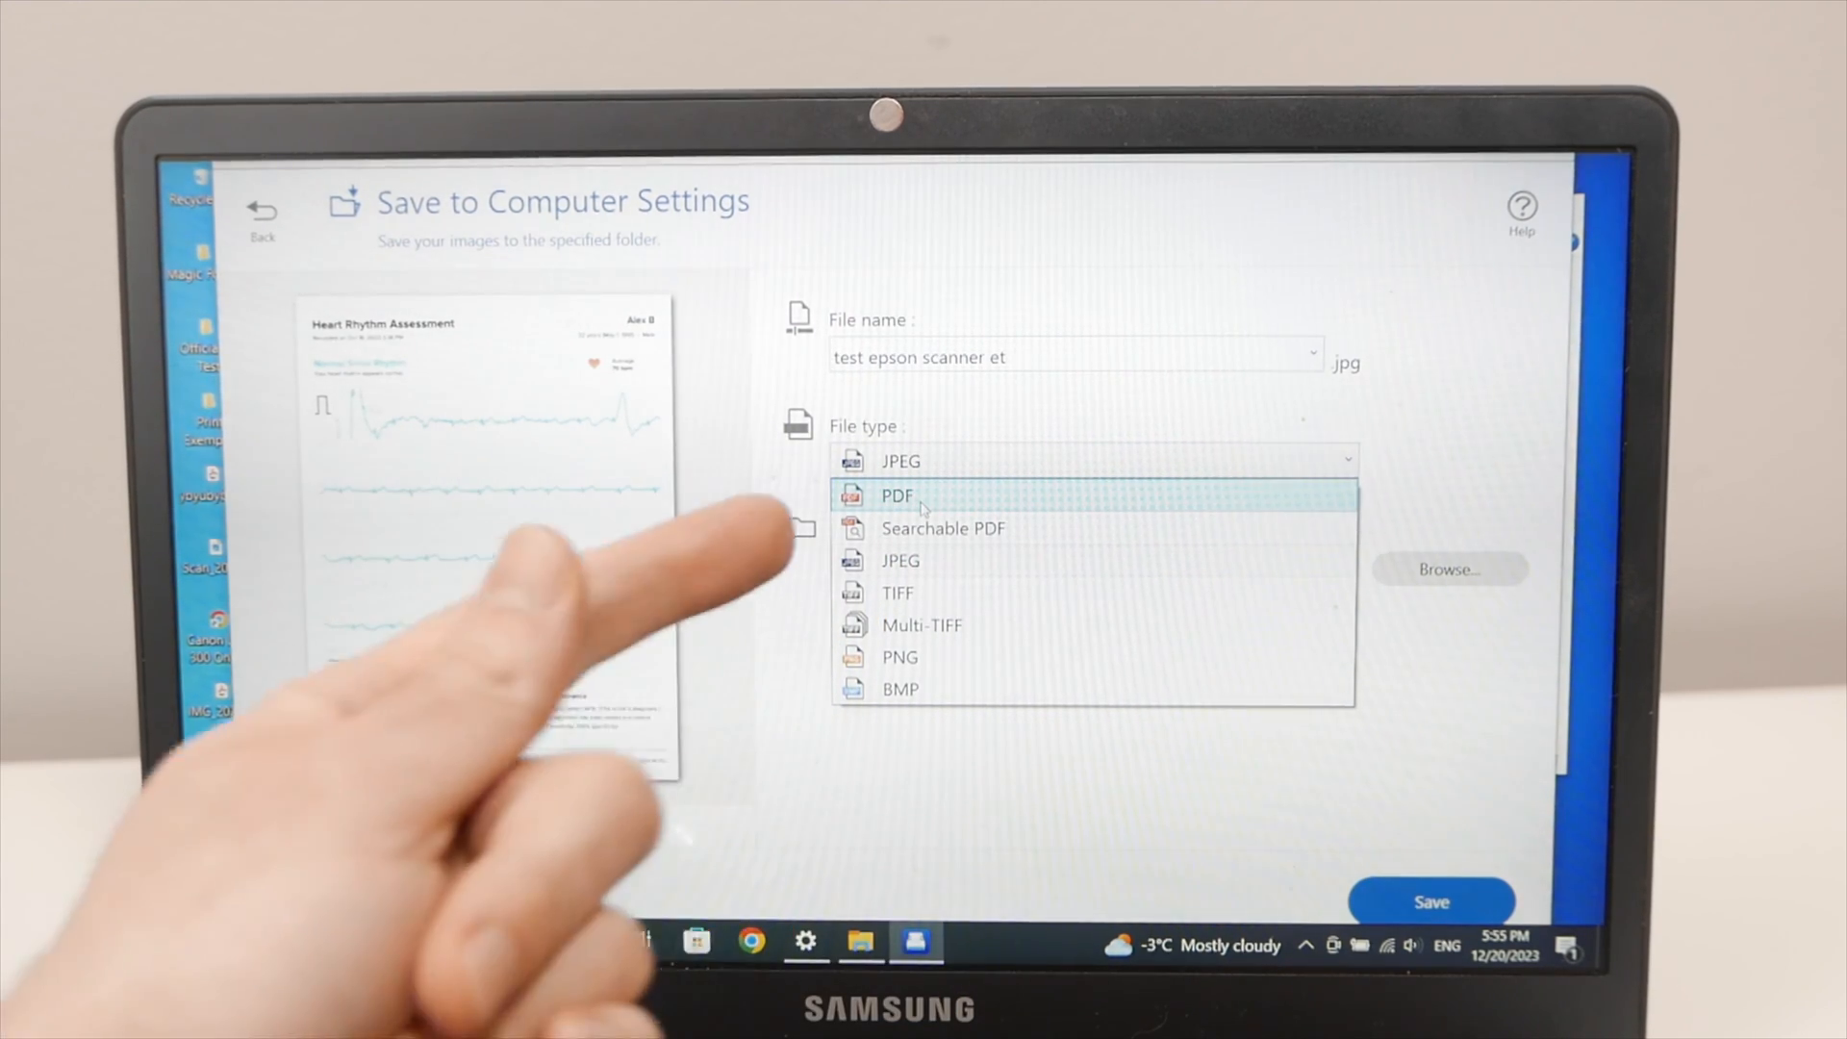
click(897, 494)
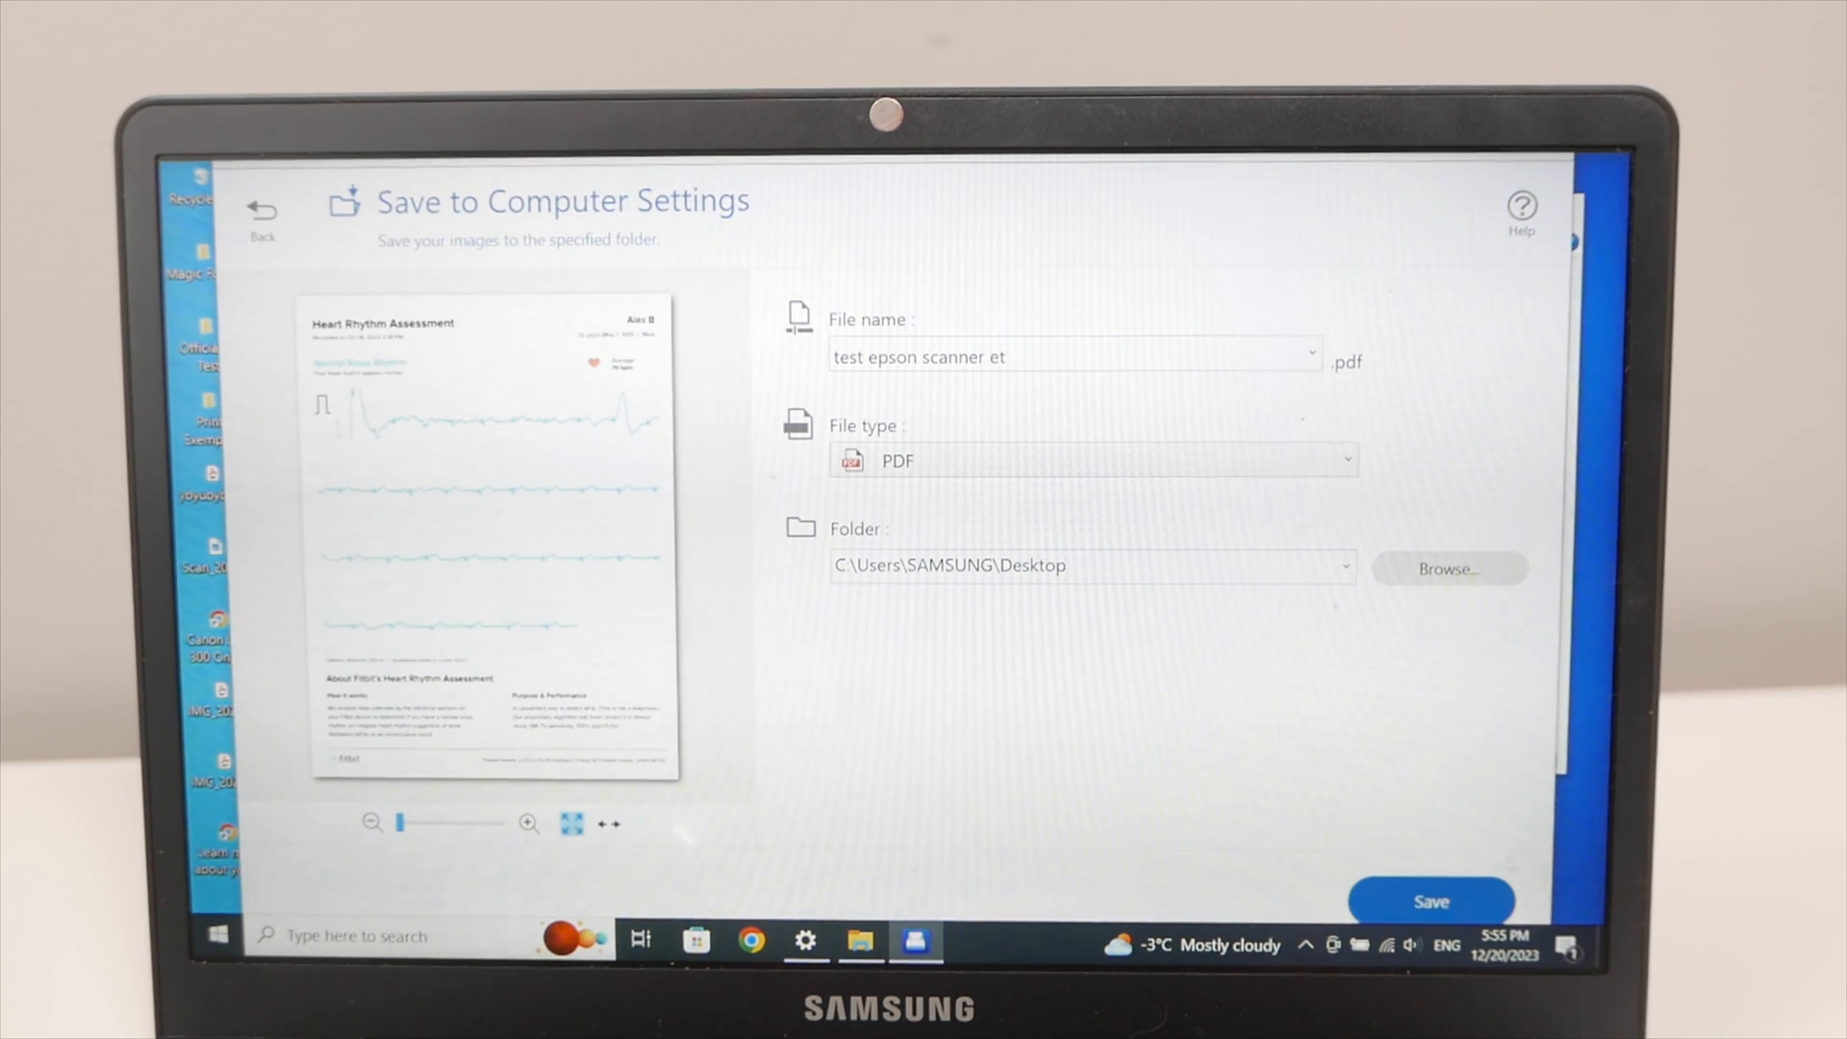
click(1431, 901)
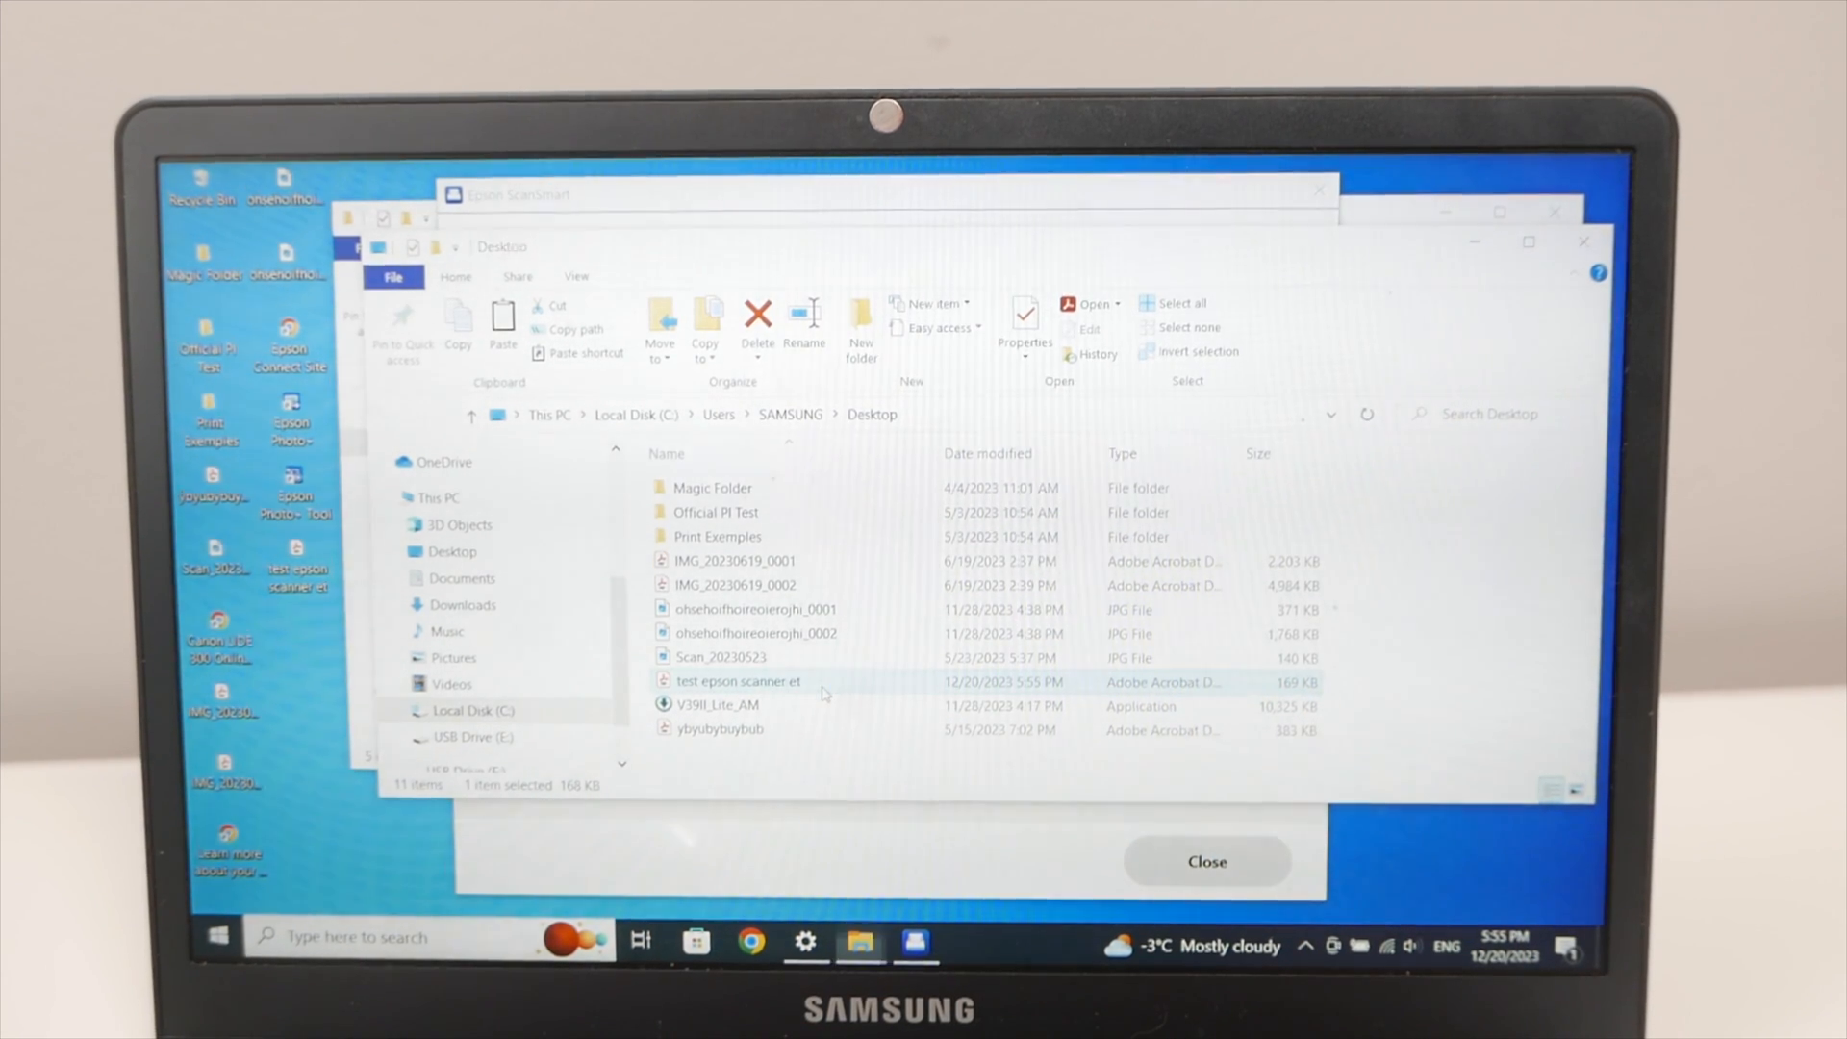
Open 'test epson scanner et' from the Desktop folder in Acrobat and scroll the page.
double_click(739, 681)
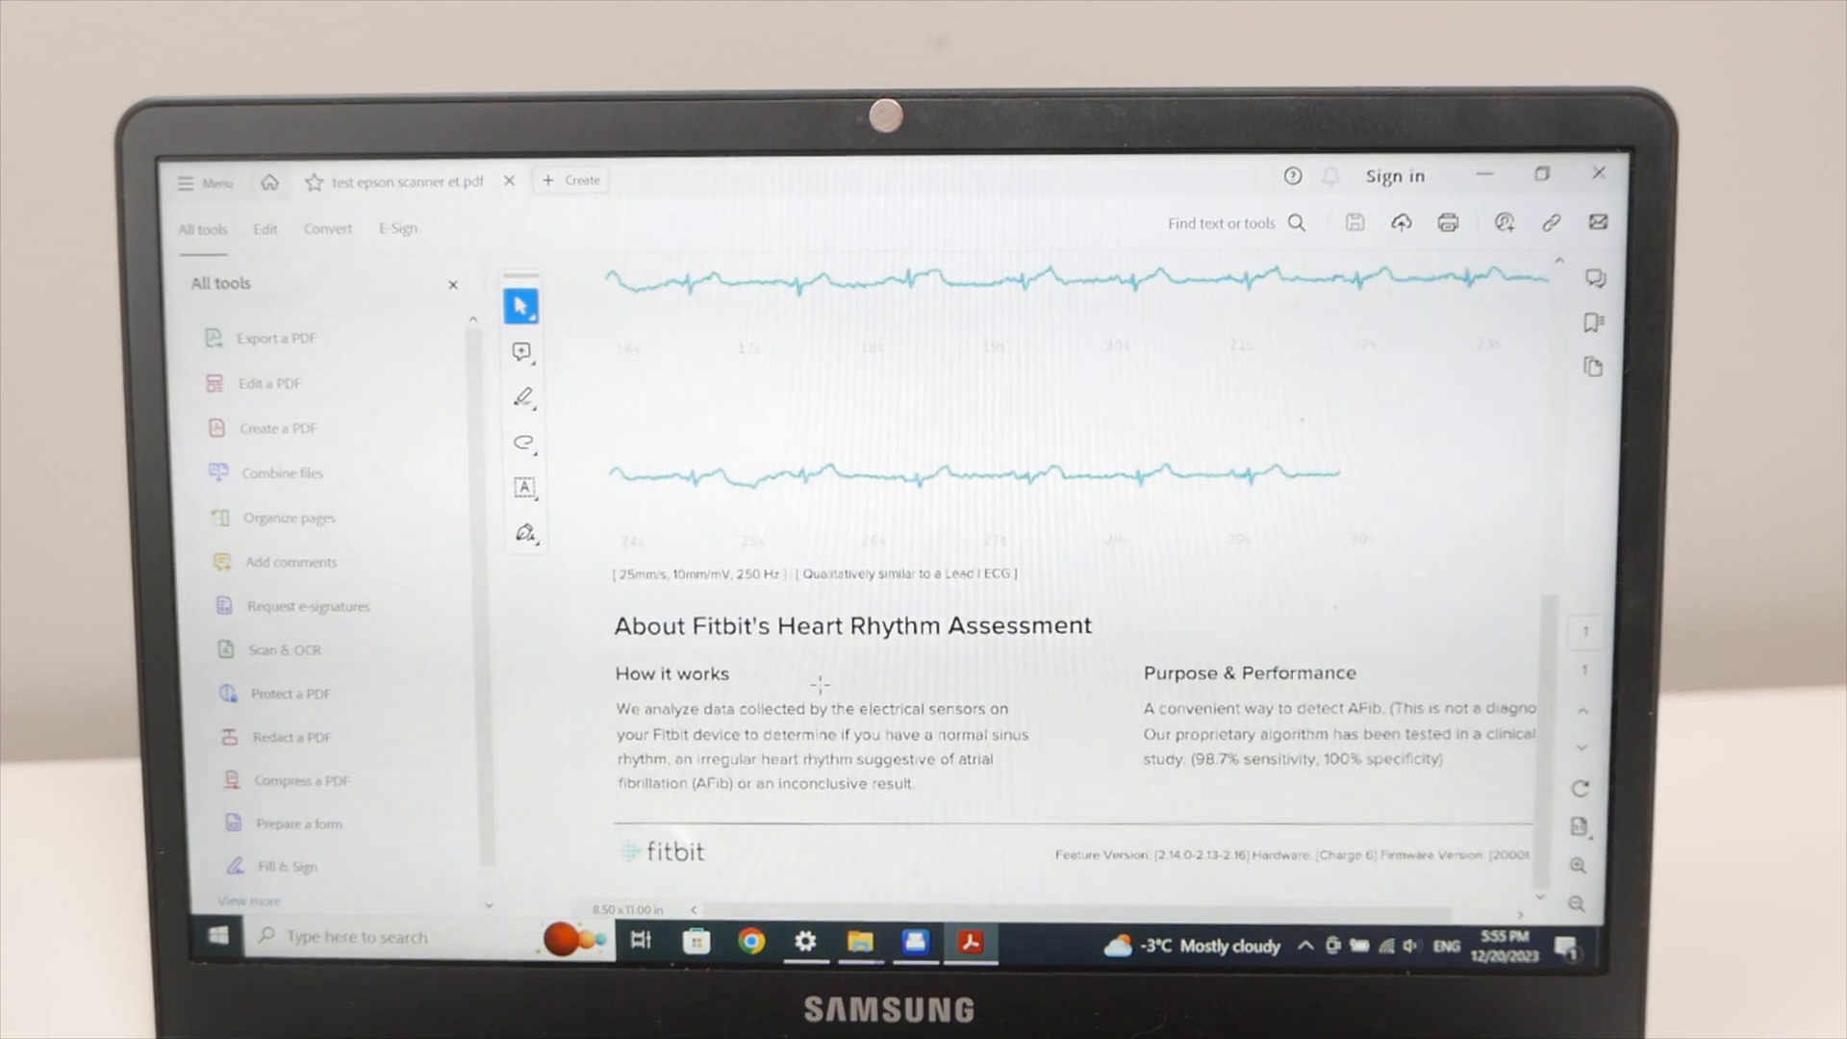
scroll(up, 3)
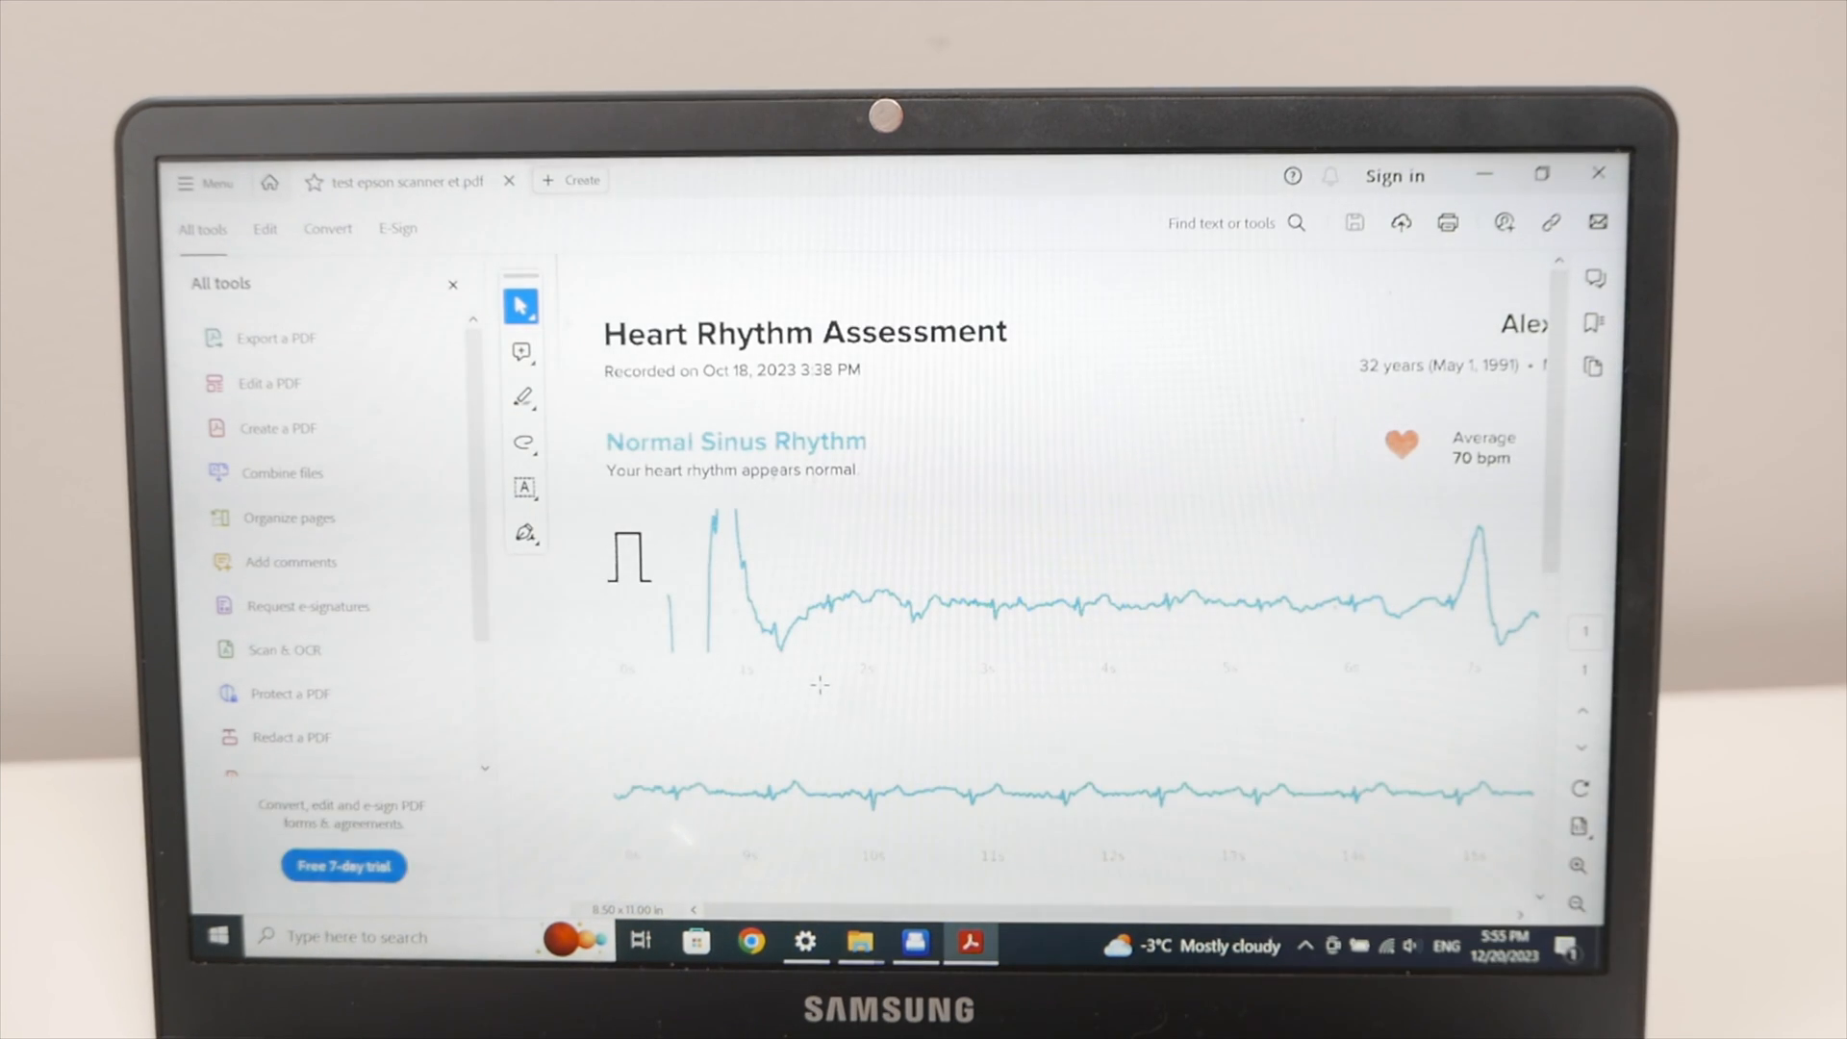